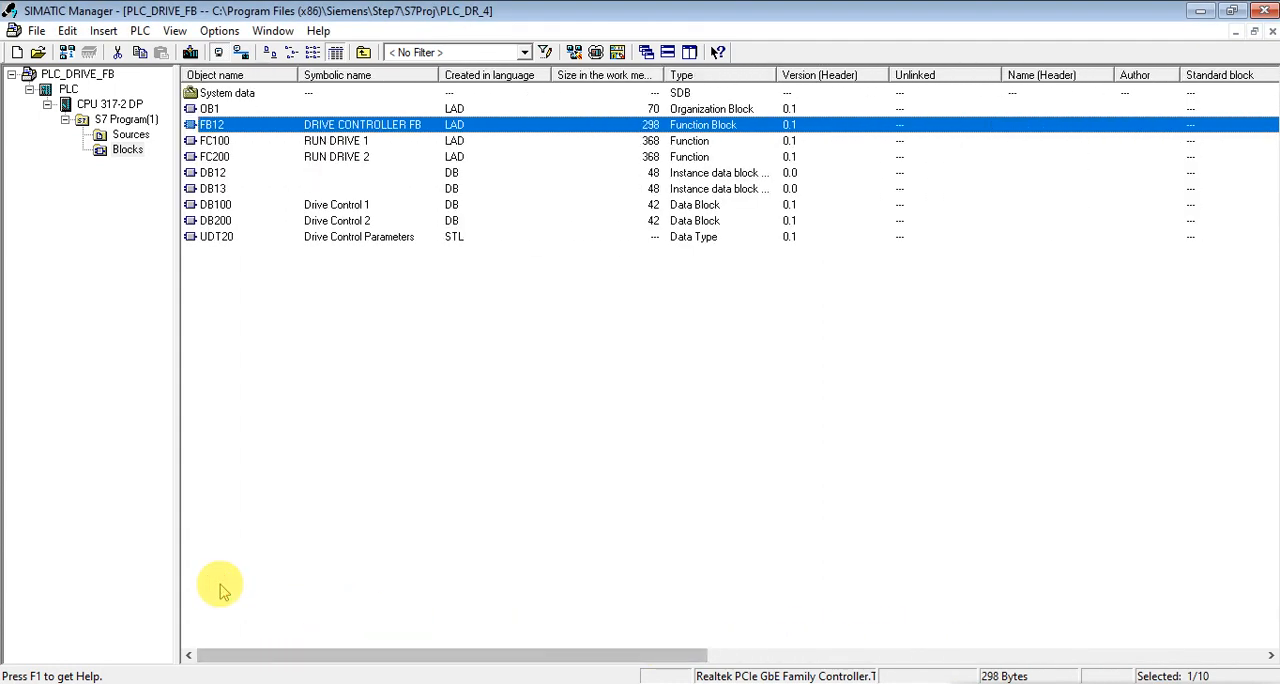
{"action": "mouse_move", "coordinate": [384, 490]}
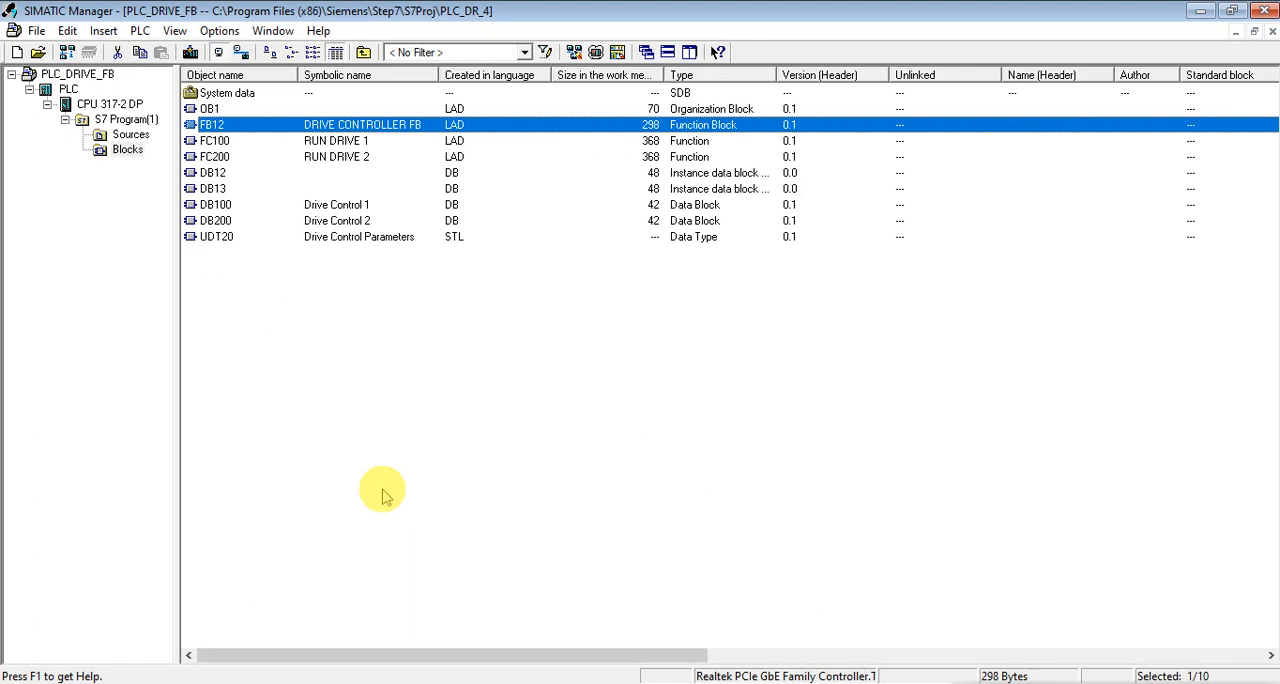
{"action": "mouse_move", "coordinate": [444, 344]}
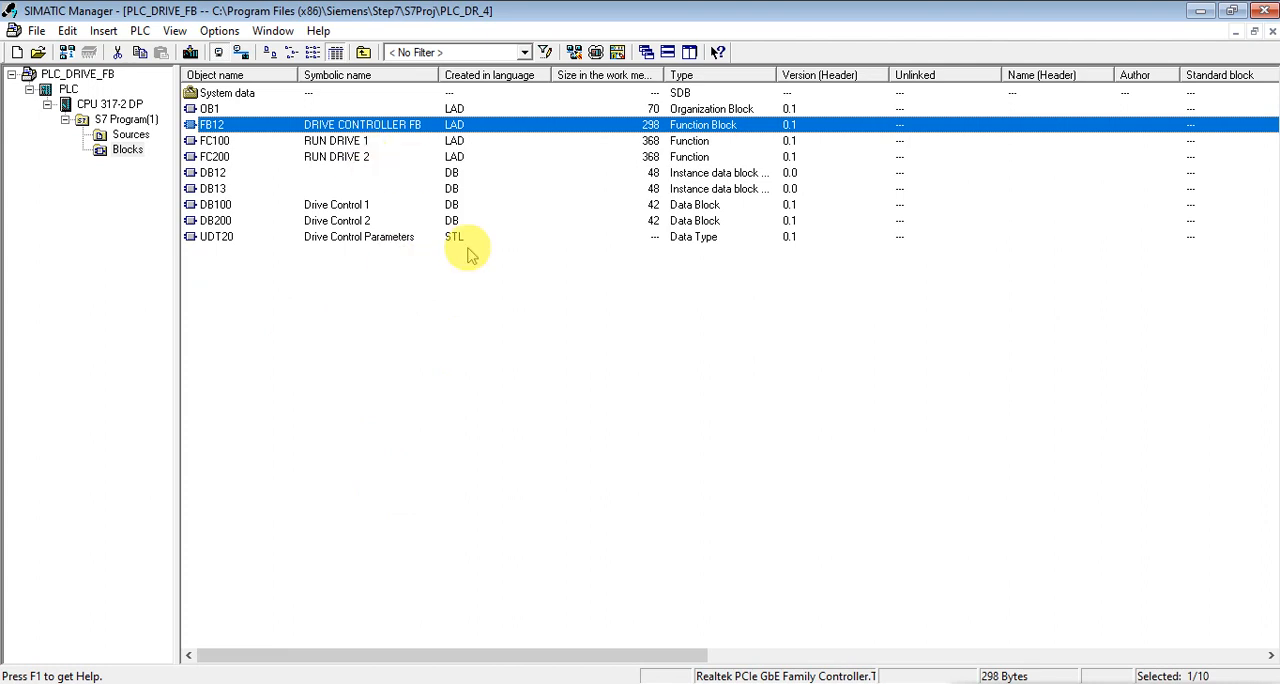
{"action": "mouse_move", "coordinate": [288, 130]}
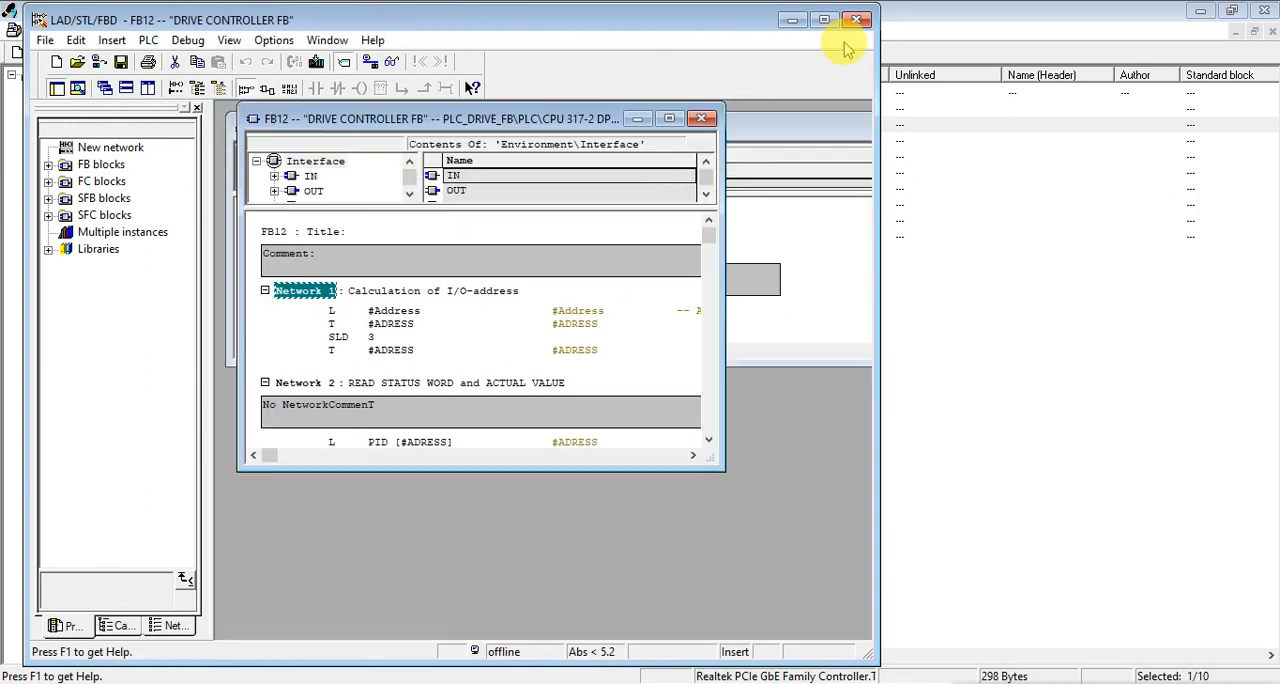
Maximize the editor and trim Network 1 to the address load and transfer, removing SLD 3 and T #ADRESS
{"action": "left_click", "coordinate": [668, 118]}
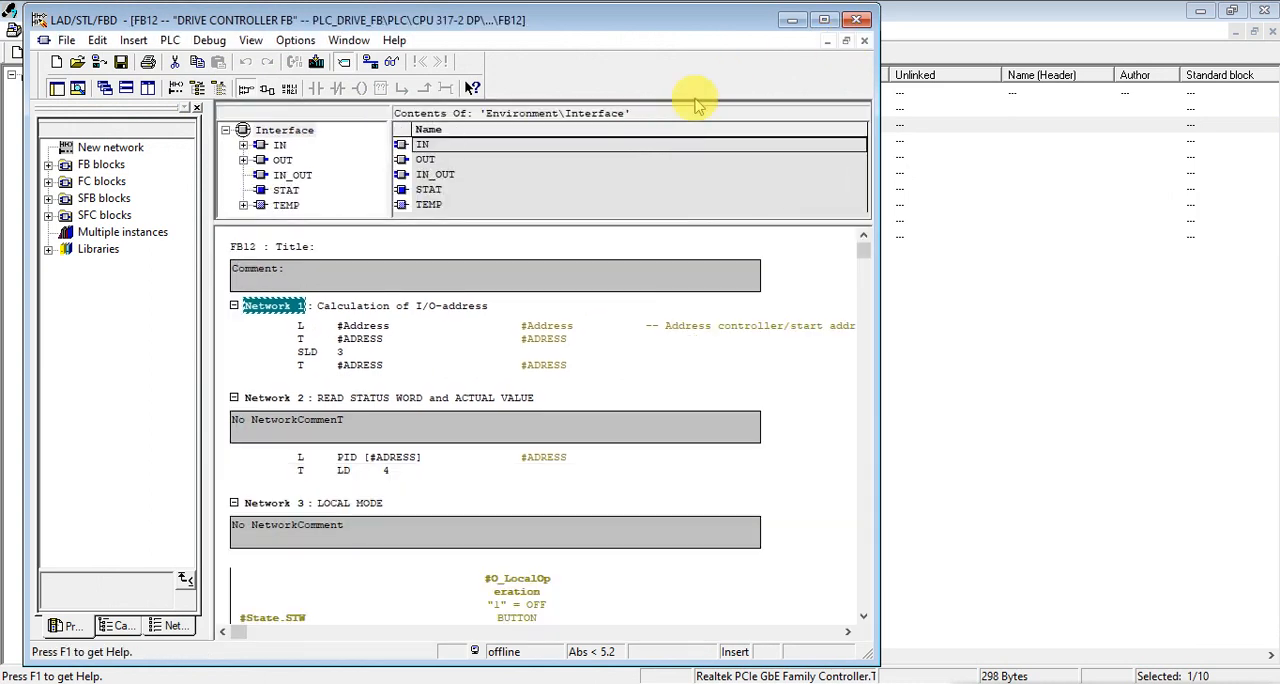
{"action": "left_click", "coordinate": [826, 16]}
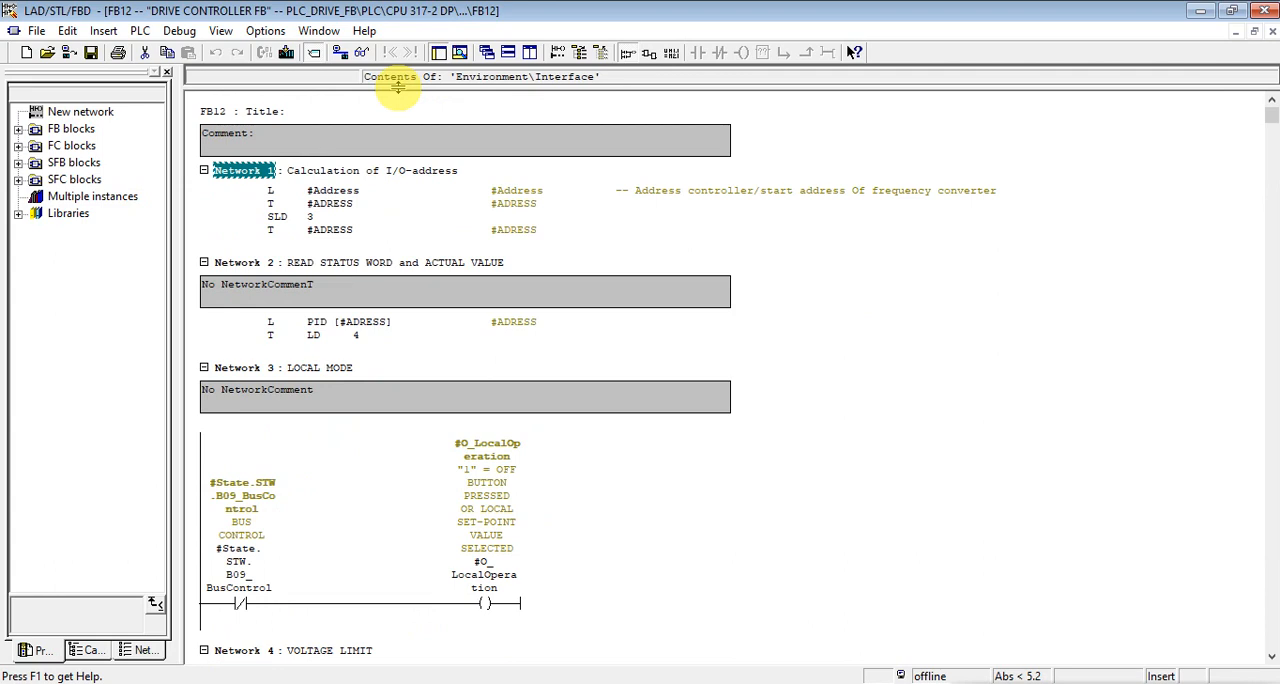
{"action": "mouse_move", "coordinate": [368, 230]}
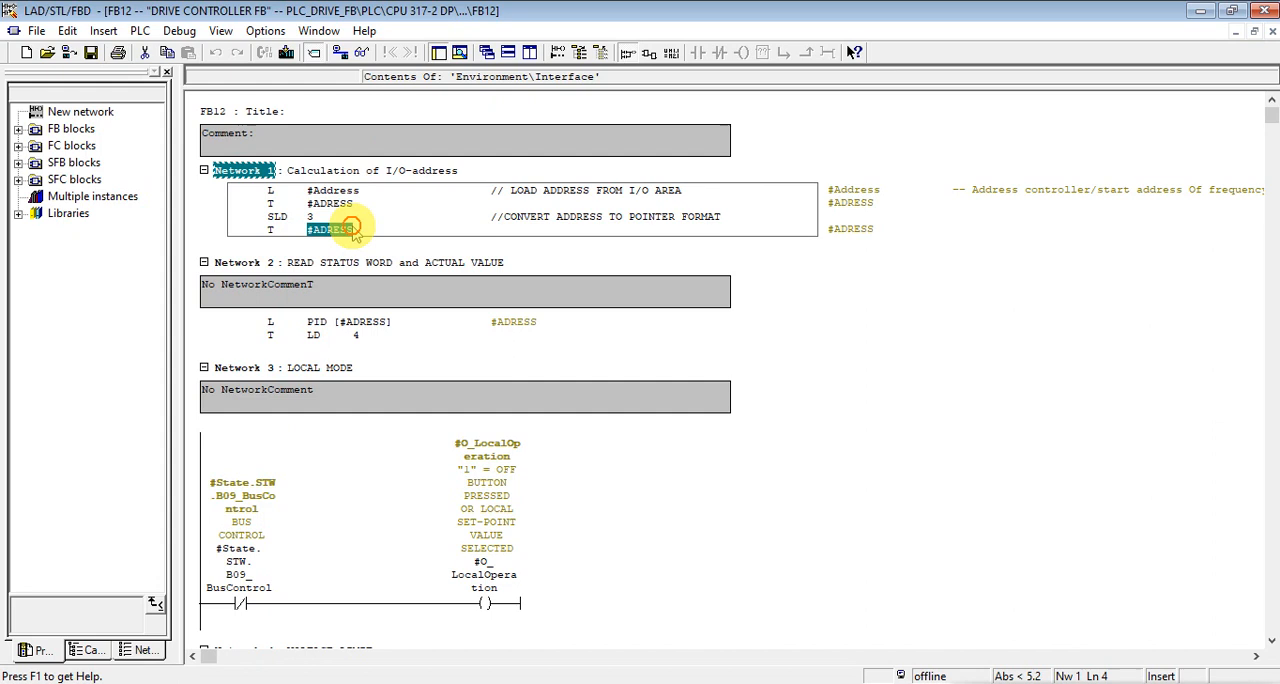
{"action": "left_click", "coordinate": [348, 218]}
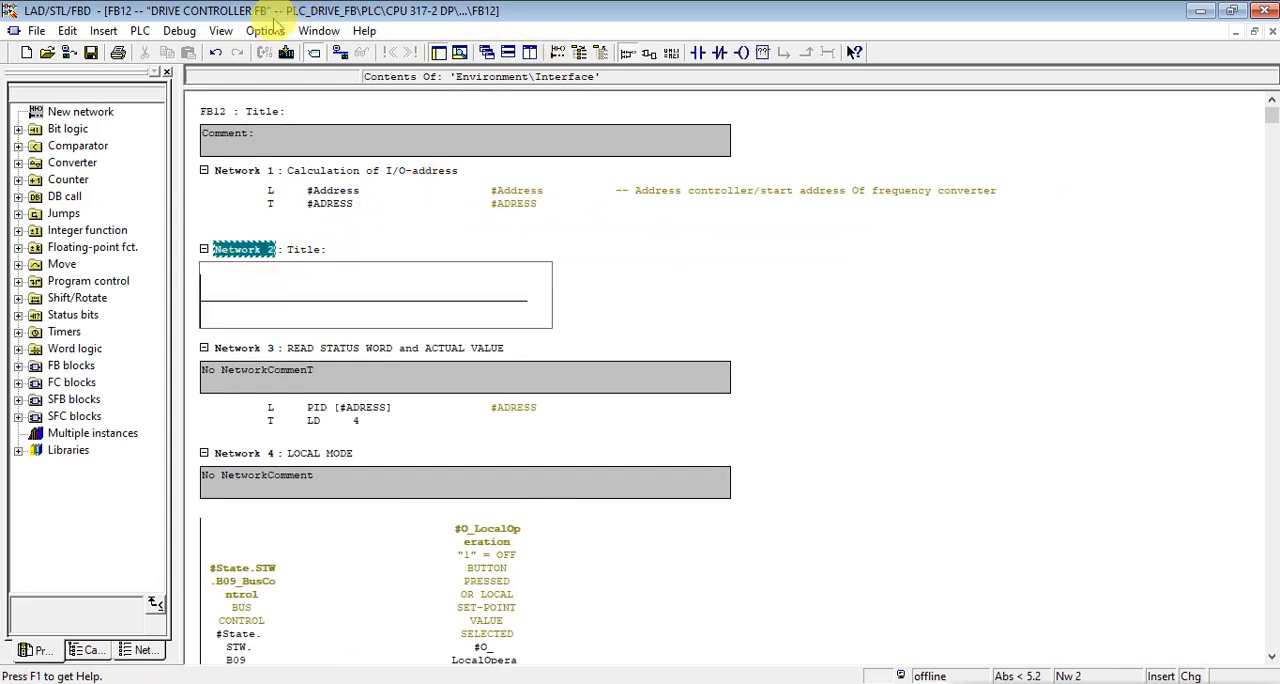
Switch FB12 to STL view and paste the PPO type jump-list code (L #I_PPO_Type, JL PPOX) into Network 2
{"action": "left_click", "coordinate": [214, 32]}
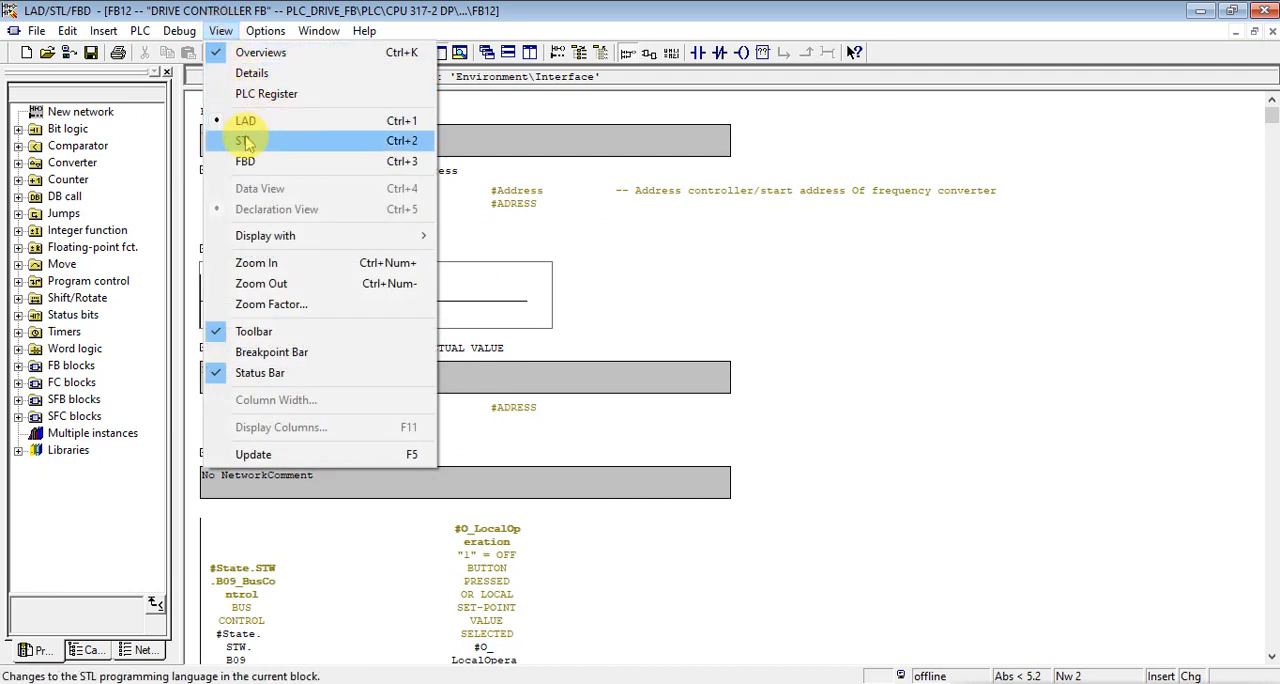
{"action": "left_click", "coordinate": [244, 140]}
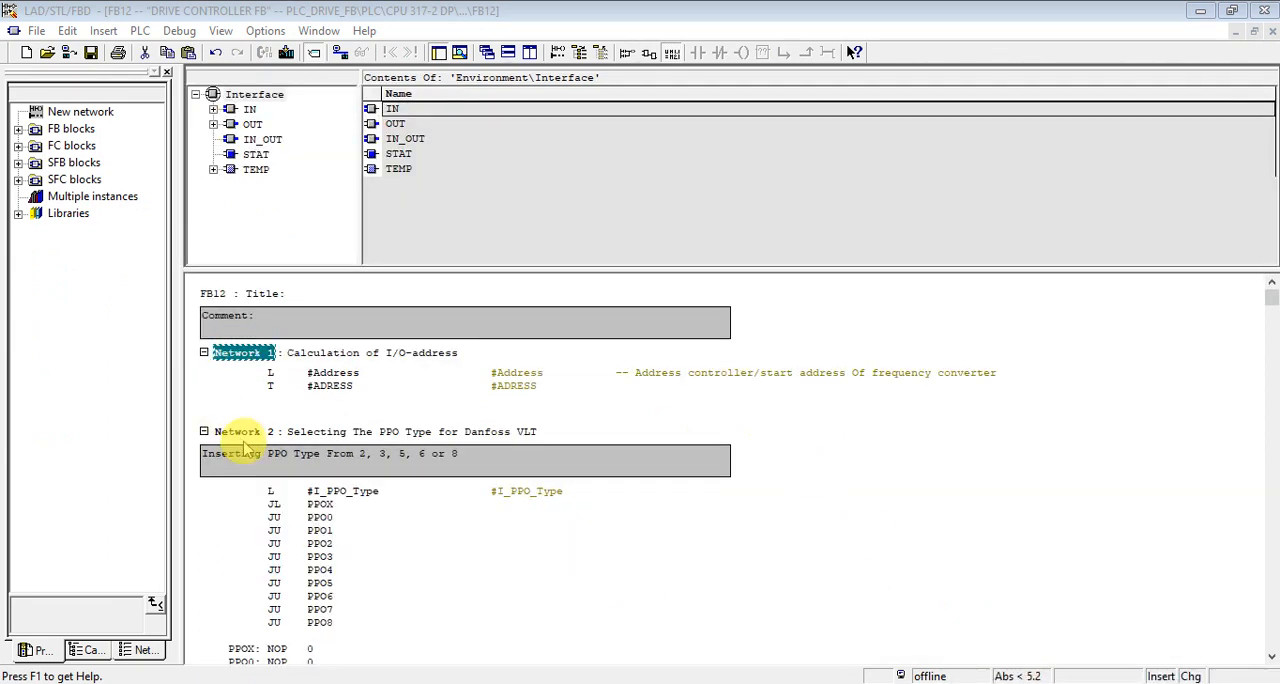
Scroll through the Network 2 jump list and display the IN declarations with I_PPO_Type as Int
{"action": "left_click", "coordinate": [236, 432]}
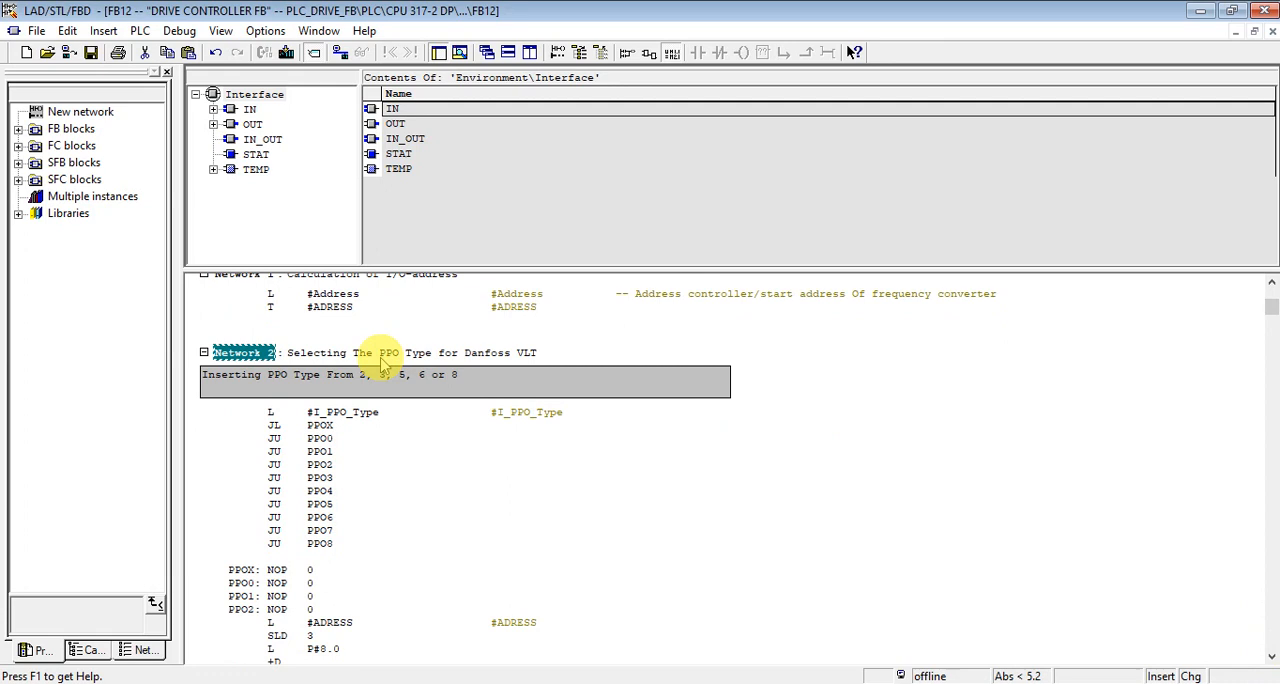
{"action": "mouse_move", "coordinate": [408, 384]}
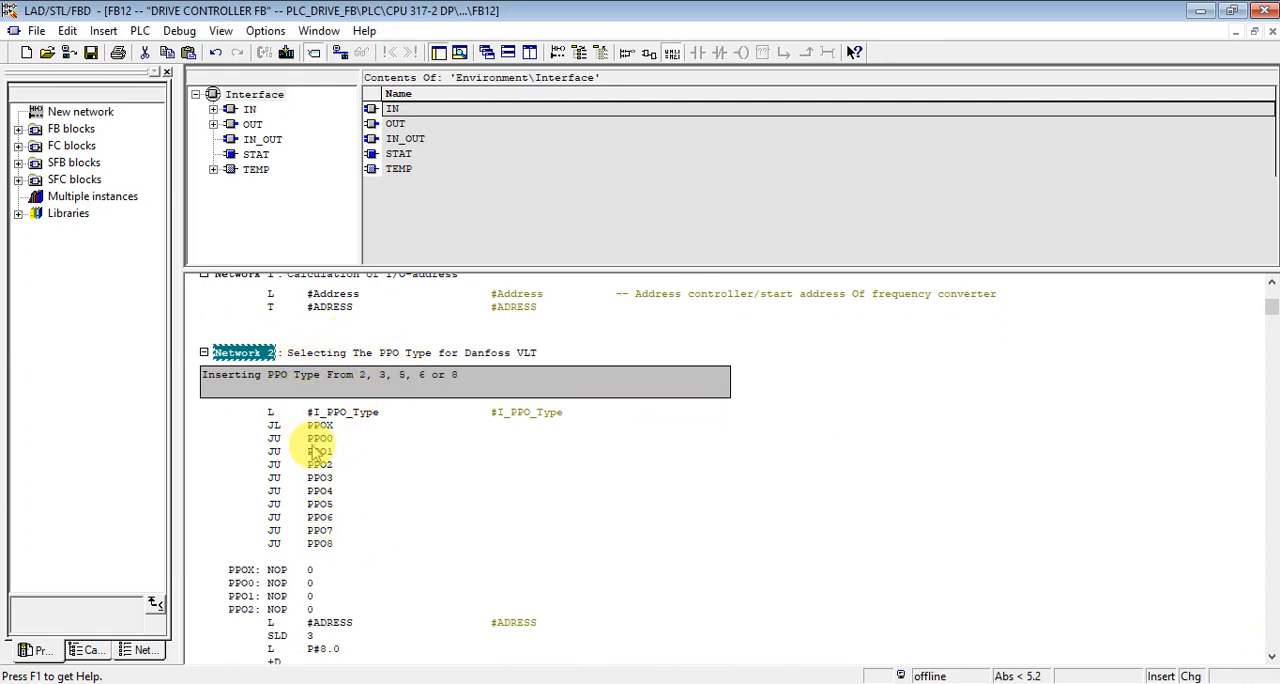
{"action": "mouse_move", "coordinate": [1202, 624]}
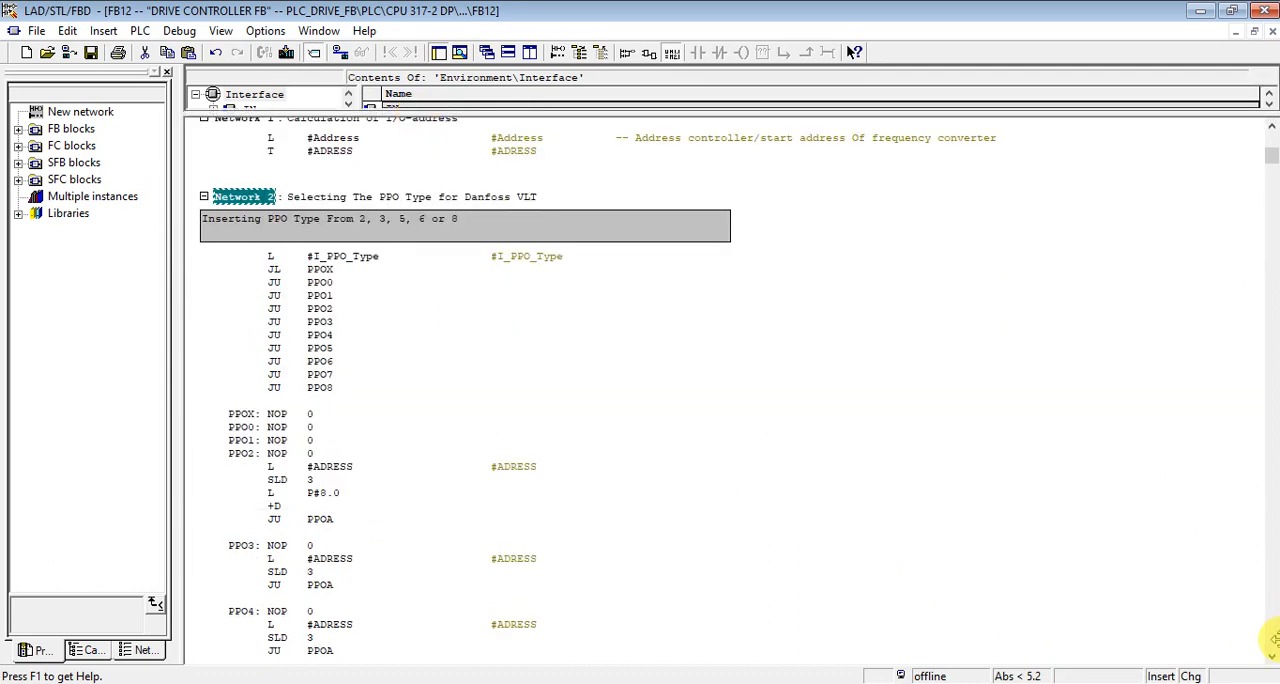
{"action": "scroll", "scroll_direction": "down", "scroll_amount": 3}
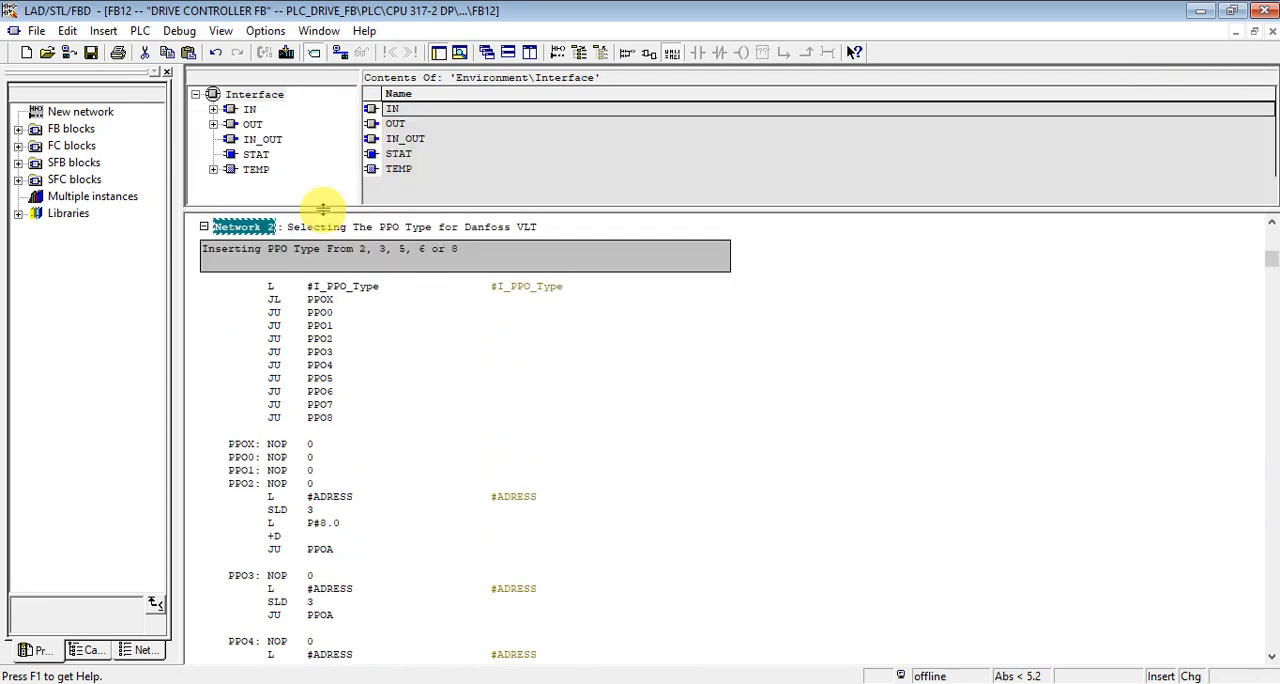
{"action": "left_click", "coordinate": [248, 108]}
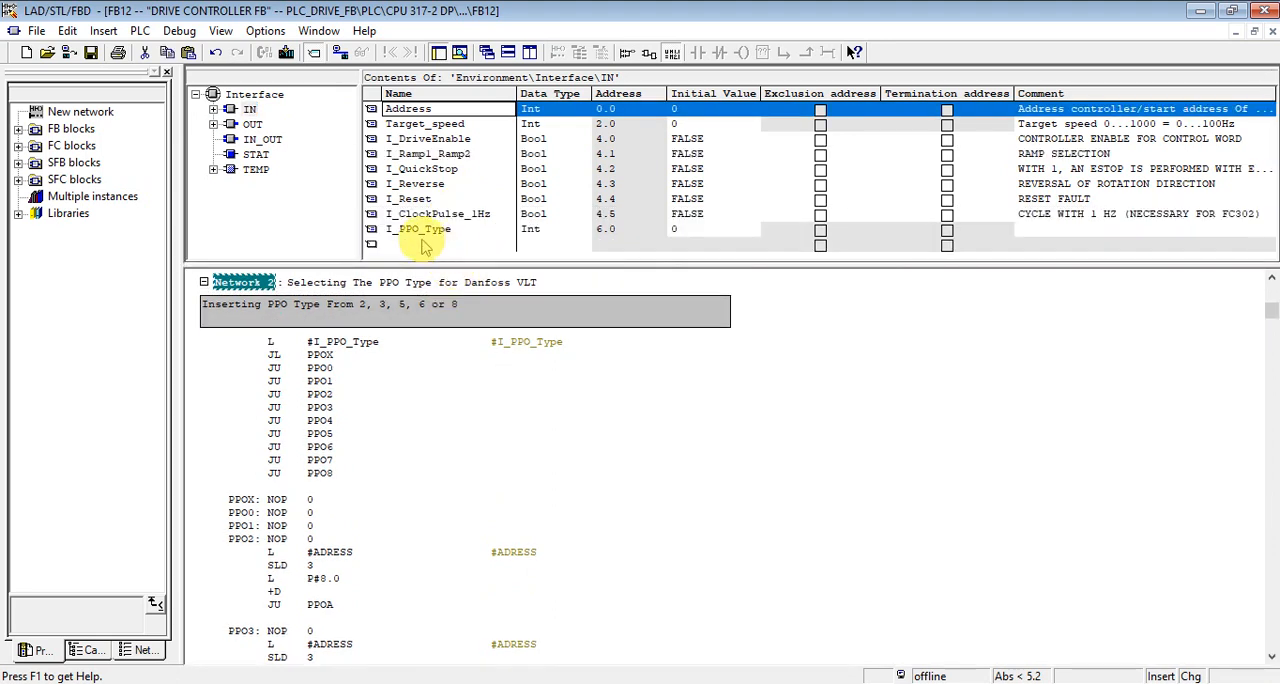
Select the I_PPO_Type row, then bring up PowerPoint's slide 5, PPO Types
{"action": "left_click", "coordinate": [420, 230]}
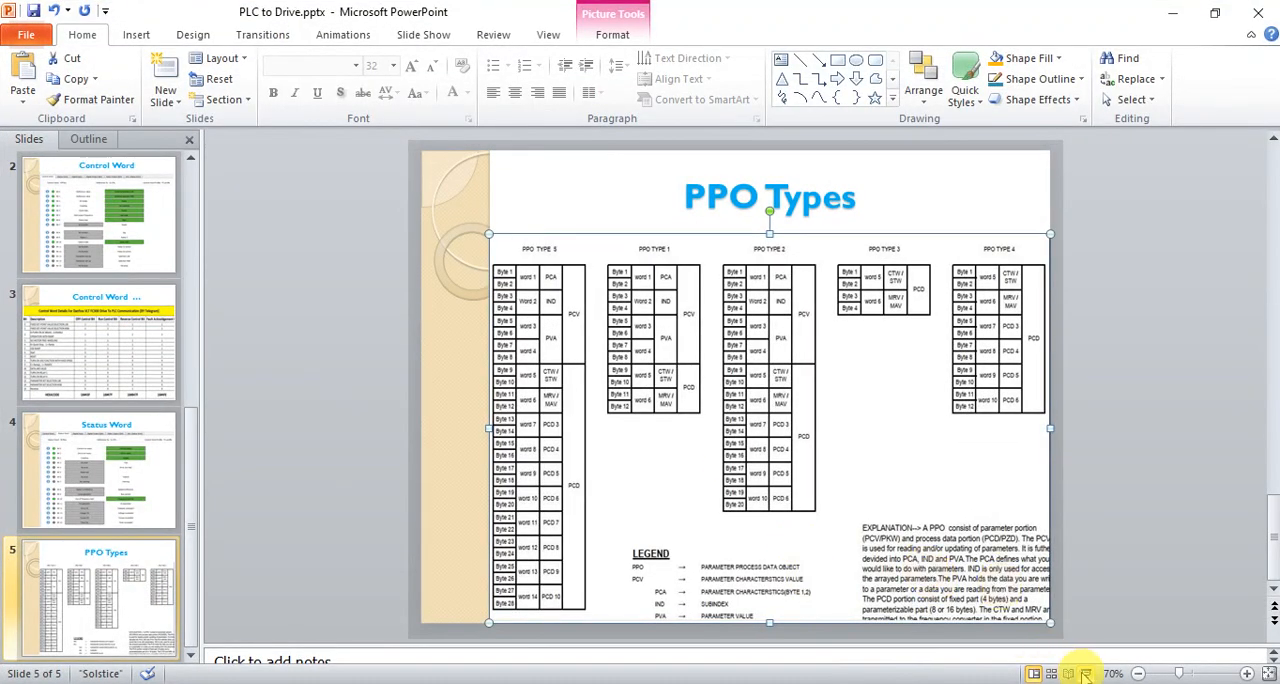
Run the PPO Types slide as a full-screen slide show to review the byte layouts
{"action": "left_click", "coordinate": [1084, 672]}
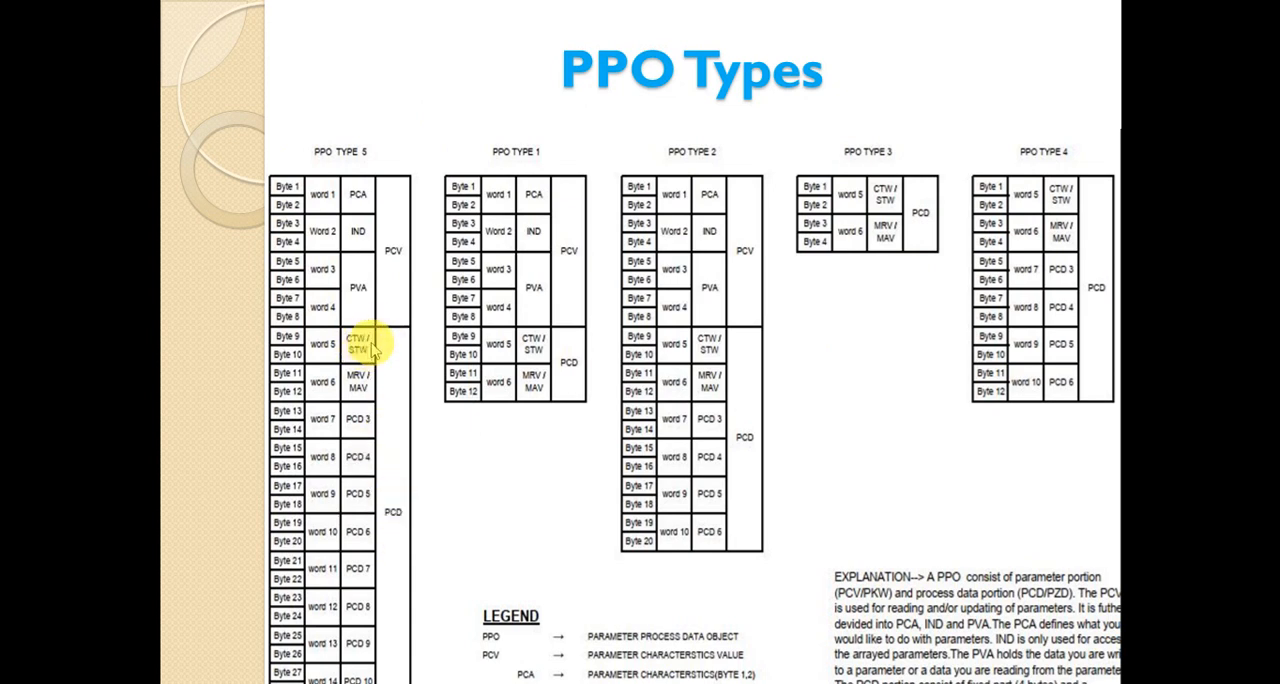
{"action": "mouse_move", "coordinate": [352, 368]}
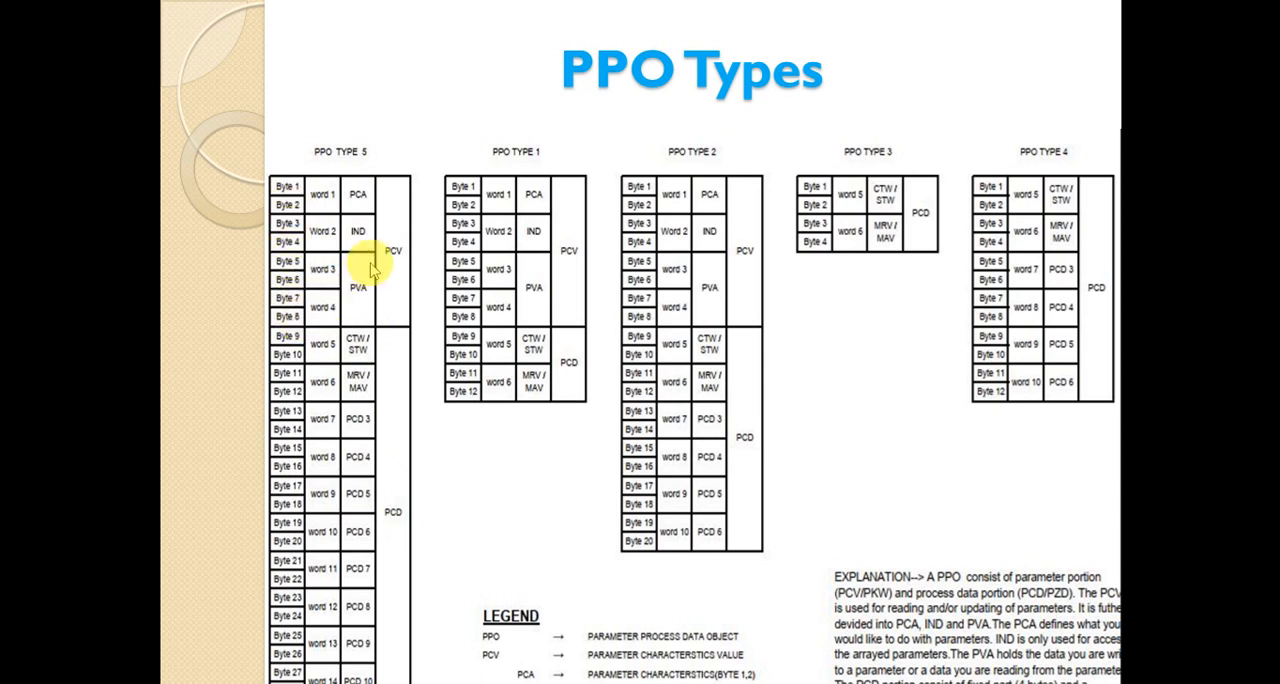
{"action": "mouse_move", "coordinate": [644, 176]}
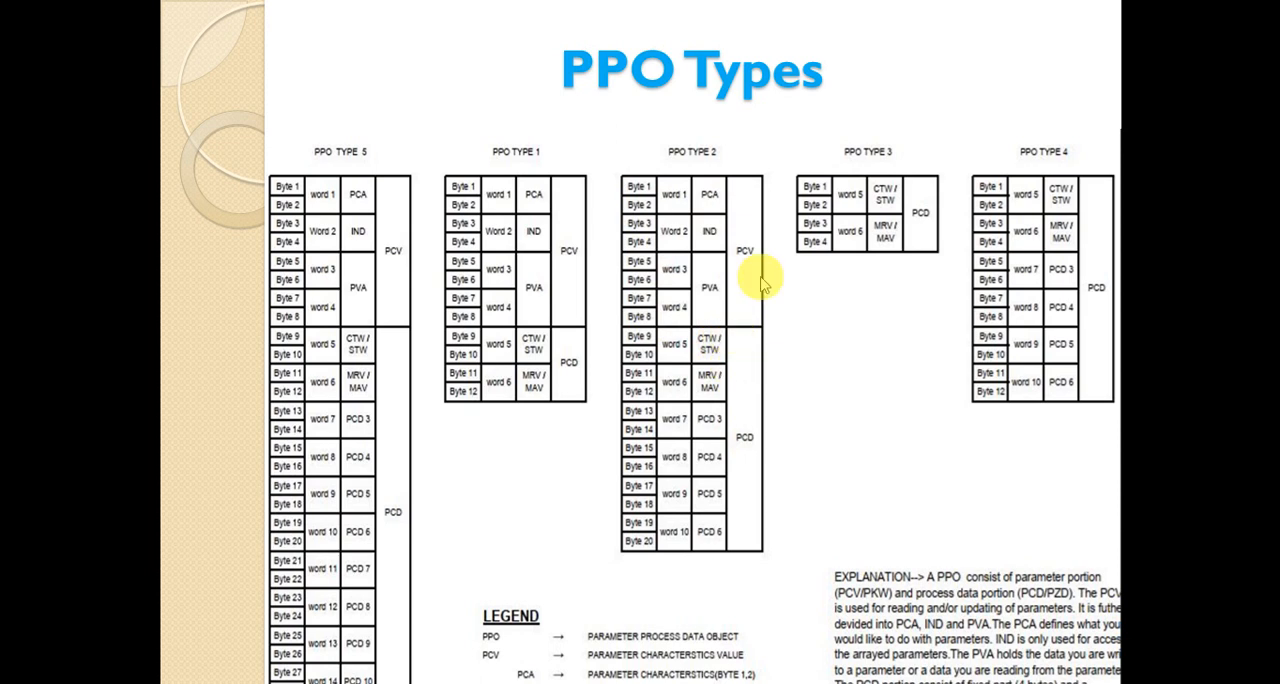
{"action": "mouse_move", "coordinate": [892, 170]}
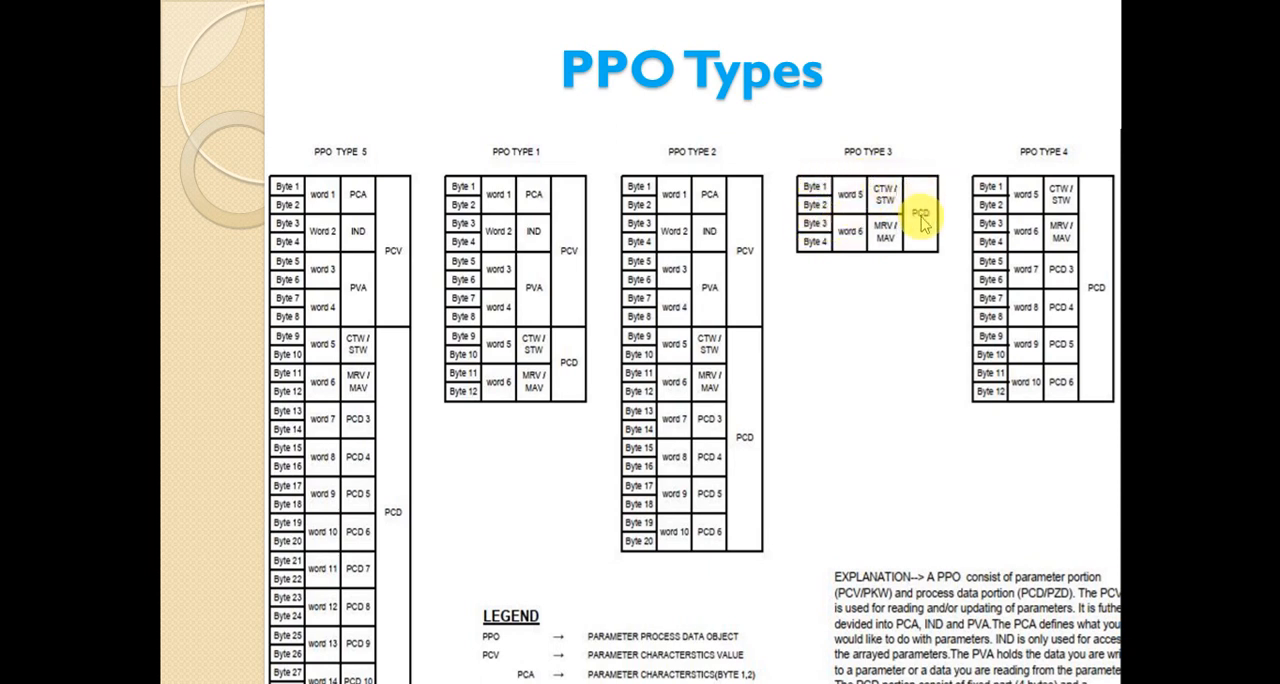
{"action": "mouse_move", "coordinate": [1064, 226]}
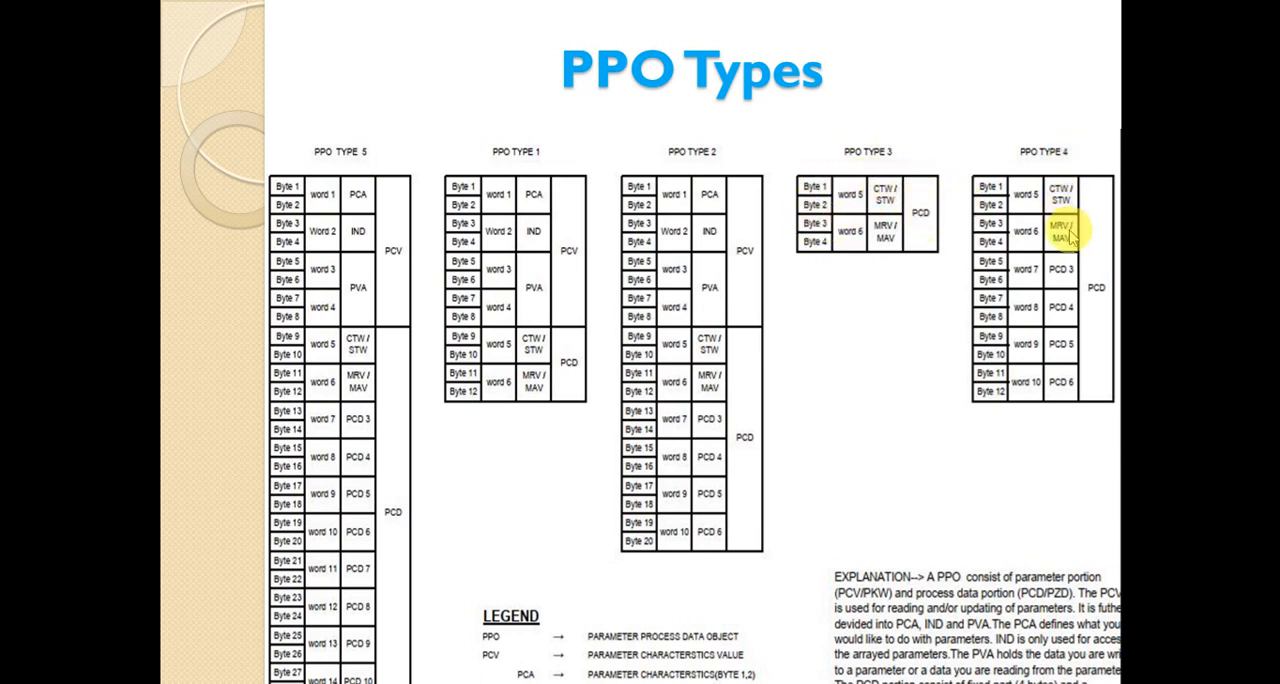
{"action": "mouse_move", "coordinate": [1044, 308]}
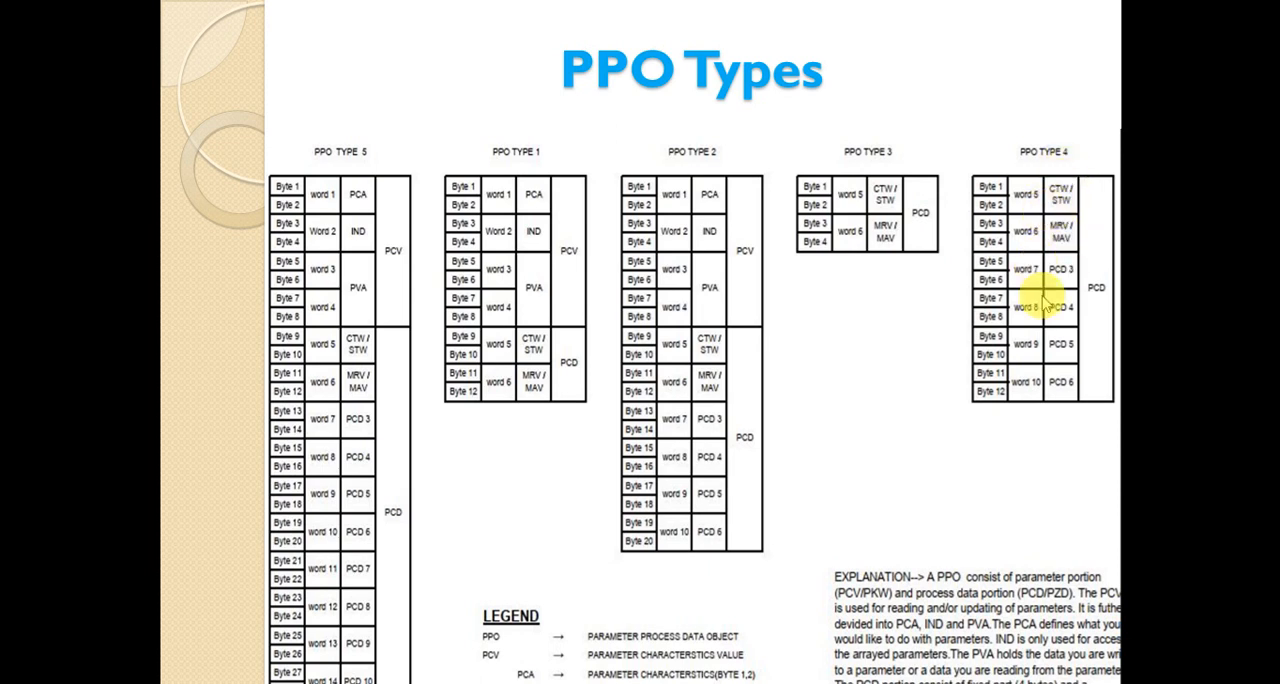
{"action": "mouse_move", "coordinate": [688, 156]}
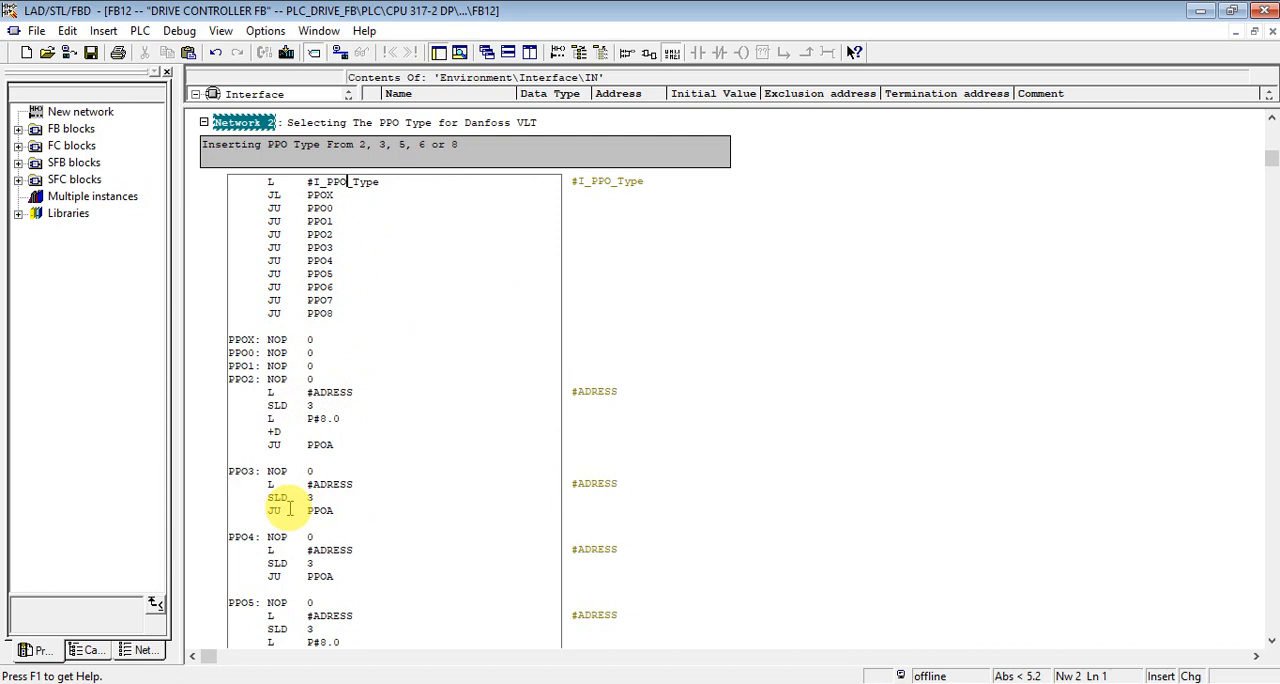
{"action": "mouse_move", "coordinate": [1270, 592]}
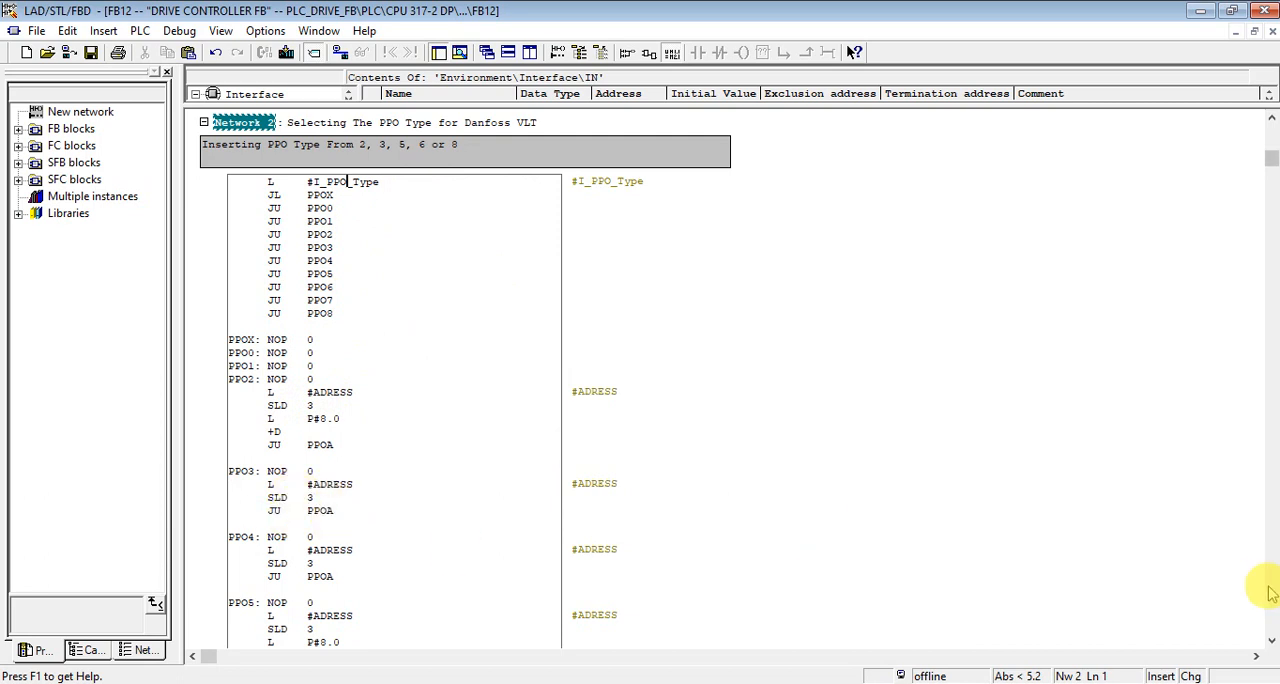
{"action": "scroll", "scroll_direction": "down", "scroll_amount": 3}
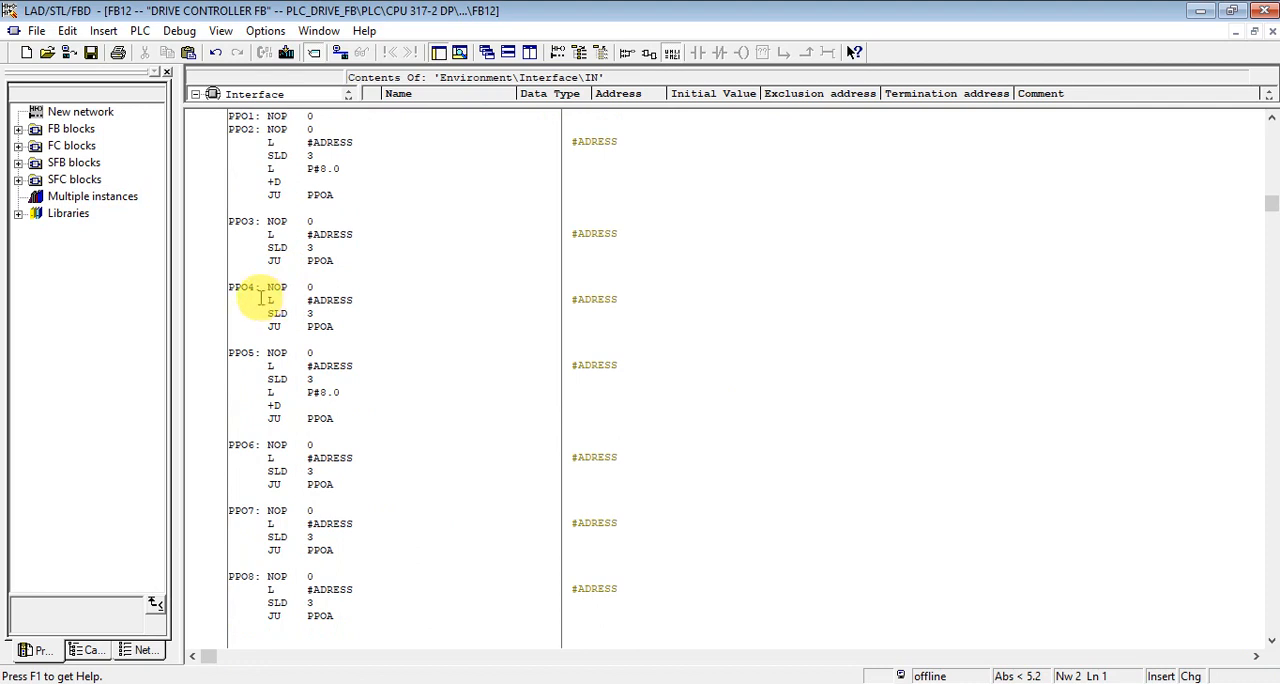
{"action": "mouse_move", "coordinate": [270, 300]}
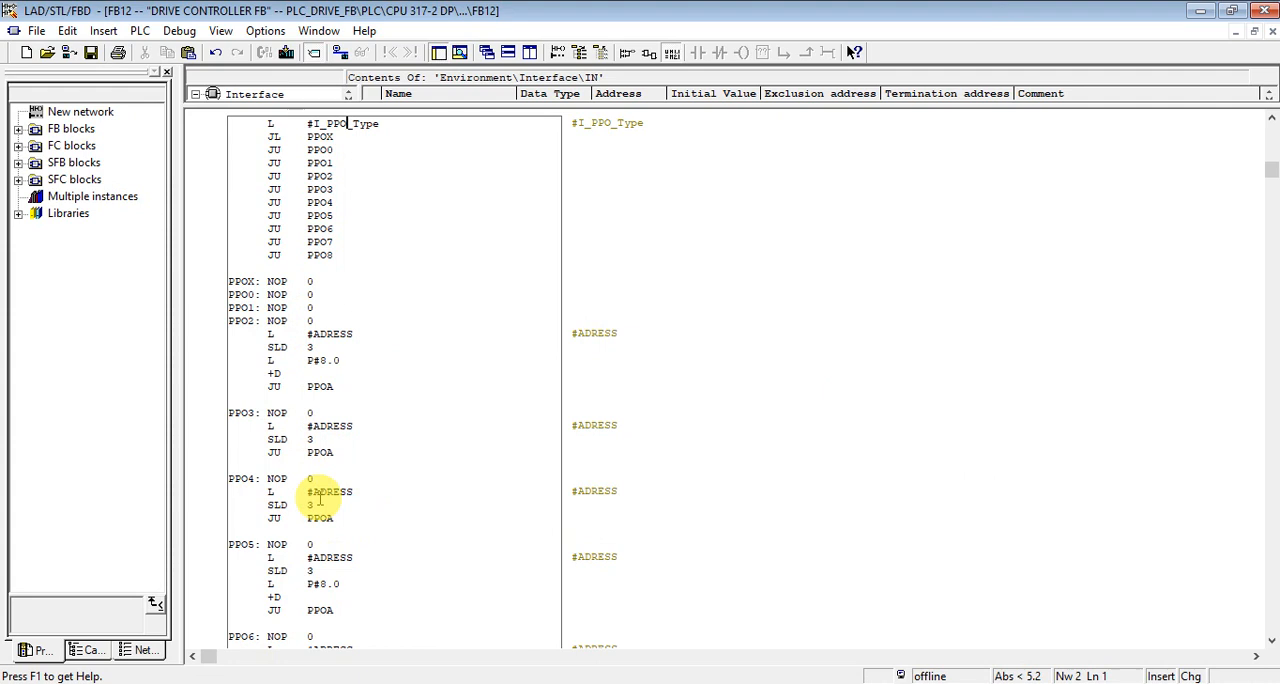
{"action": "mouse_move", "coordinate": [320, 504]}
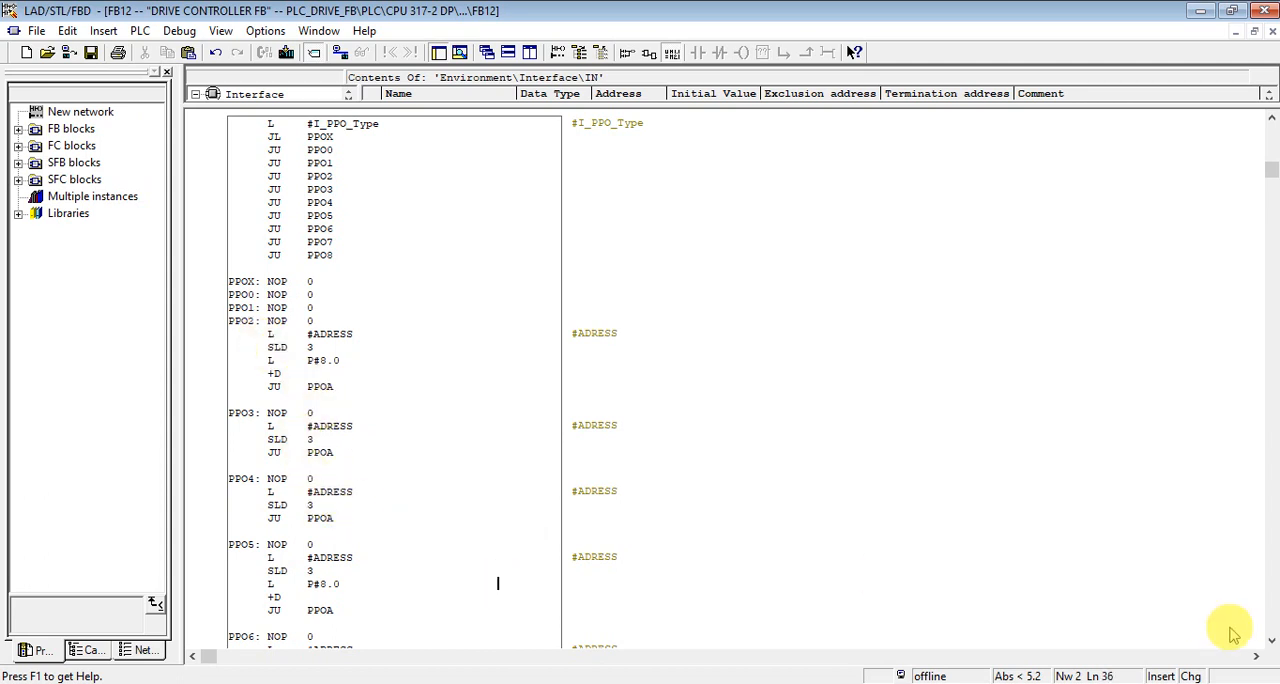
{"action": "scroll", "scroll_direction": "down", "scroll_amount": 3}
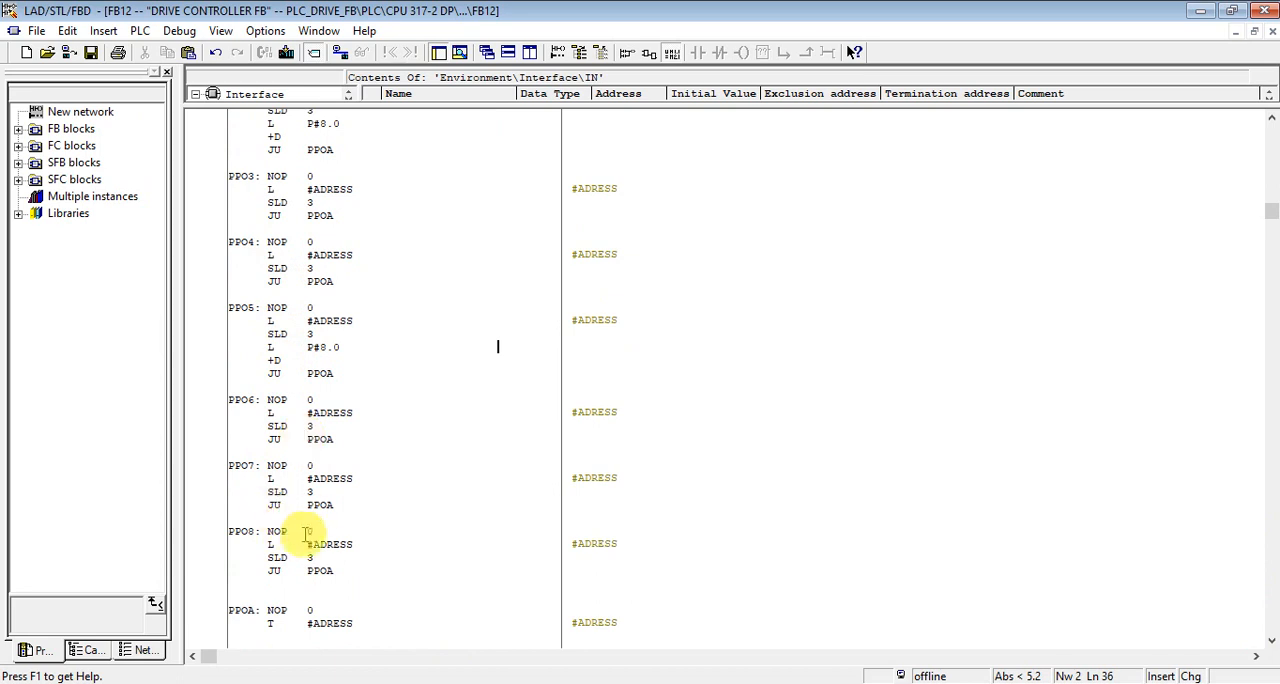
{"action": "mouse_move", "coordinate": [668, 592]}
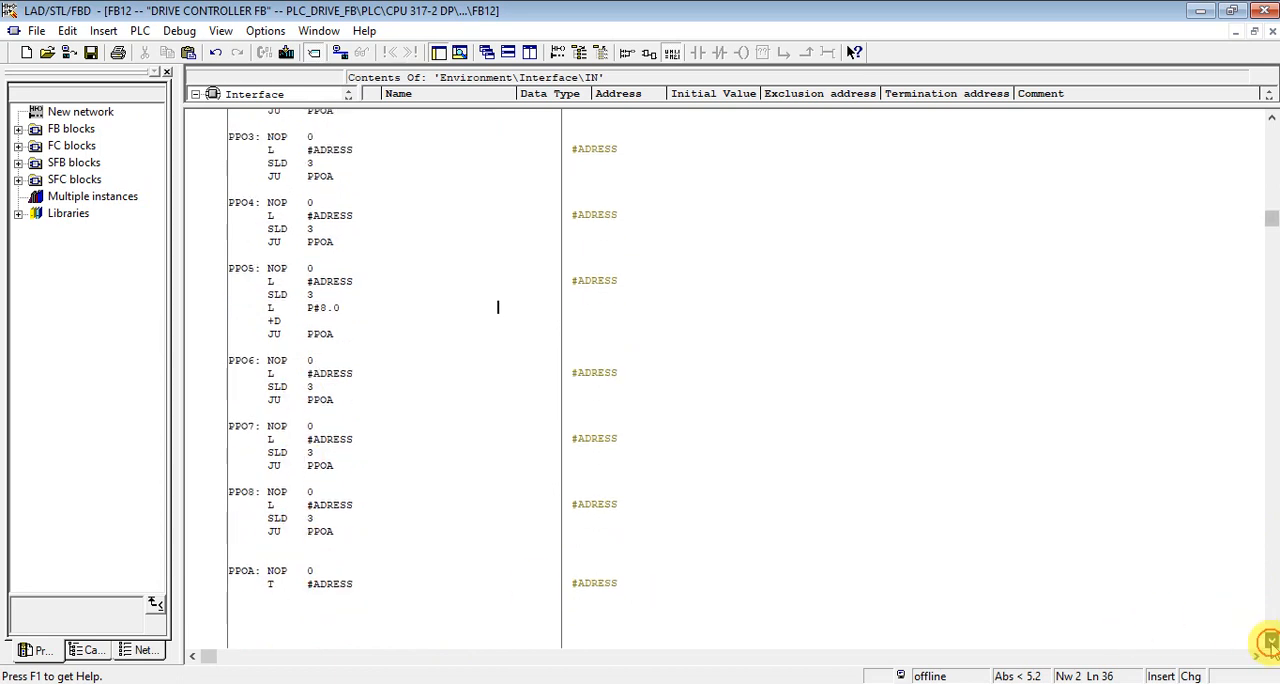
{"action": "scroll", "scroll_direction": "down", "scroll_amount": 3}
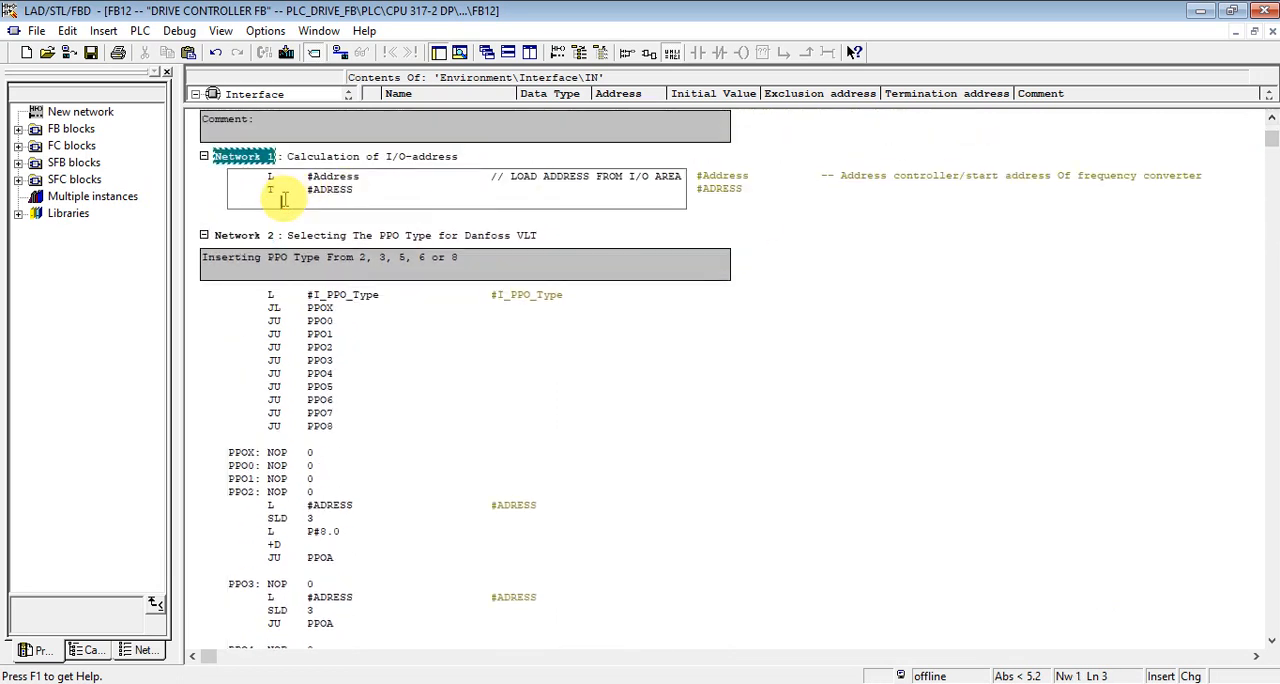
{"action": "mouse_move", "coordinate": [322, 256]}
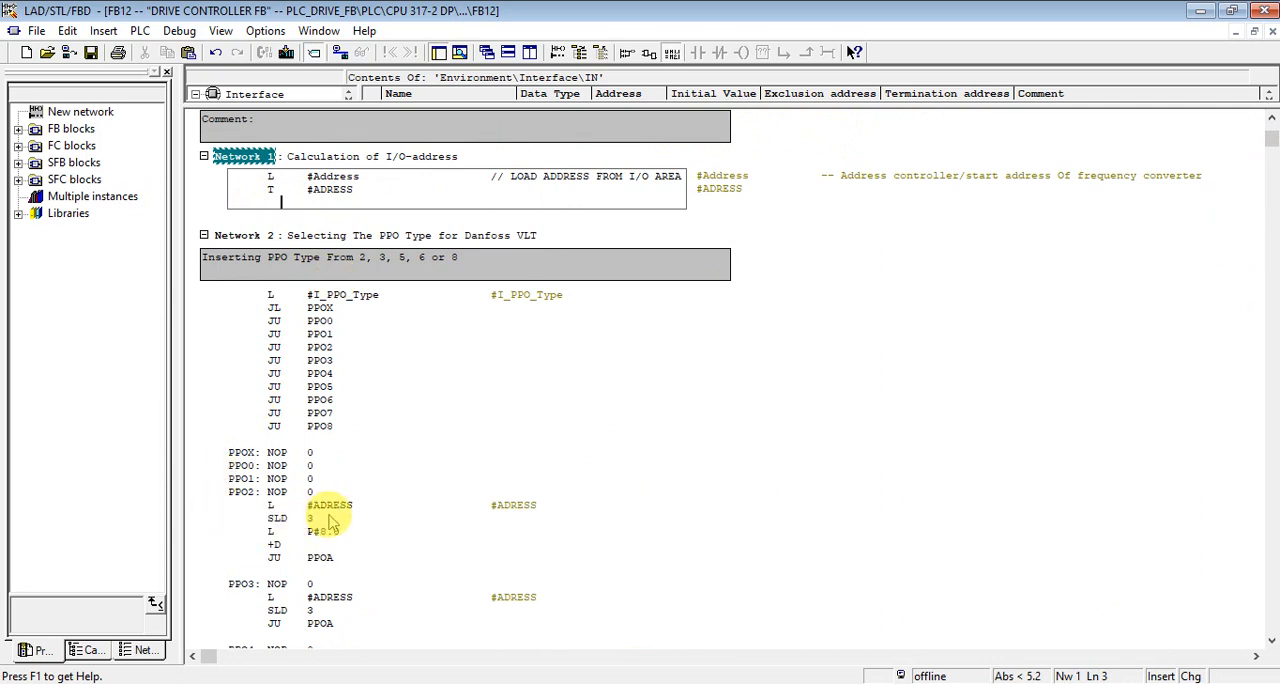
{"action": "mouse_move", "coordinate": [316, 524]}
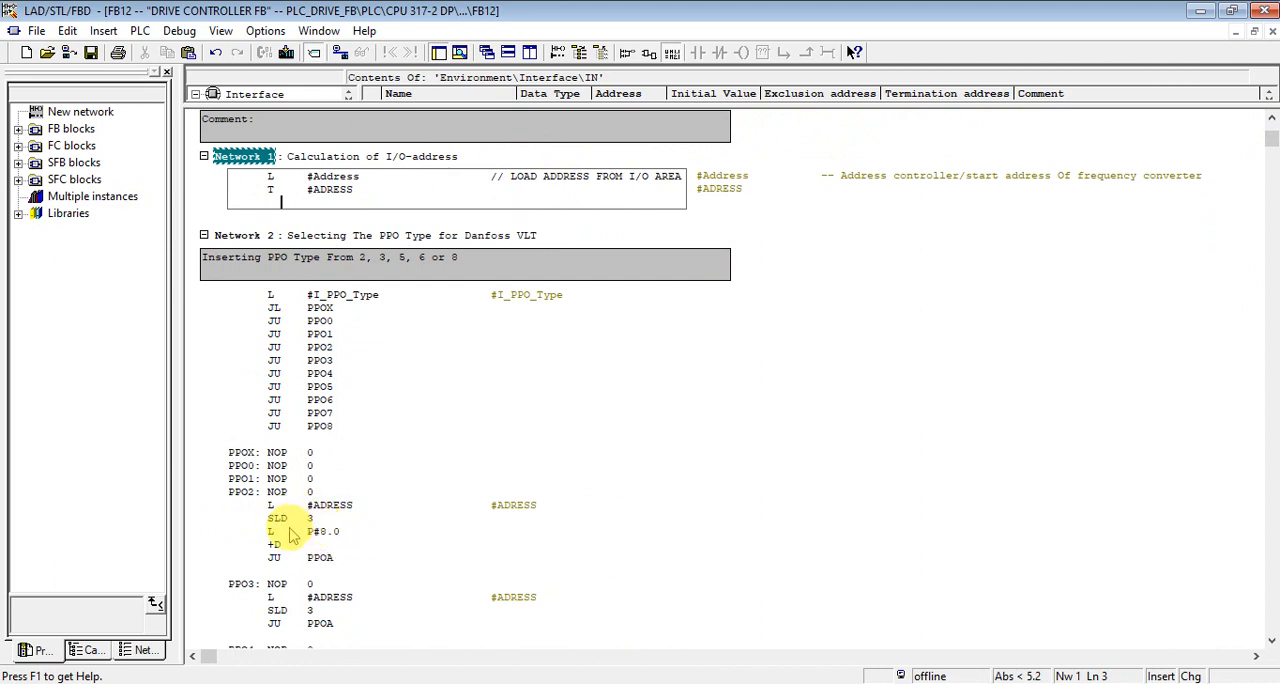
{"action": "mouse_move", "coordinate": [320, 532]}
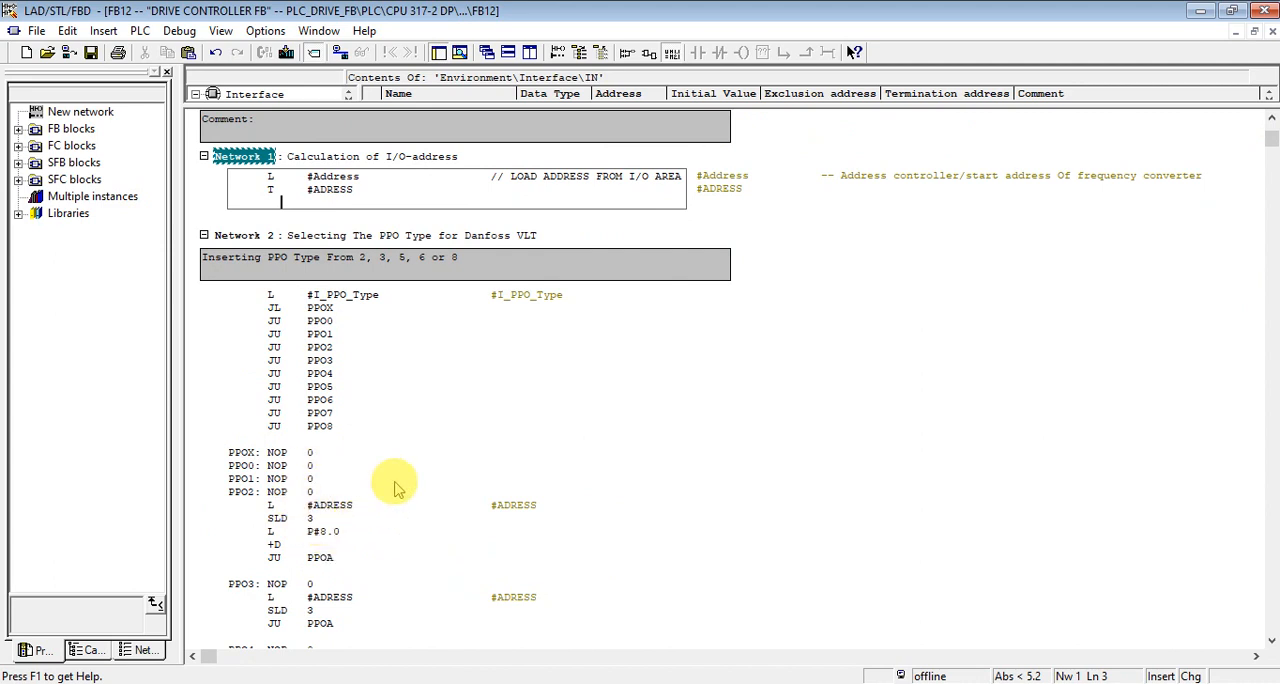
{"action": "mouse_move", "coordinate": [430, 416]}
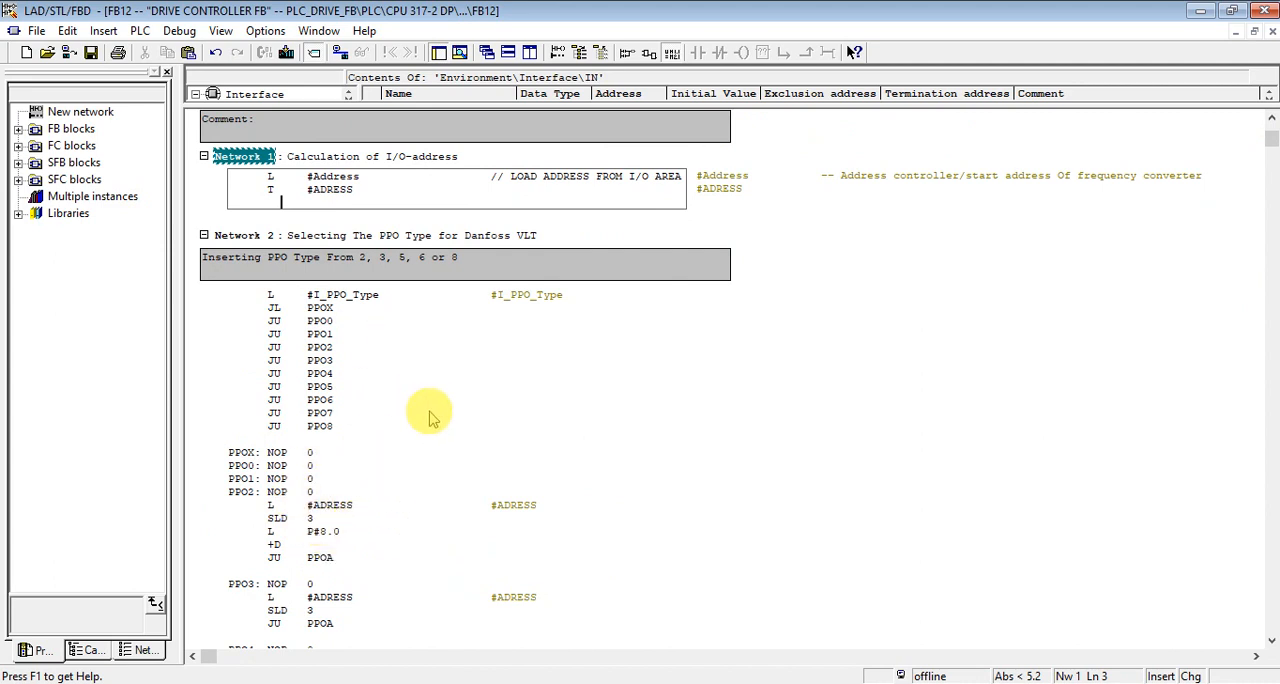
{"action": "mouse_move", "coordinate": [868, 490]}
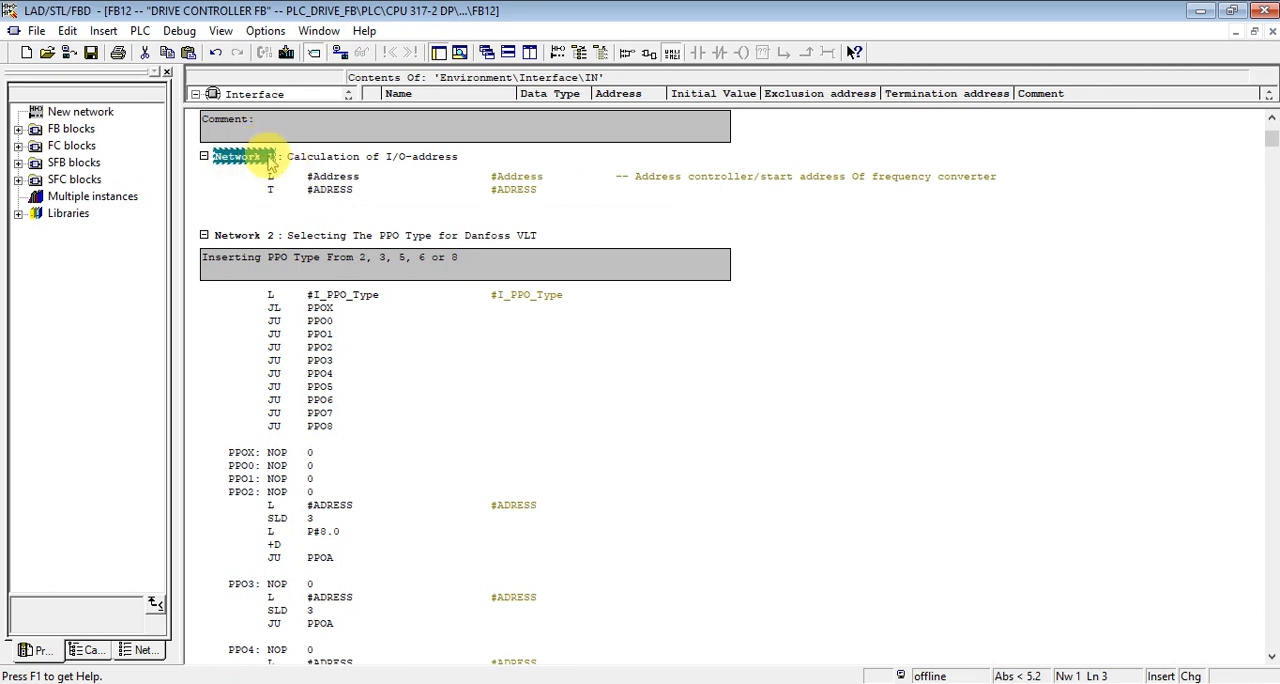
{"action": "mouse_move", "coordinate": [288, 190]}
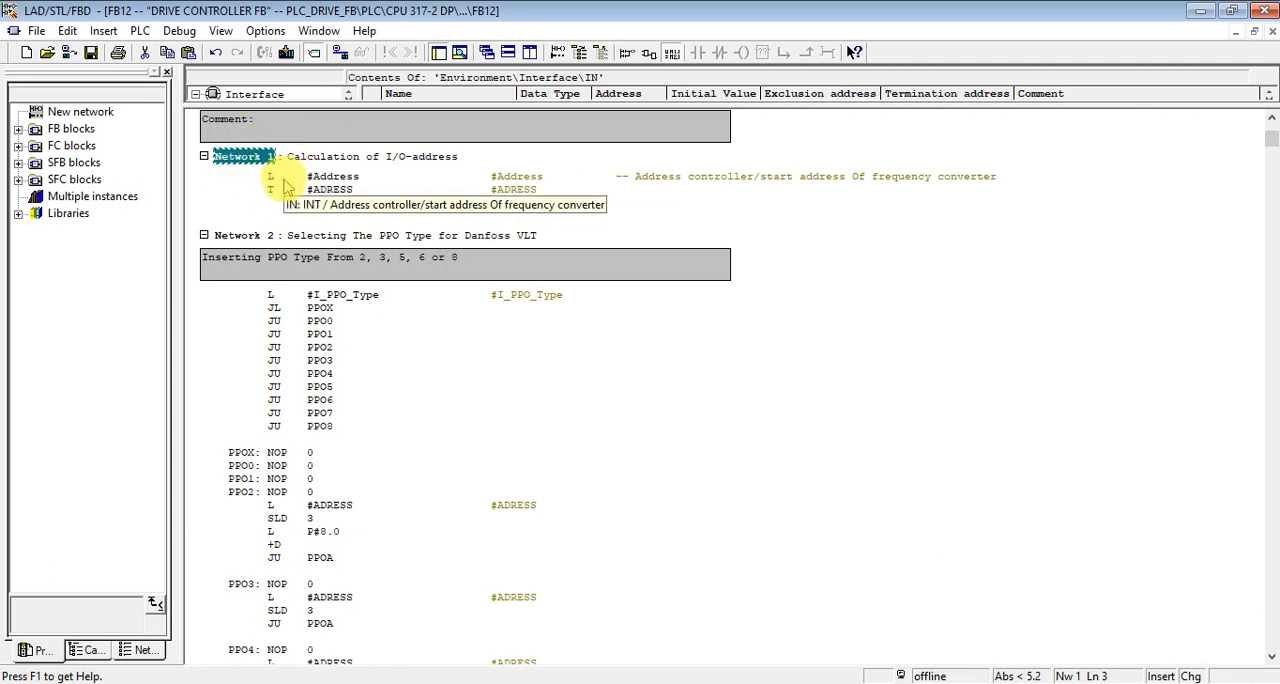
{"action": "mouse_move", "coordinate": [272, 240]}
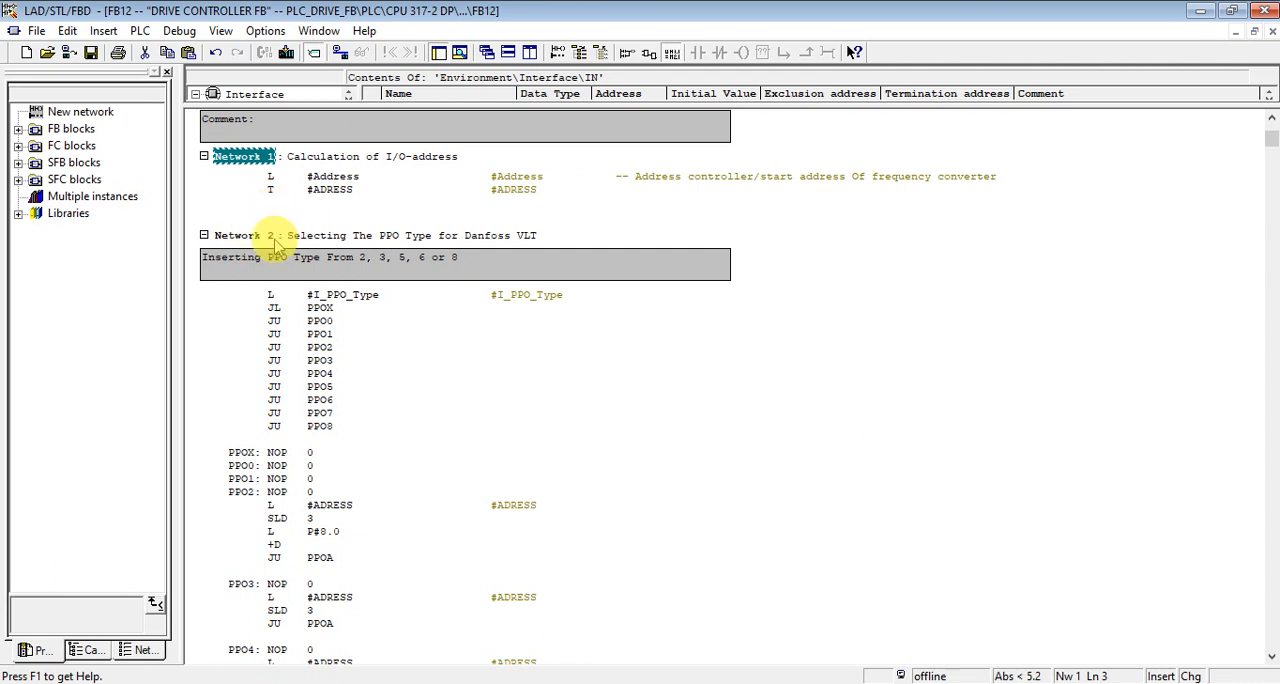
{"action": "mouse_move", "coordinate": [244, 164]}
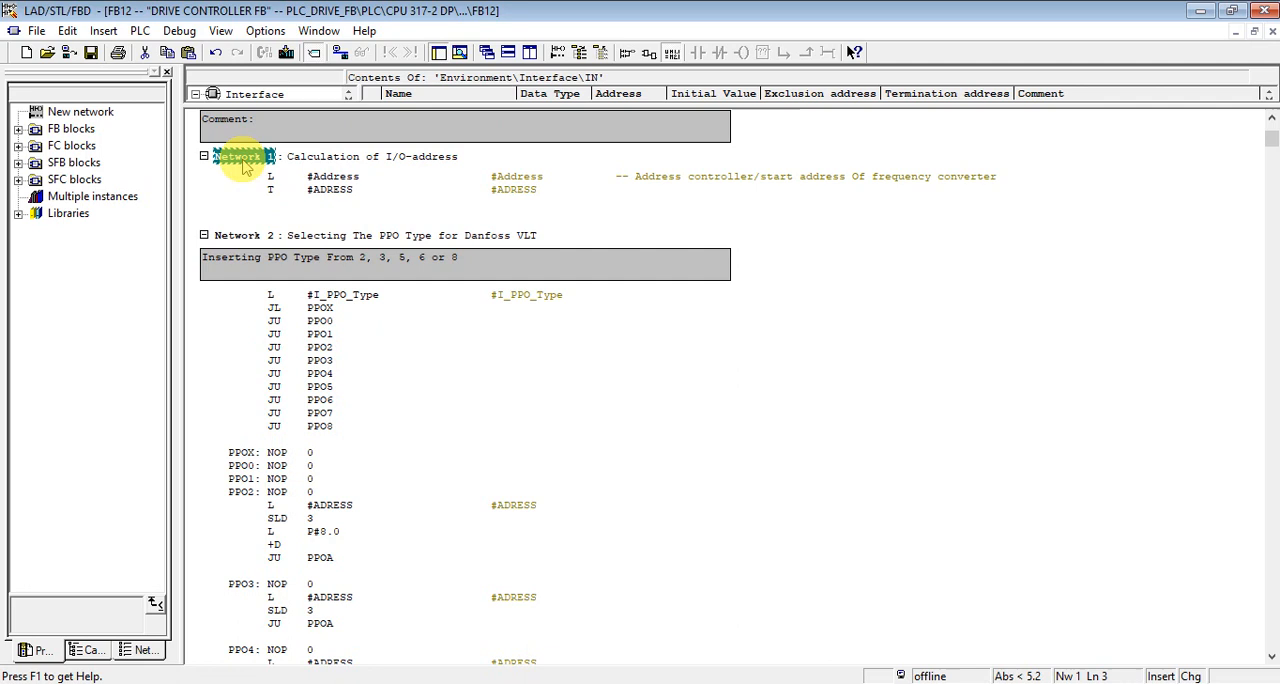
{"action": "scroll", "scroll_direction": "down", "scroll_amount": 3}
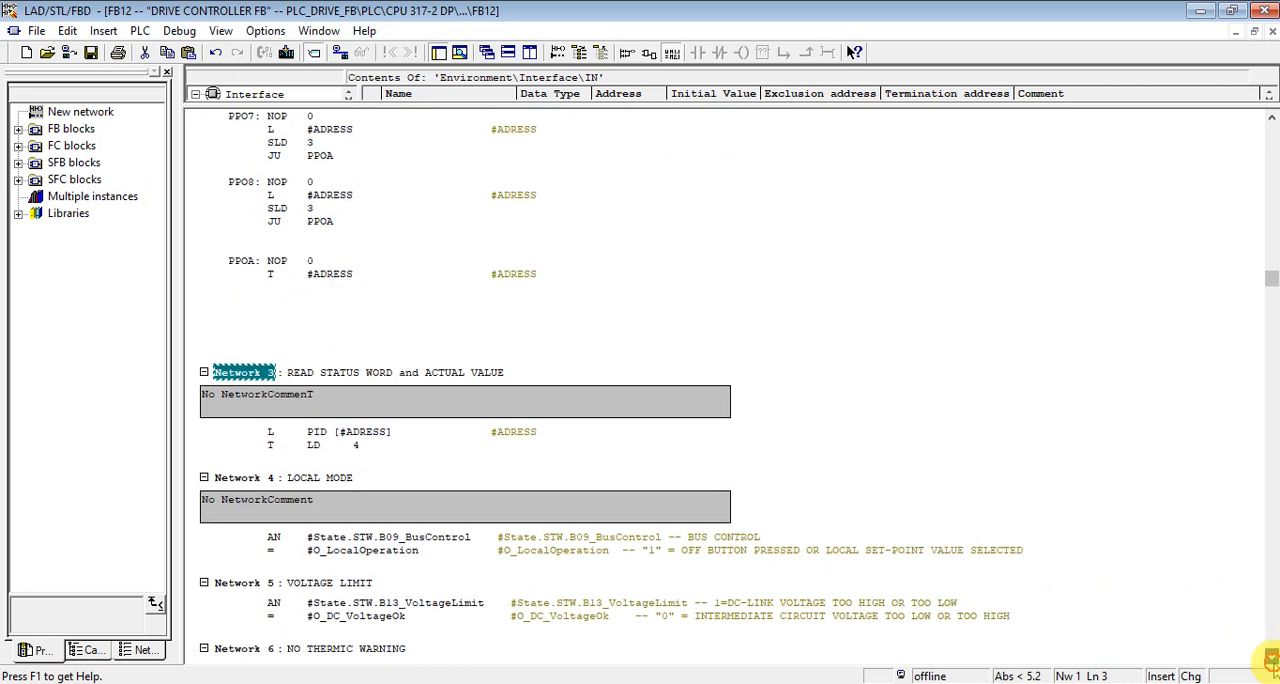
{"action": "scroll", "scroll_direction": "down", "scroll_amount": 3}
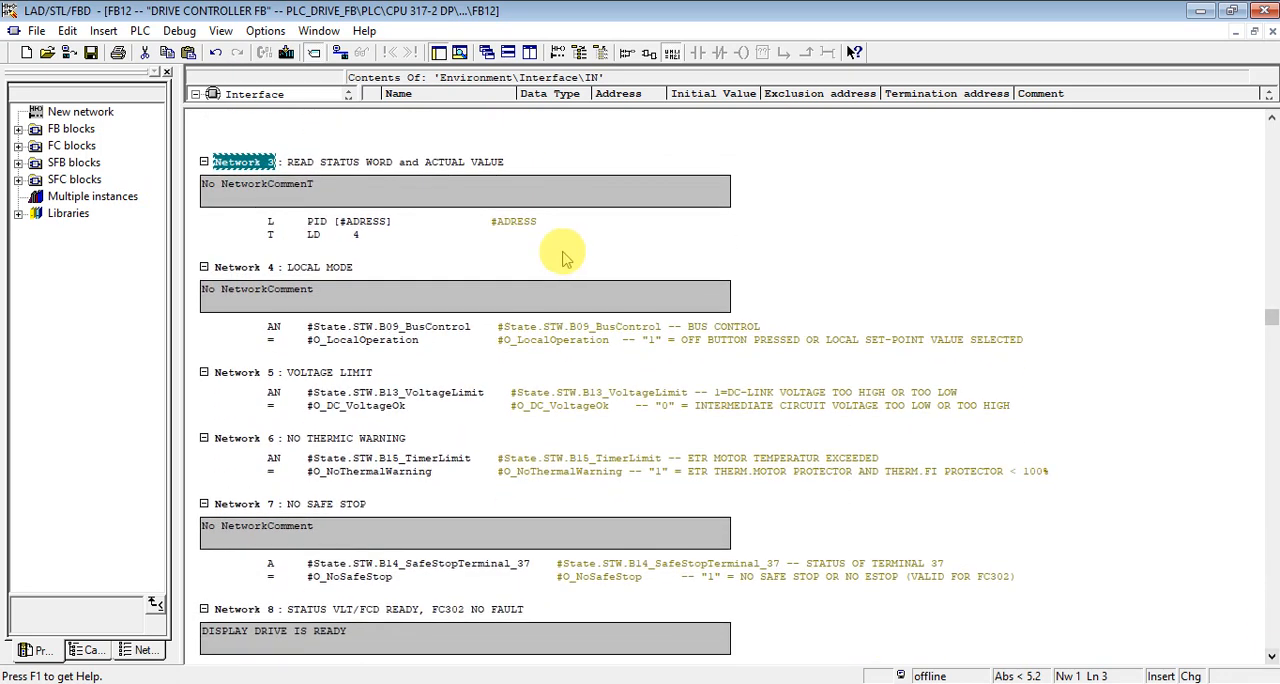
{"action": "mouse_move", "coordinate": [864, 488]}
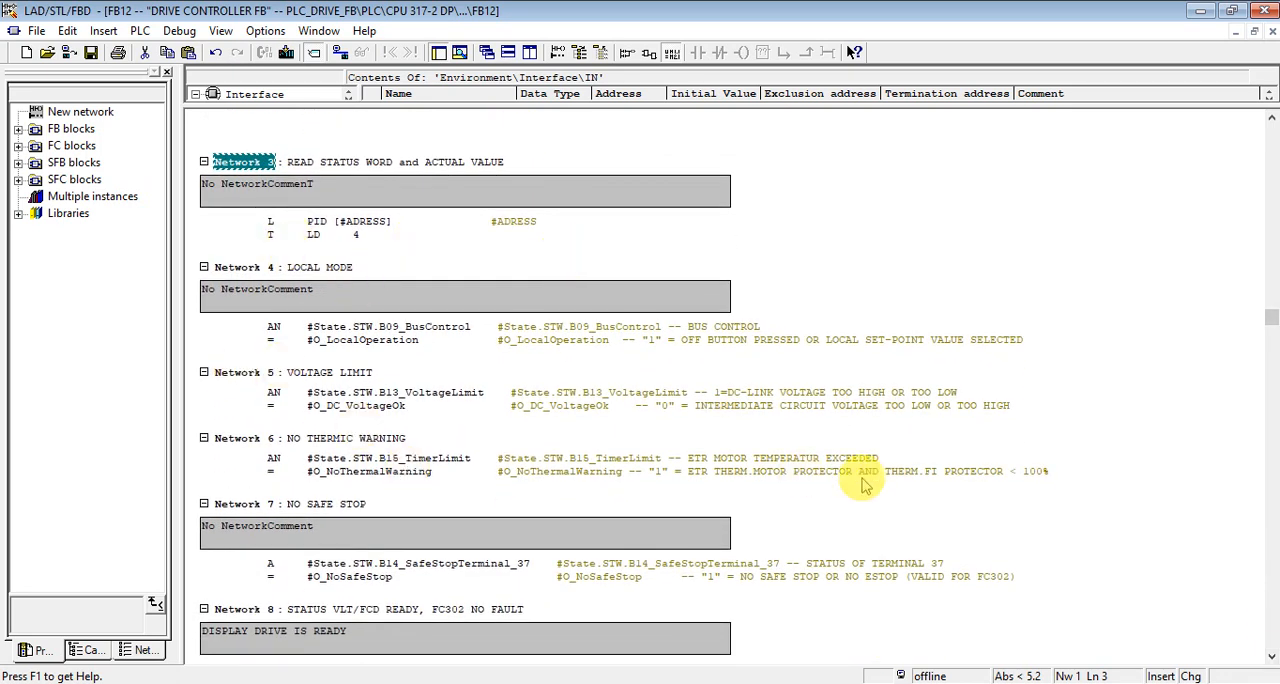
{"action": "scroll", "scroll_direction": "down", "scroll_amount": 3}
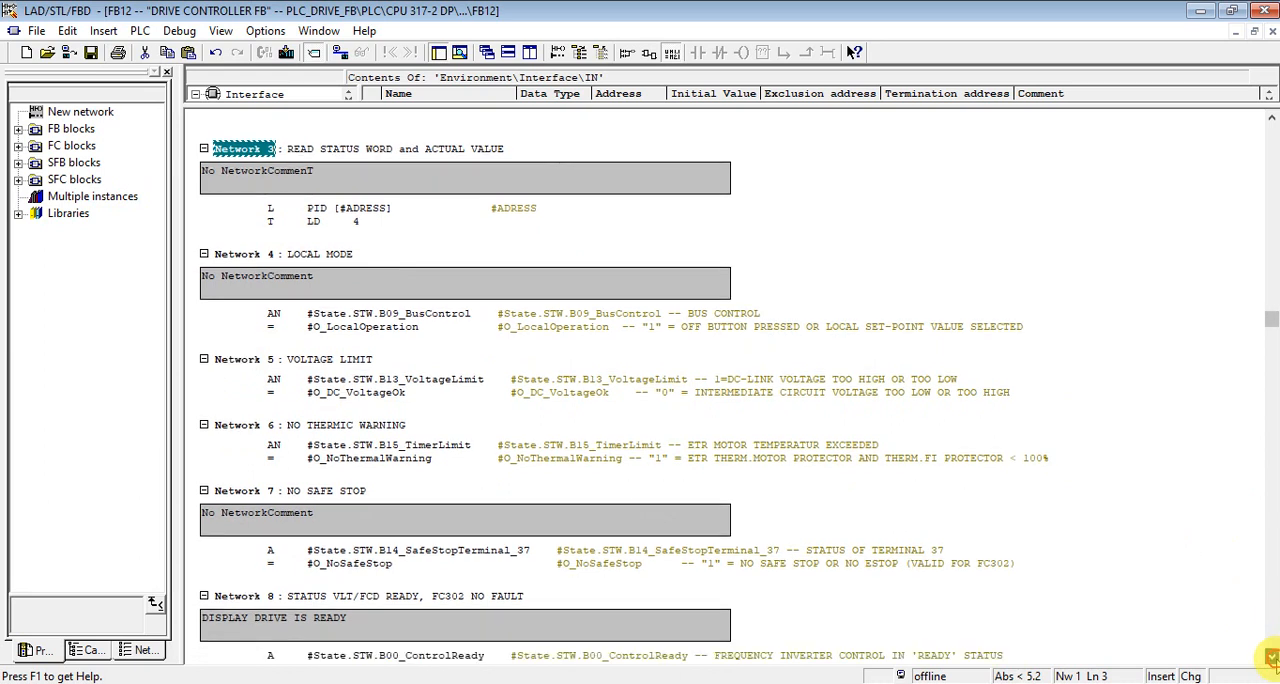
{"action": "scroll", "scroll_direction": "down", "scroll_amount": 3}
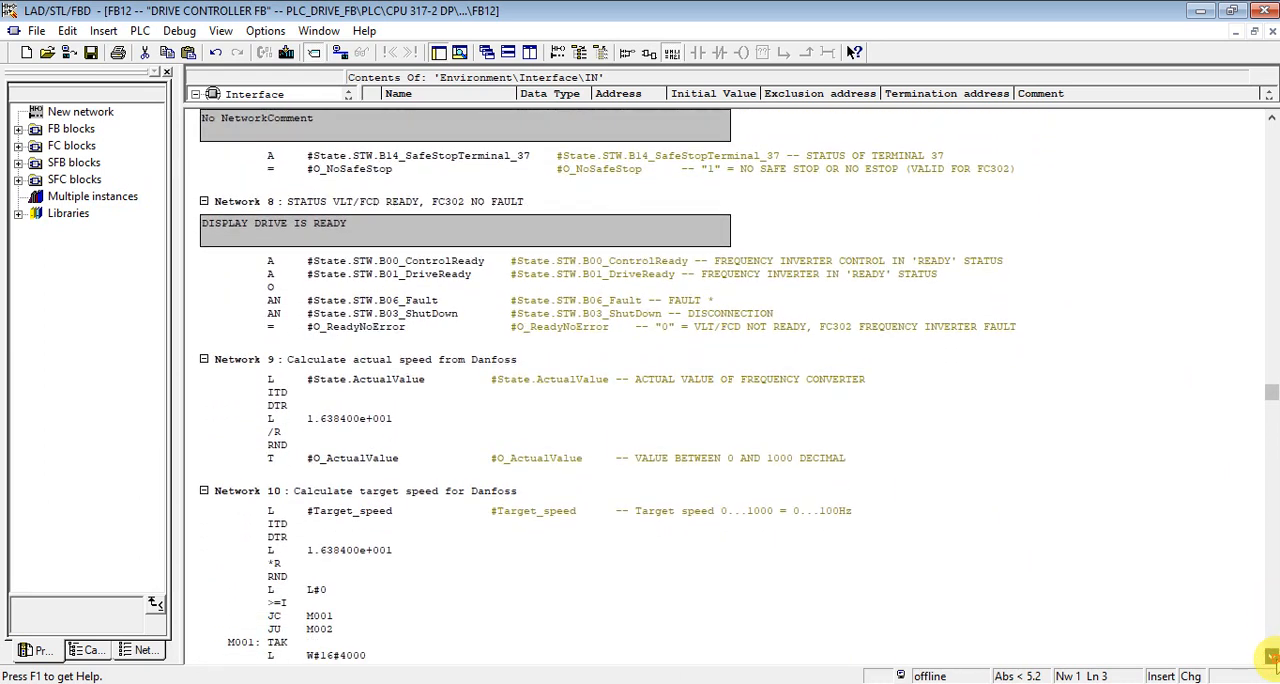
{"action": "scroll", "scroll_direction": "down", "scroll_amount": 3}
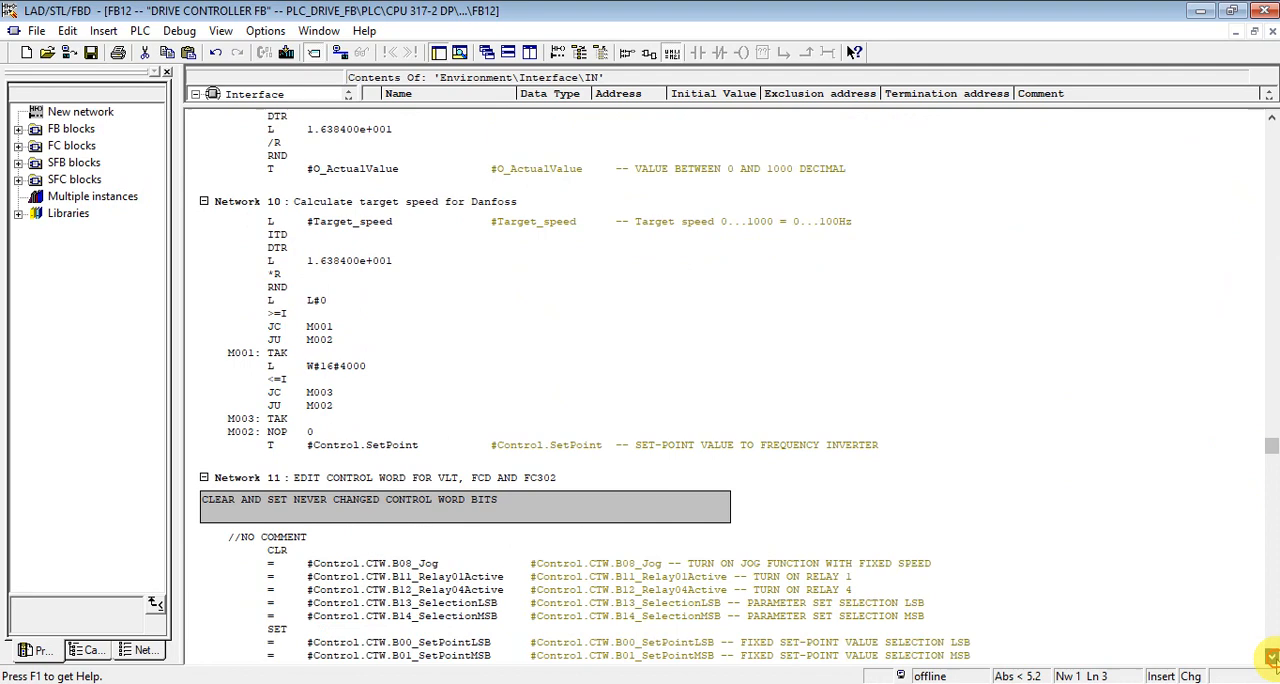
{"action": "scroll", "scroll_direction": "down", "scroll_amount": 3}
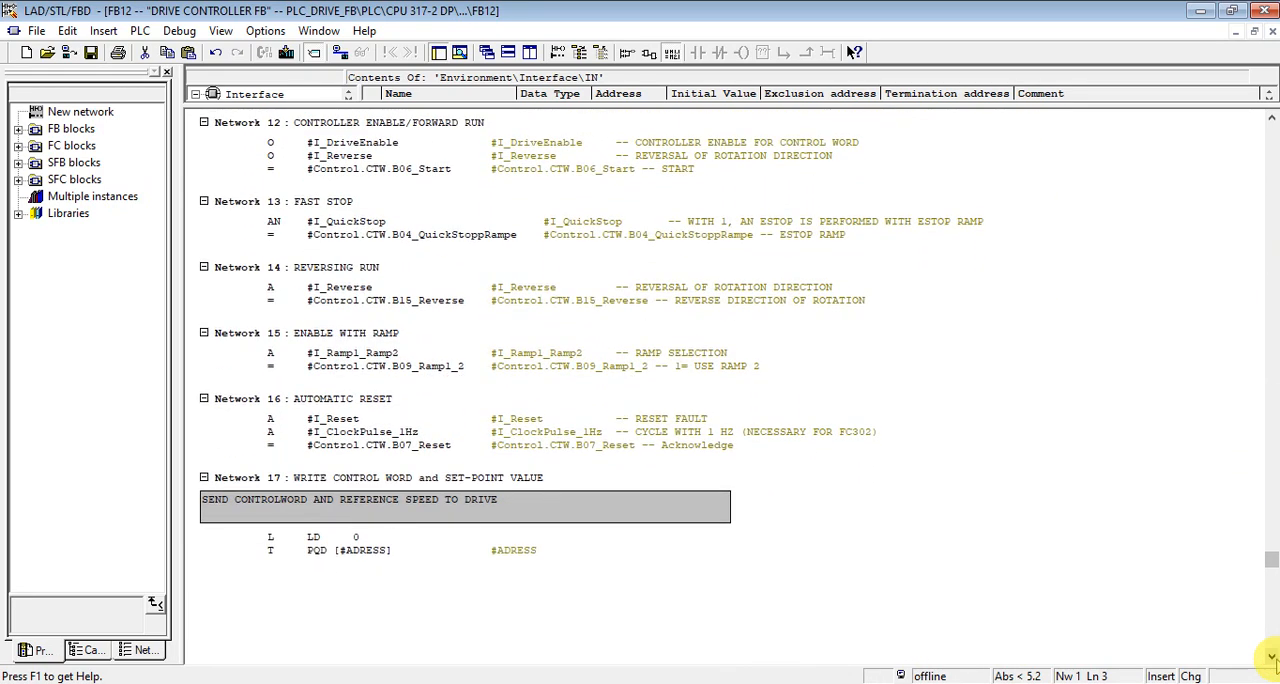
{"action": "mouse_move", "coordinate": [1270, 416]}
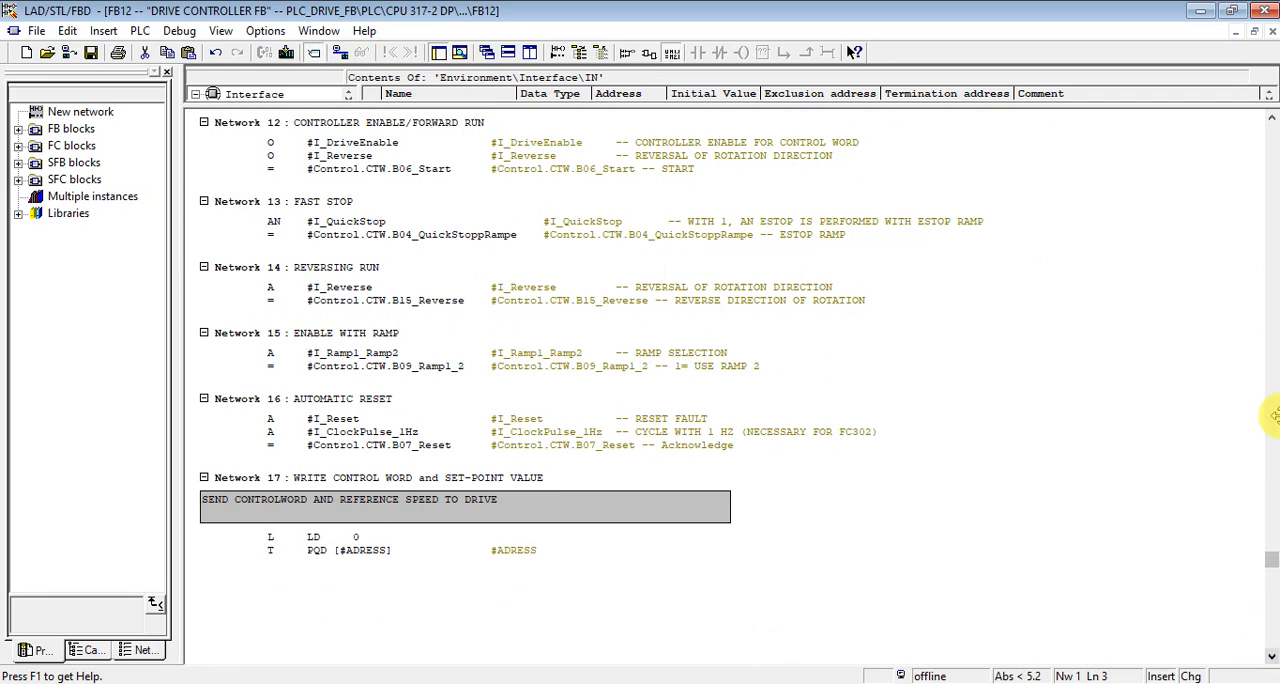
{"action": "mouse_move", "coordinate": [1272, 120]}
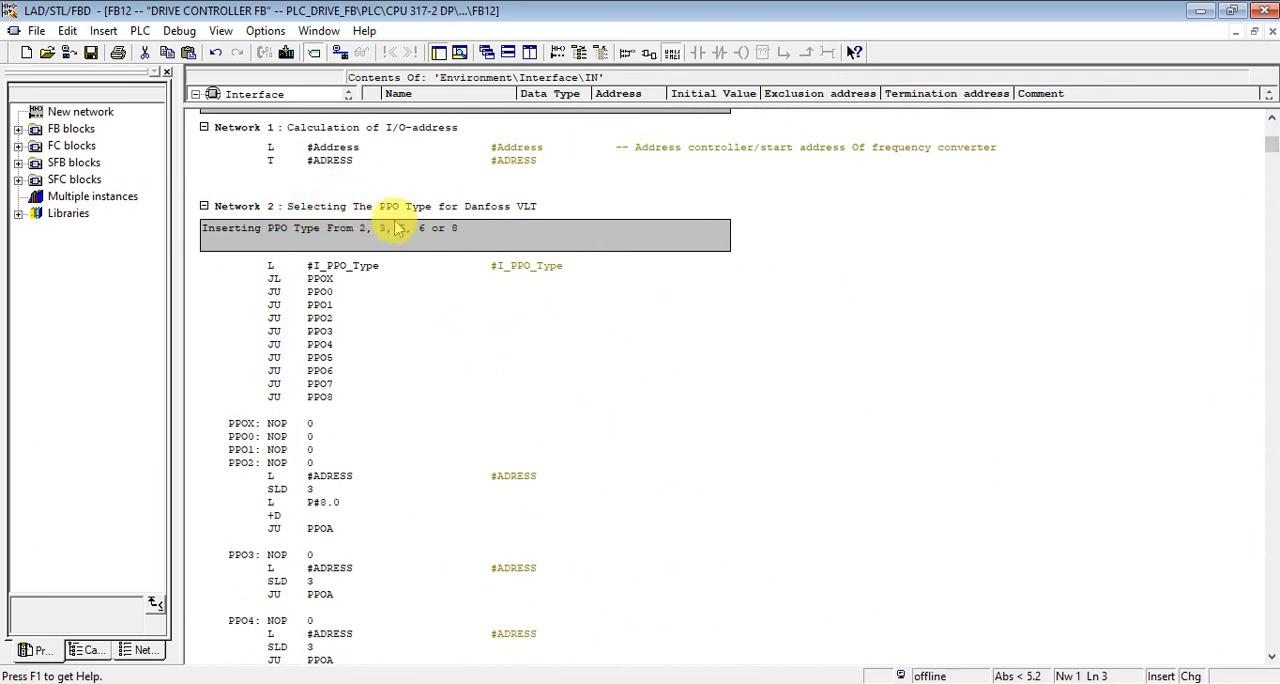
{"action": "mouse_move", "coordinate": [496, 234]}
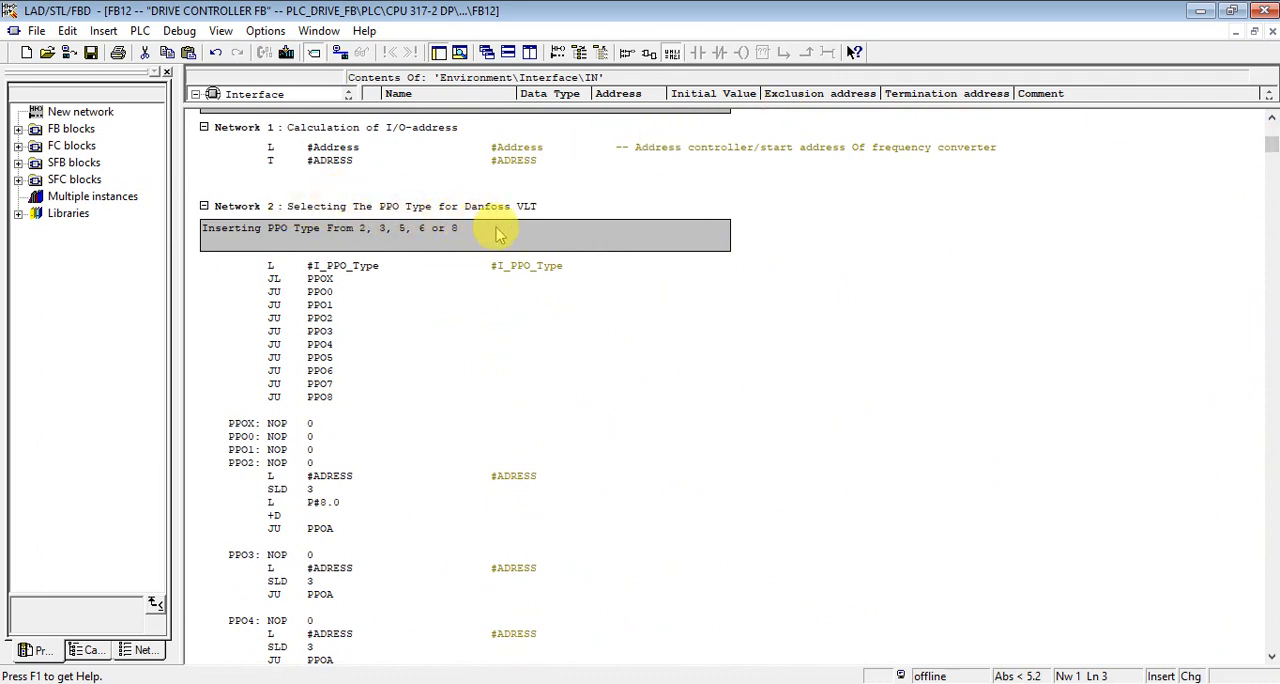
{"action": "mouse_move", "coordinate": [340, 180]}
{"action": "type", "text": " // LOAD ADDRESS FROM I/O AREA"}
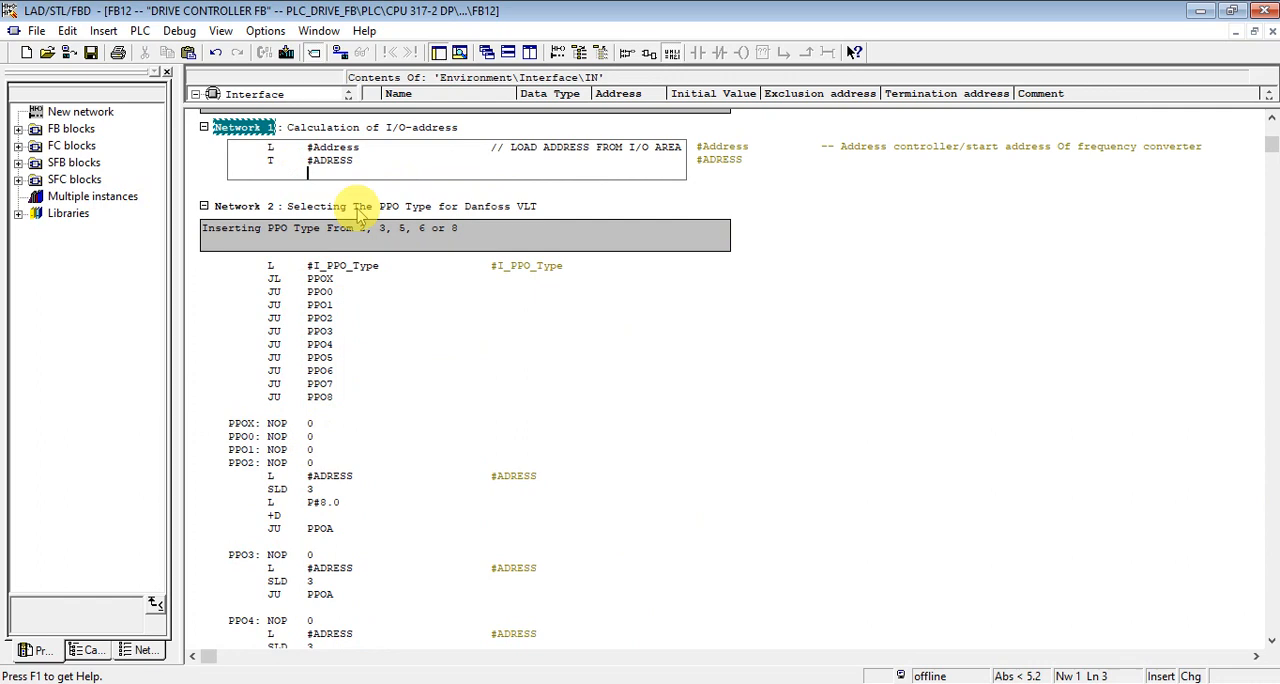
{"action": "mouse_move", "coordinate": [370, 470]}
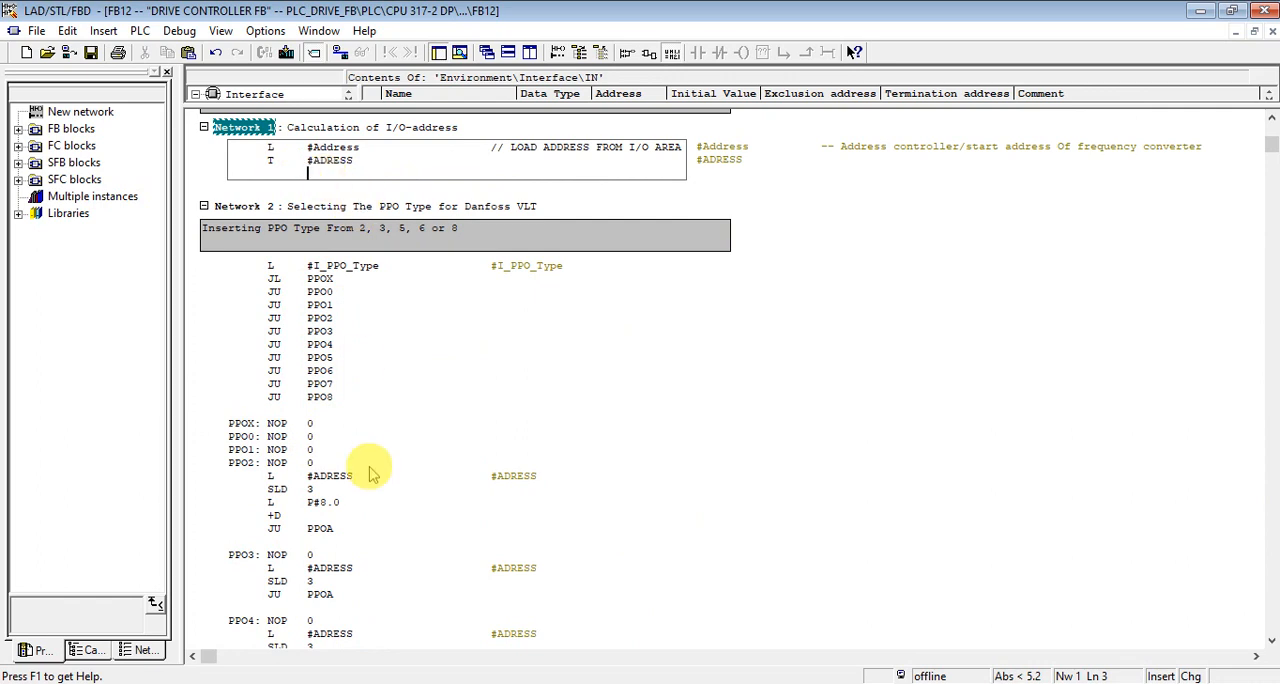
{"action": "mouse_move", "coordinate": [1176, 622]}
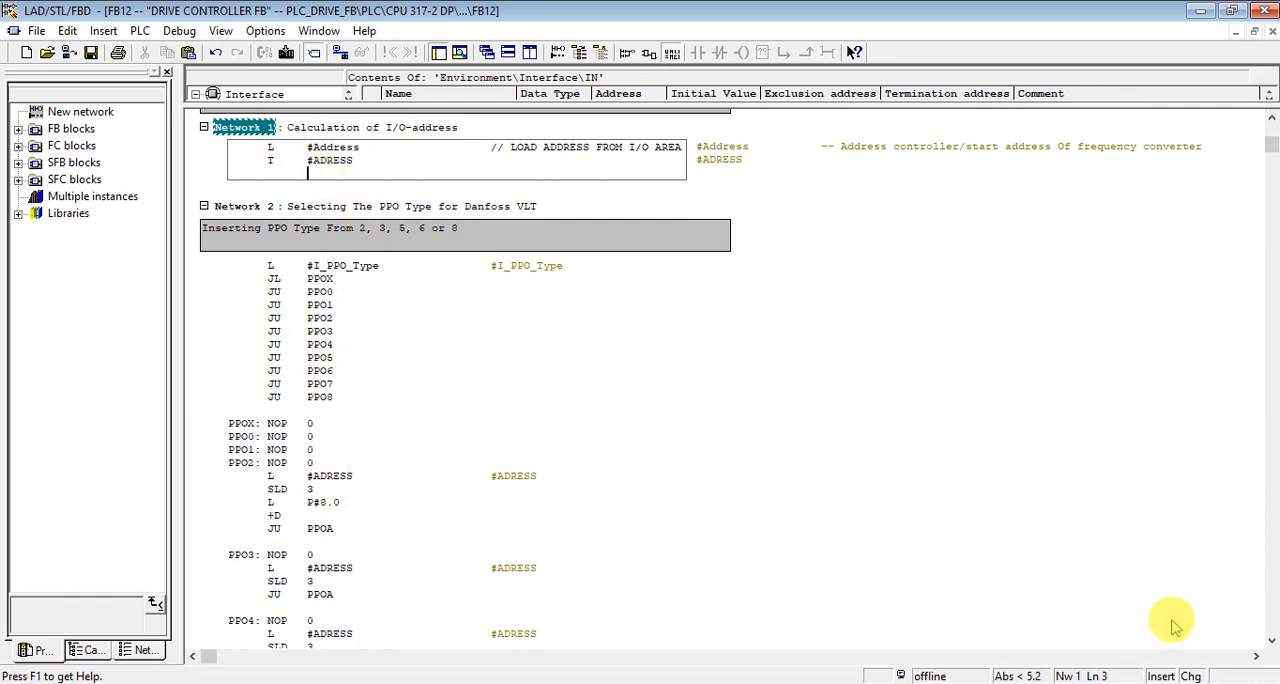
{"action": "mouse_move", "coordinate": [1272, 652]}
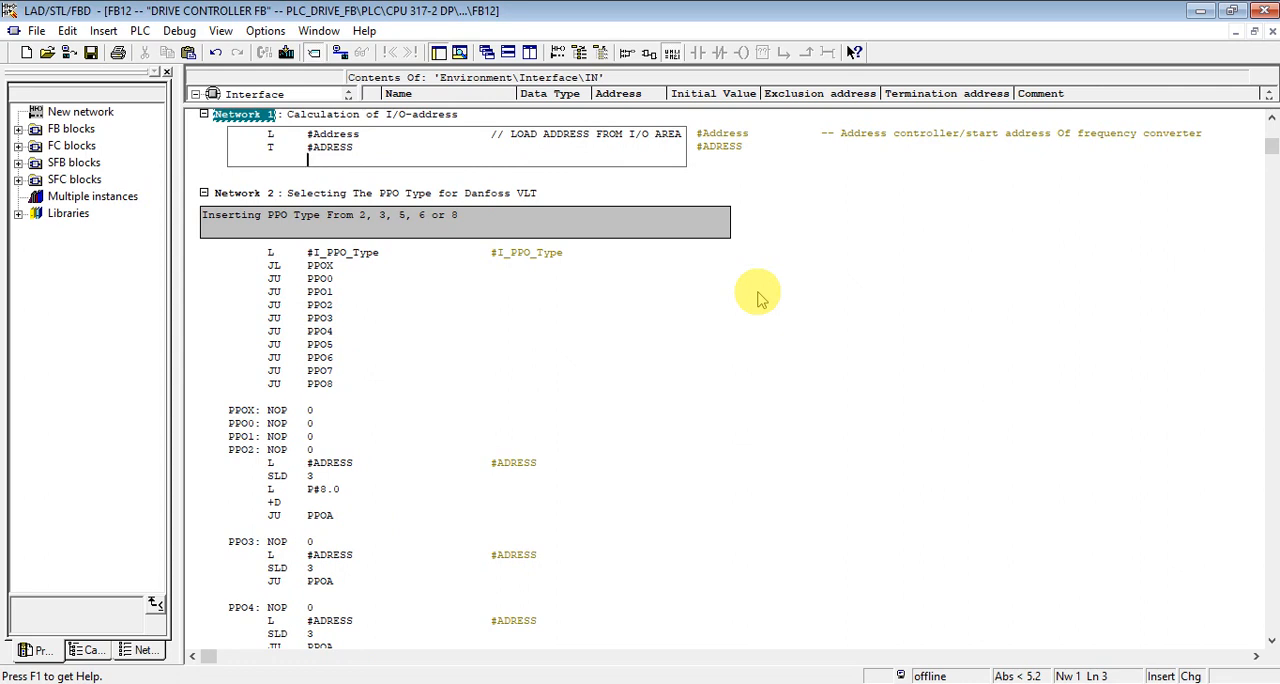
{"action": "mouse_move", "coordinate": [1256, 652]}
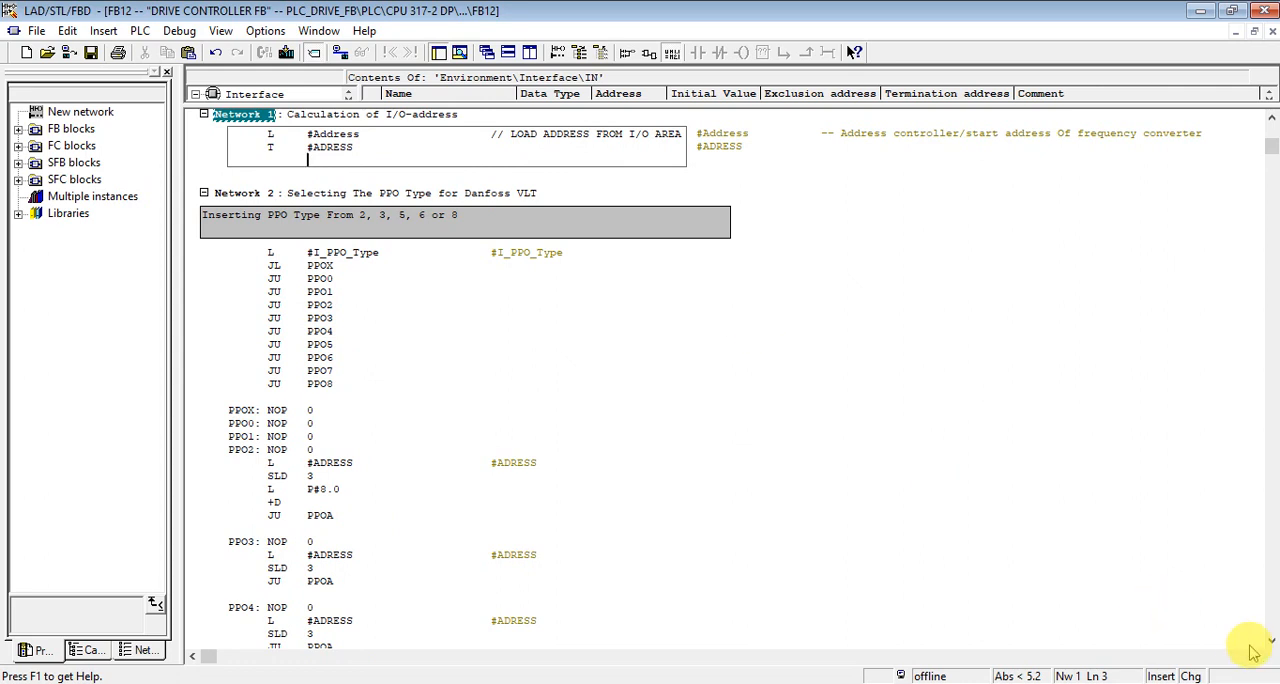
{"action": "scroll", "scroll_direction": "down", "scroll_amount": 3}
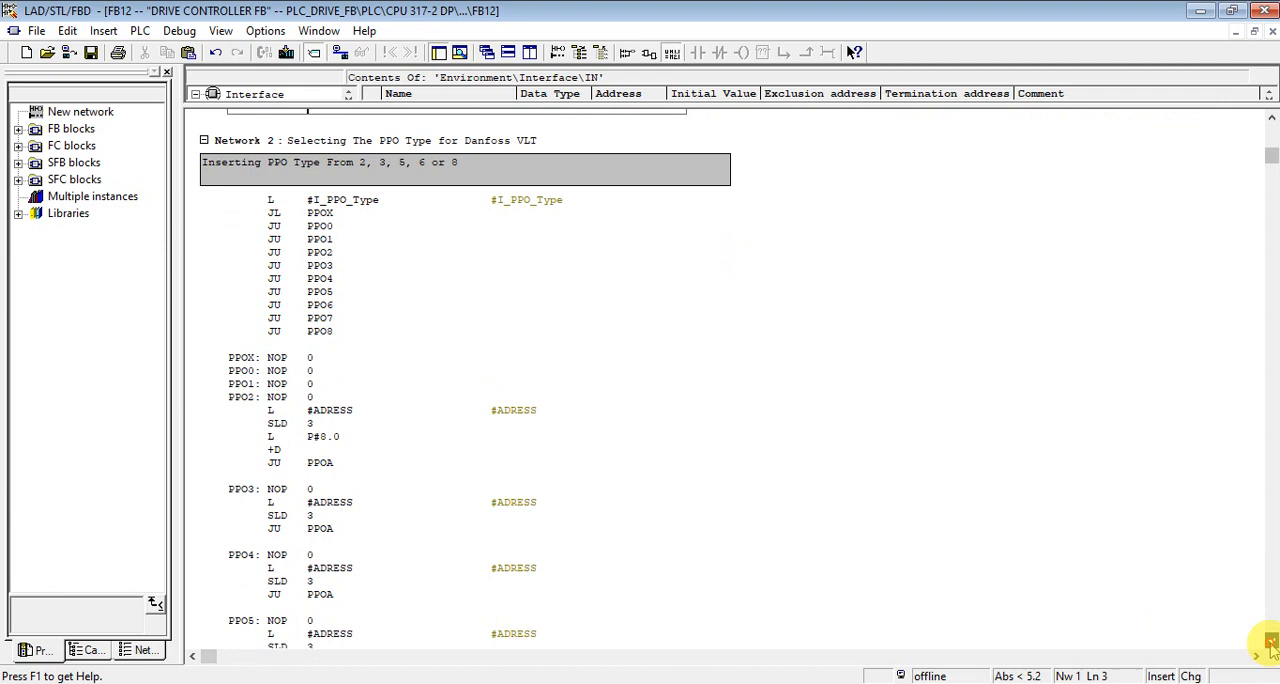
{"action": "scroll", "scroll_direction": "down", "scroll_amount": 3}
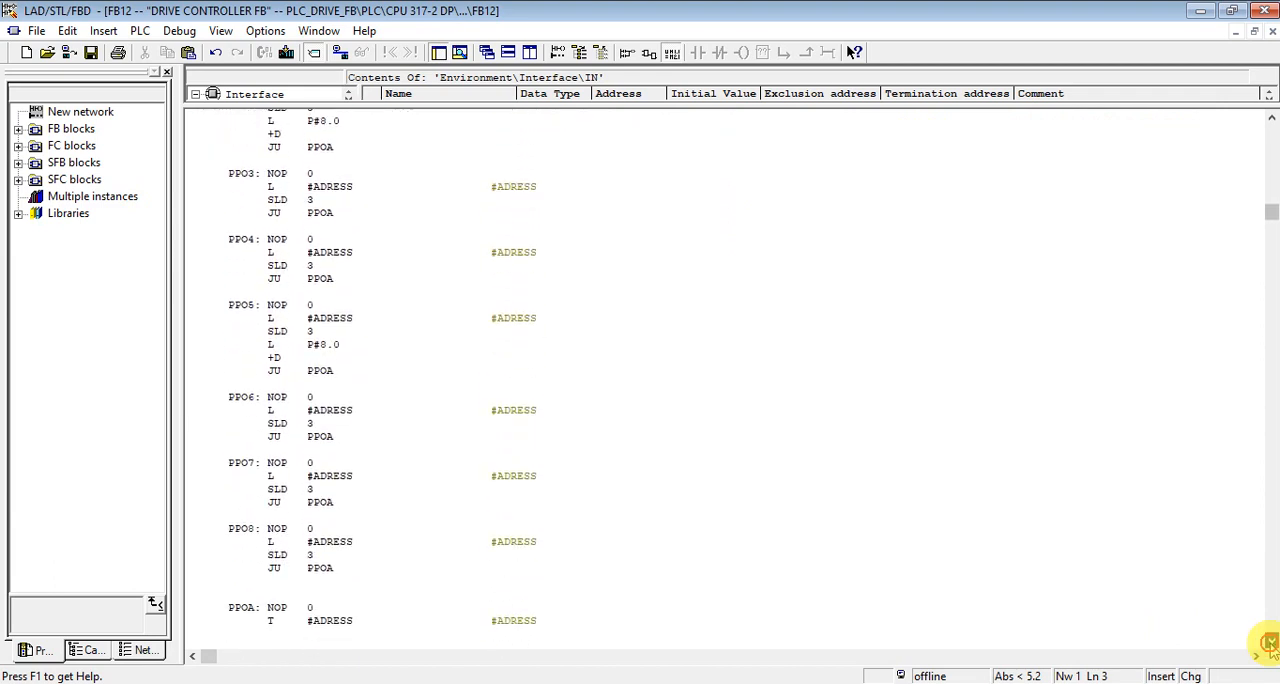
{"action": "scroll", "scroll_direction": "down", "scroll_amount": 3}
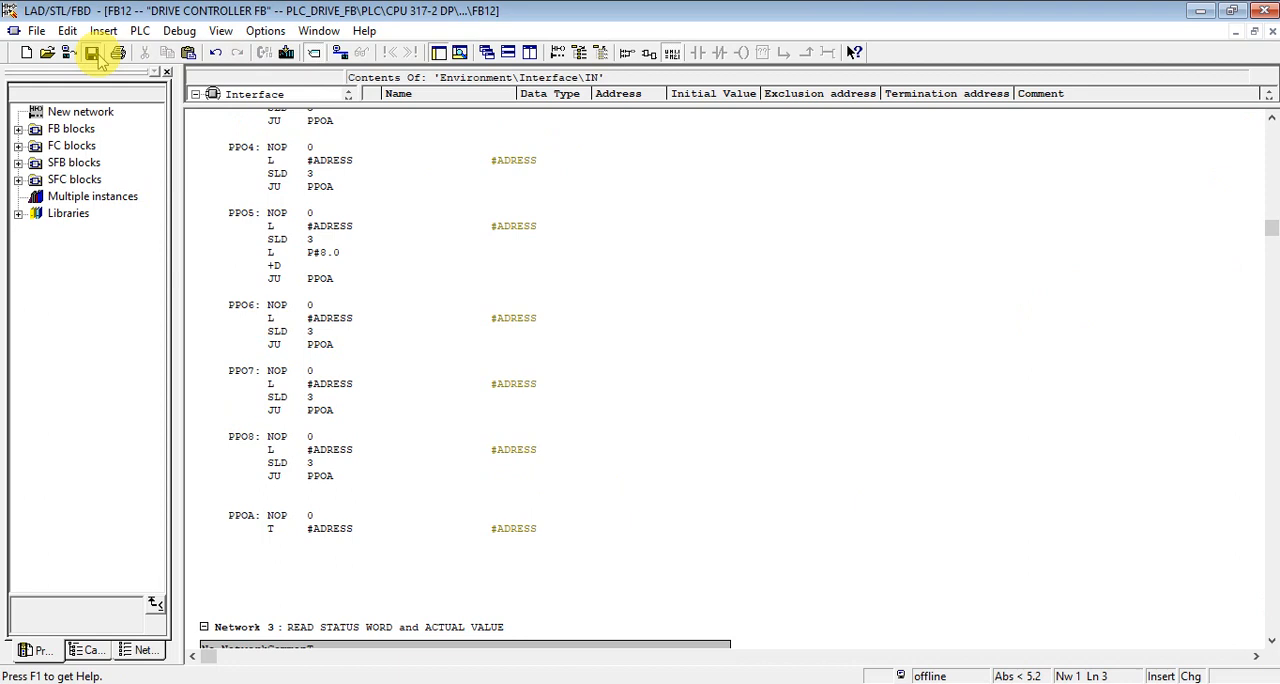
Save FB12, accepting the interface-change warning
{"action": "left_click", "coordinate": [92, 52]}
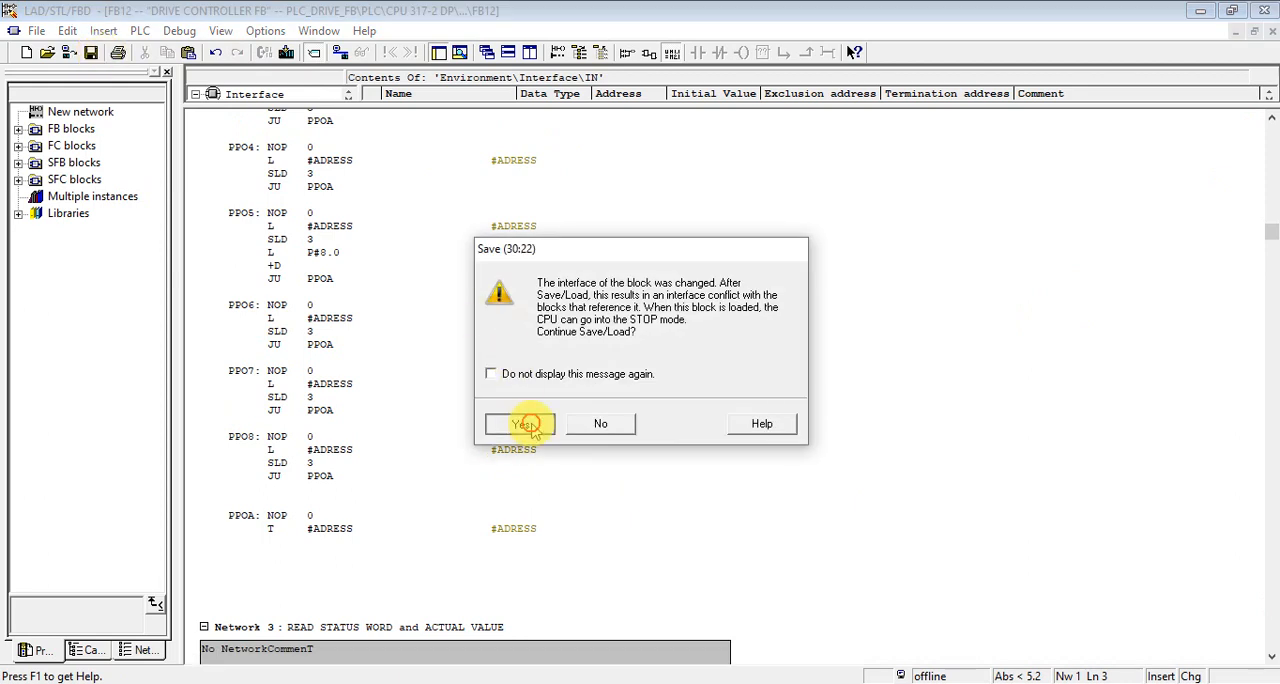
{"action": "left_click", "coordinate": [520, 424]}
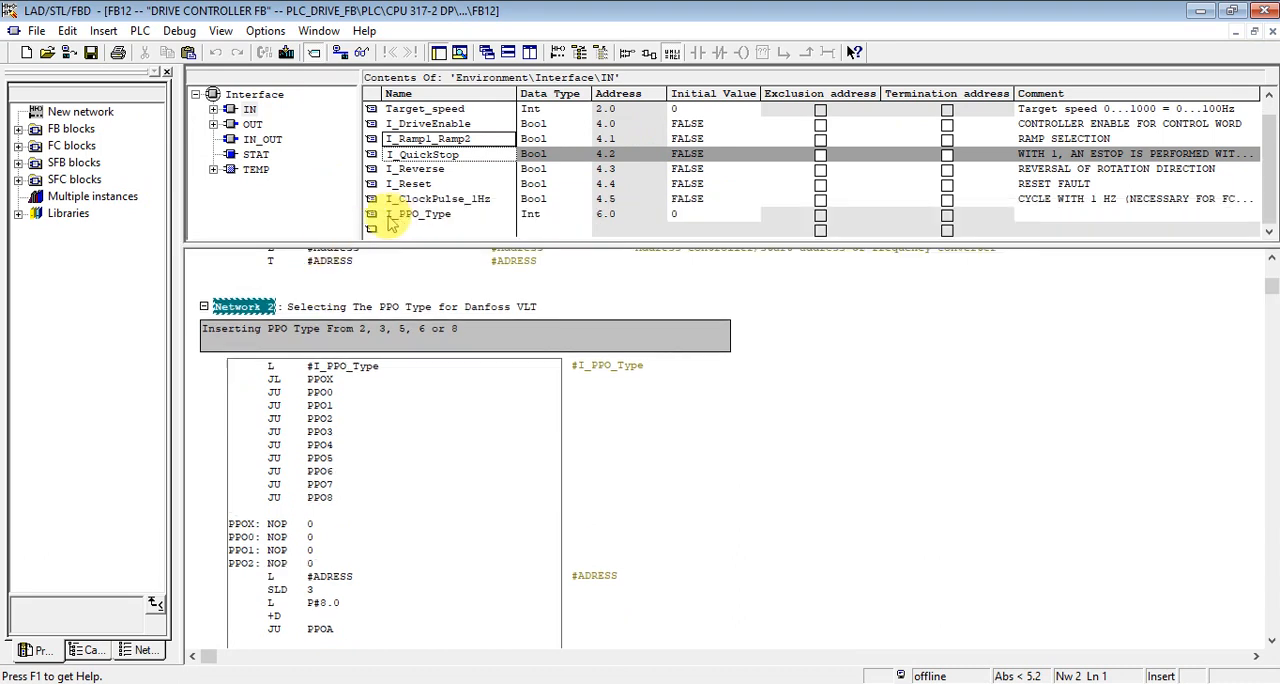
Browse the IN, OUT and TEMP declarations, checking I_PPO_Type and the State structure
{"action": "left_click", "coordinate": [420, 214]}
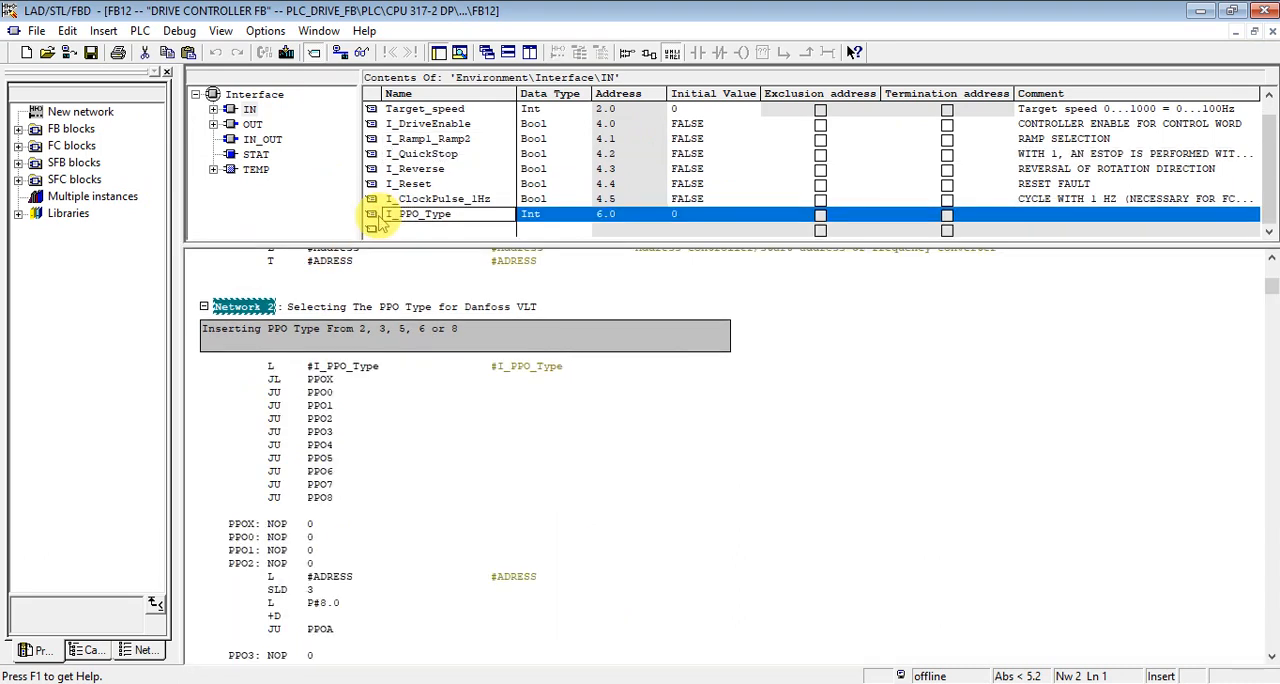
{"action": "left_click", "coordinate": [252, 124]}
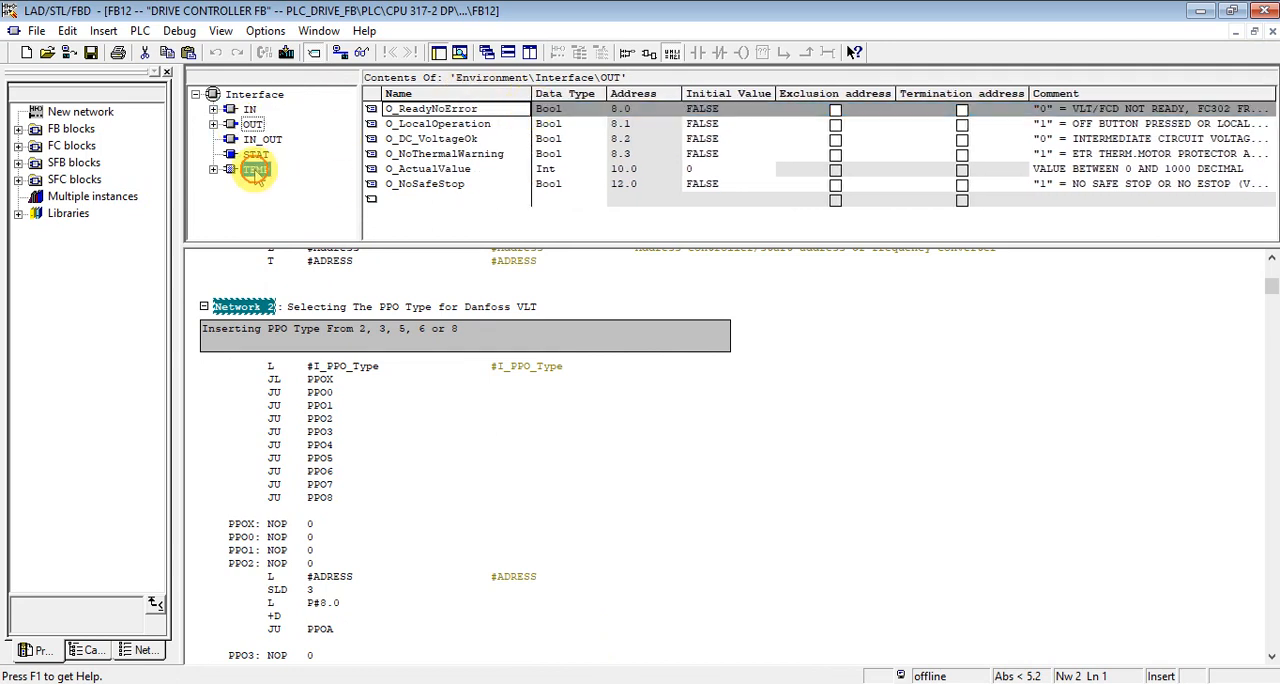
{"action": "left_click", "coordinate": [256, 168]}
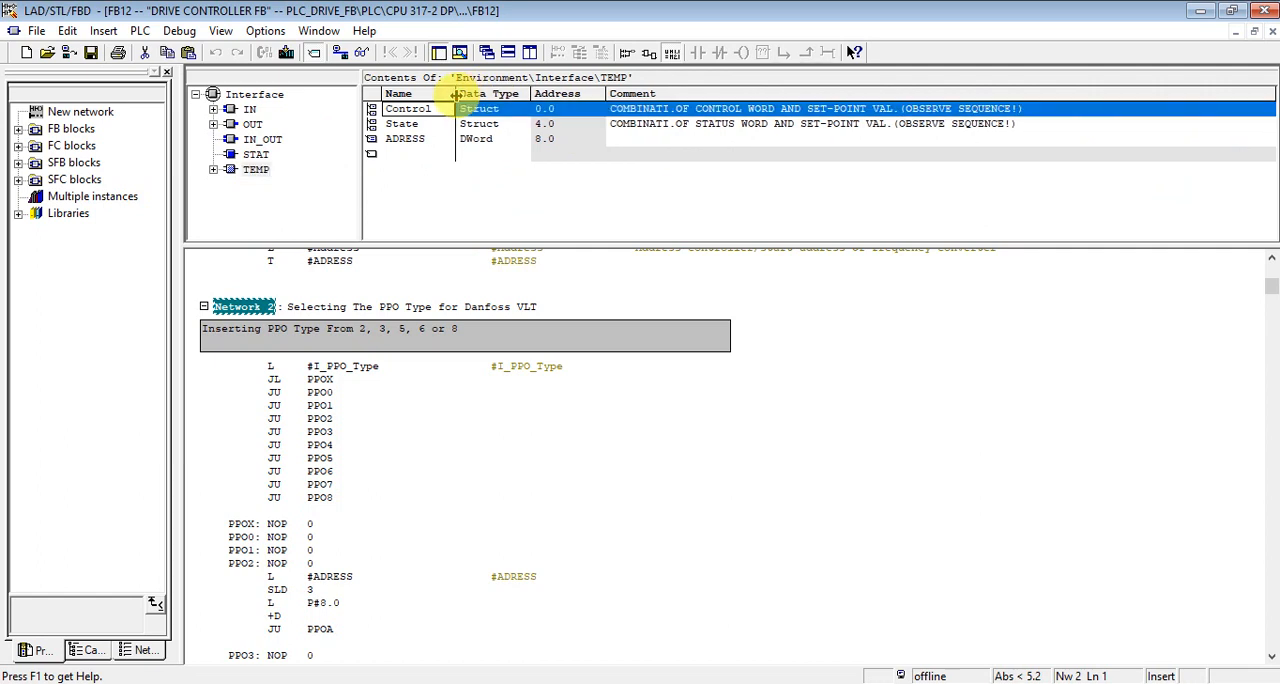
{"action": "left_click", "coordinate": [404, 124]}
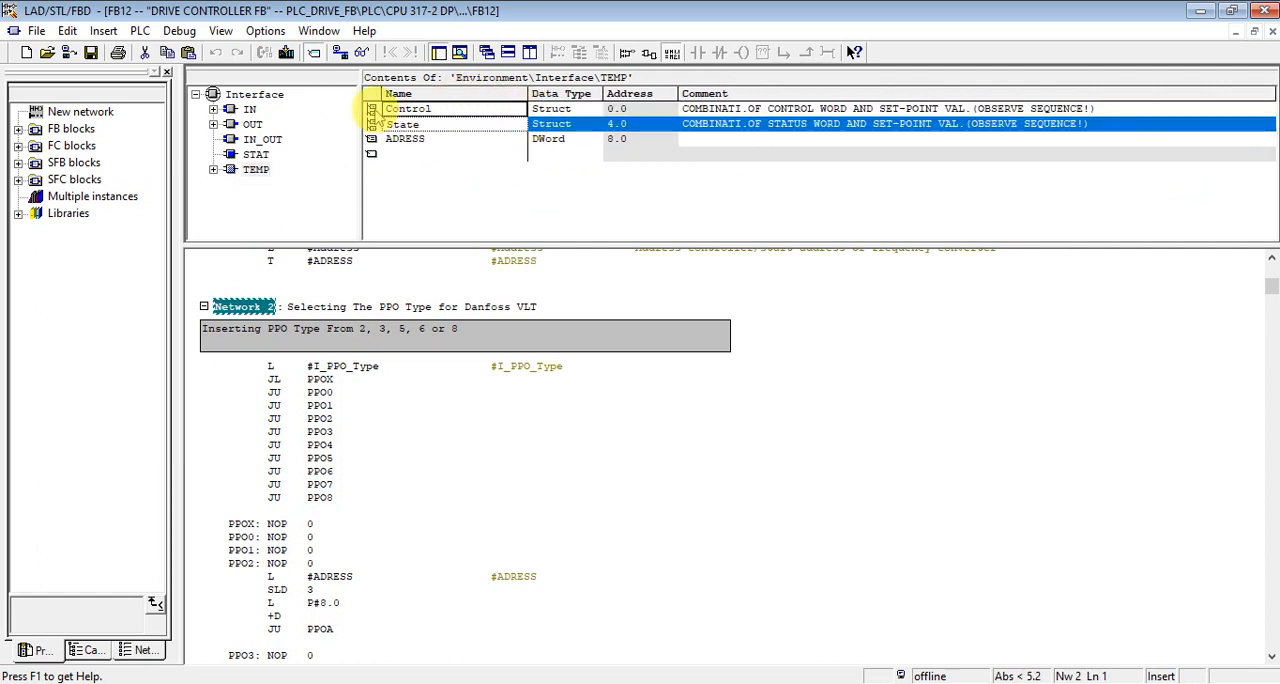
{"action": "double_click", "coordinate": [410, 108]}
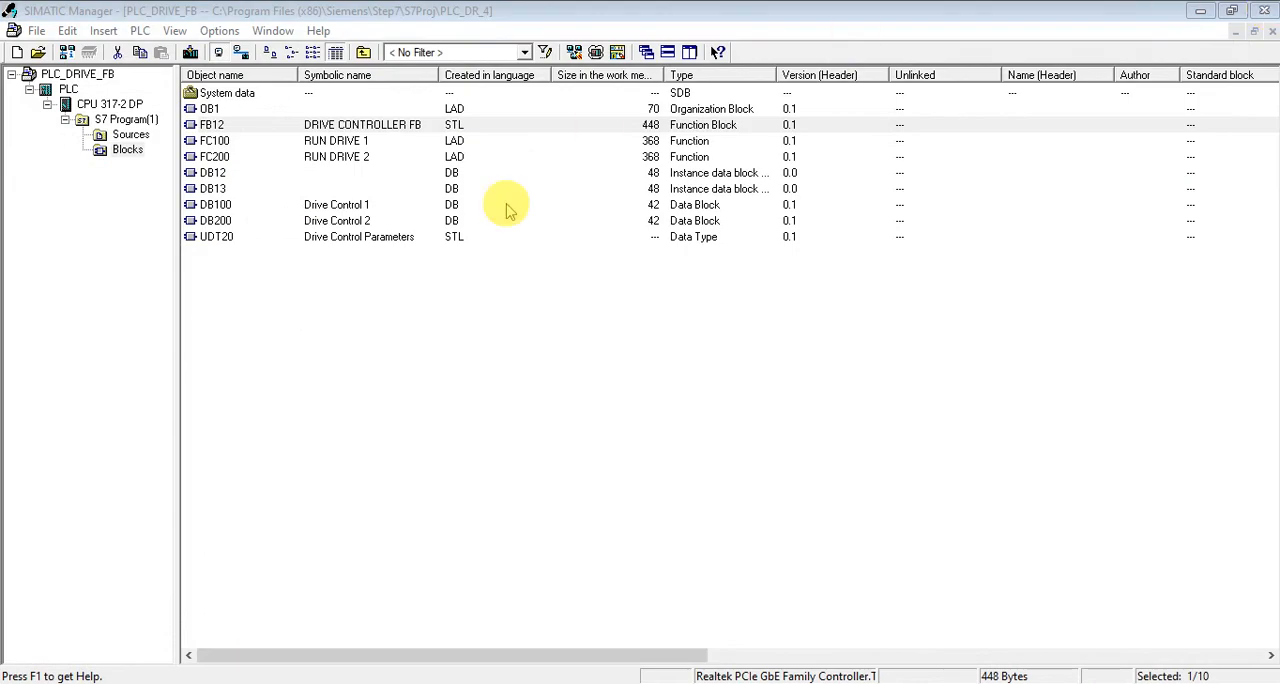
Open FC100 (RUN DRIVE 1), dismissing the time-stamp warning, and scroll to the FB12 call in Network 3
{"action": "left_click", "coordinate": [212, 140]}
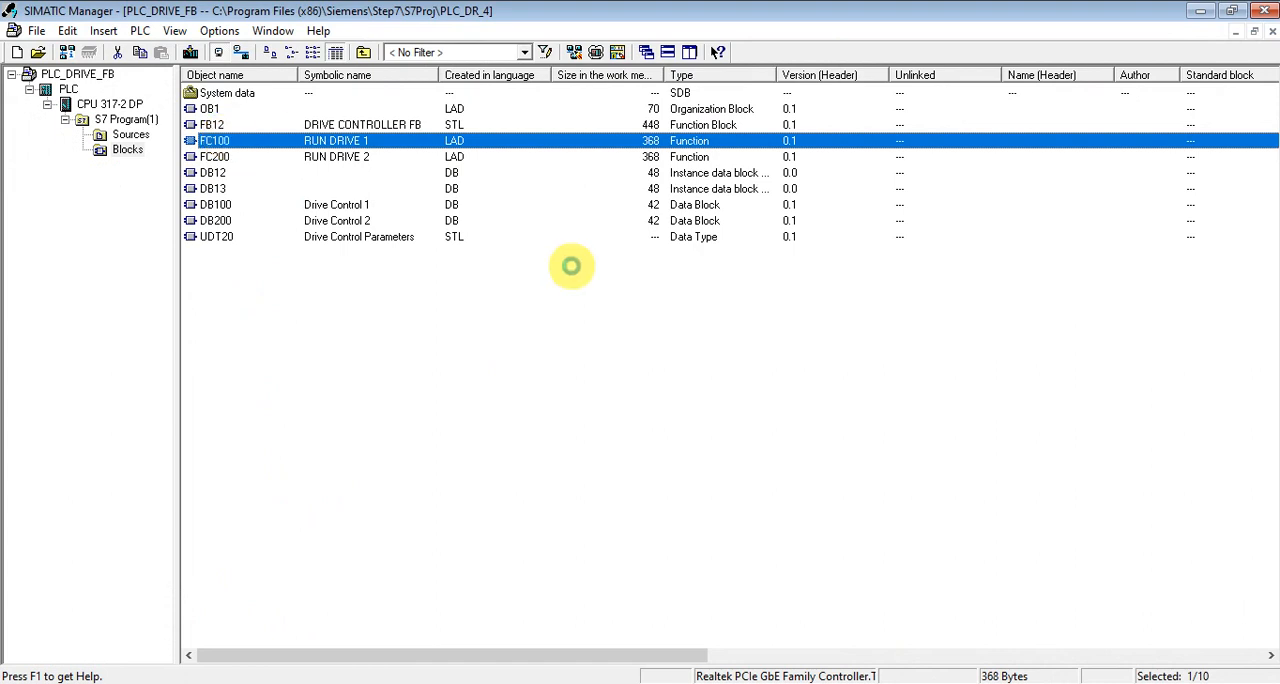
{"action": "double_click", "coordinate": [216, 140]}
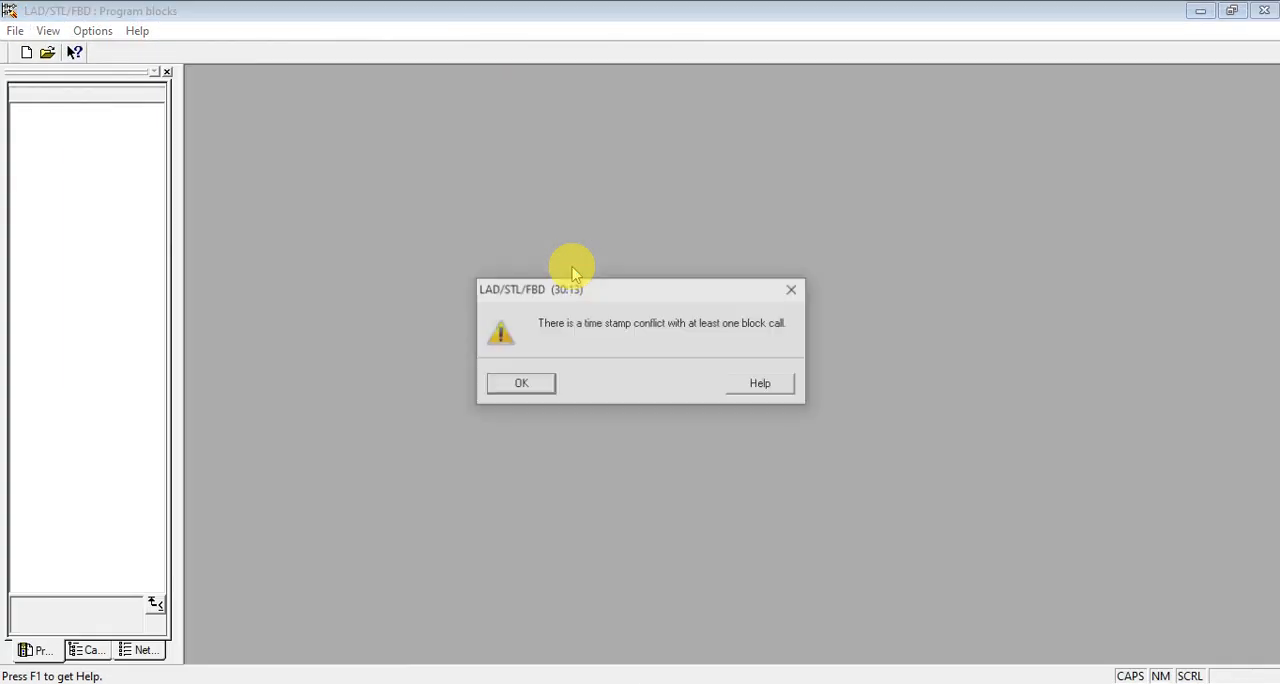
{"action": "left_click", "coordinate": [520, 384]}
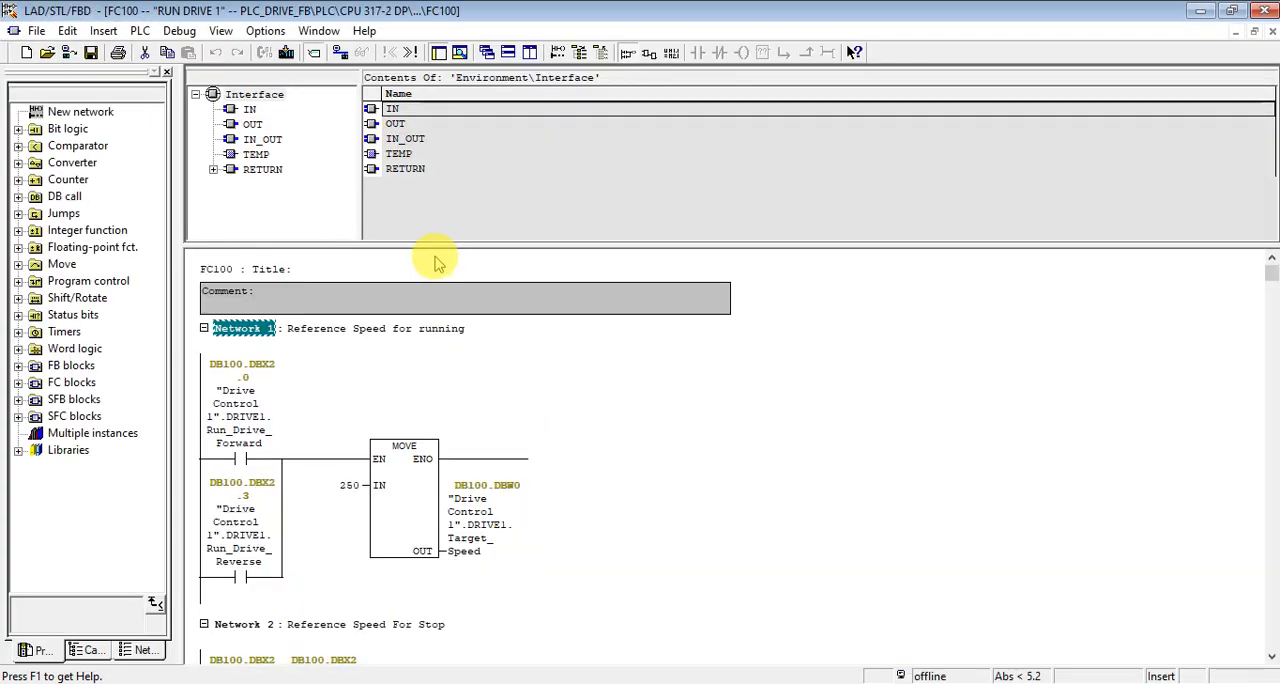
{"action": "mouse_move", "coordinate": [378, 256]}
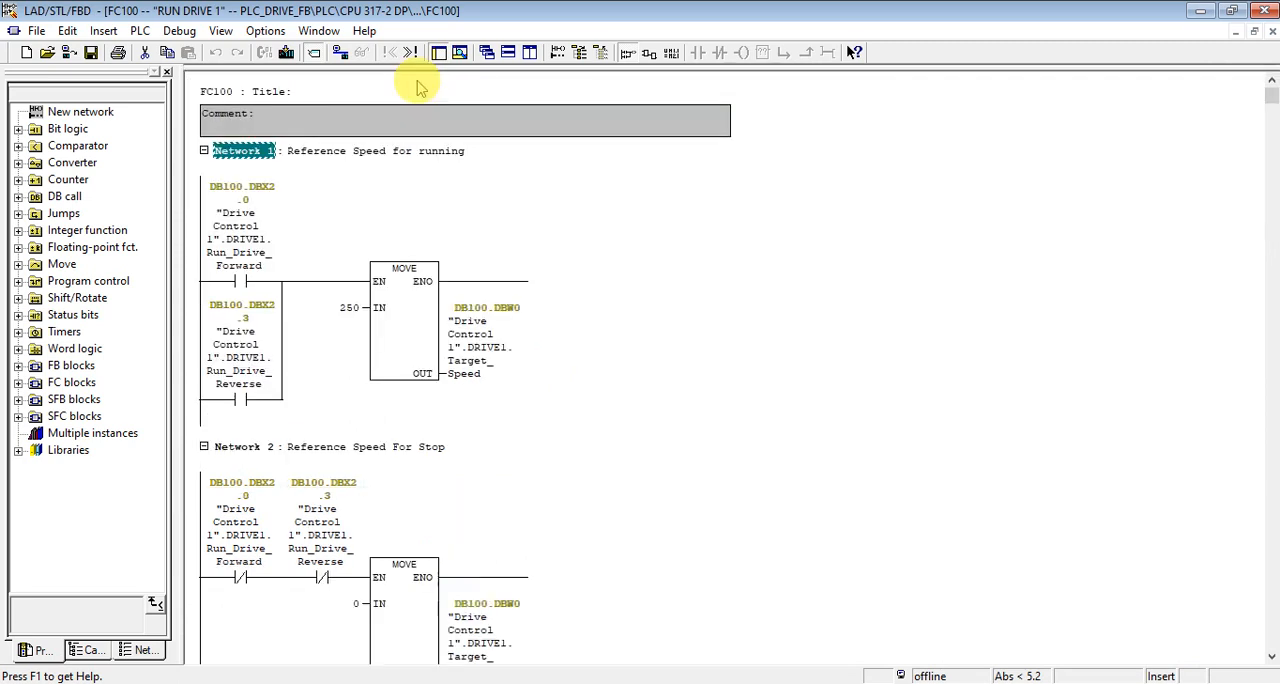
{"action": "left_click", "coordinate": [204, 152]}
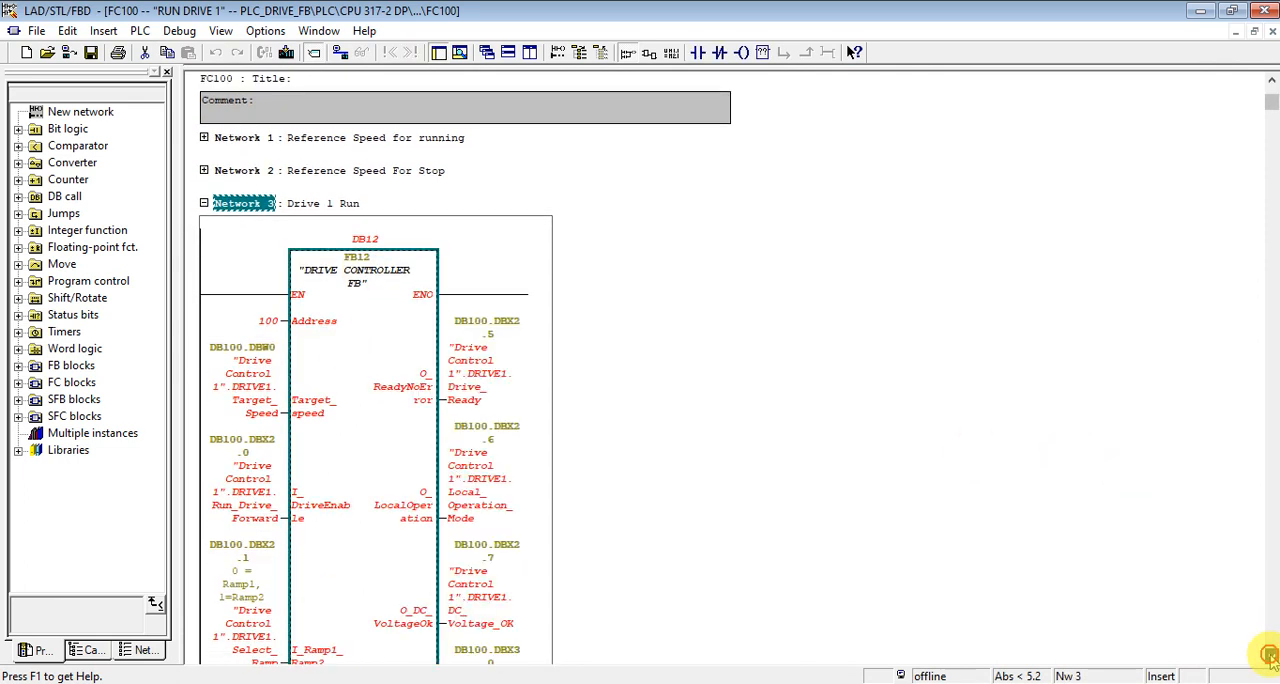
{"action": "scroll", "scroll_direction": "down", "scroll_amount": 3}
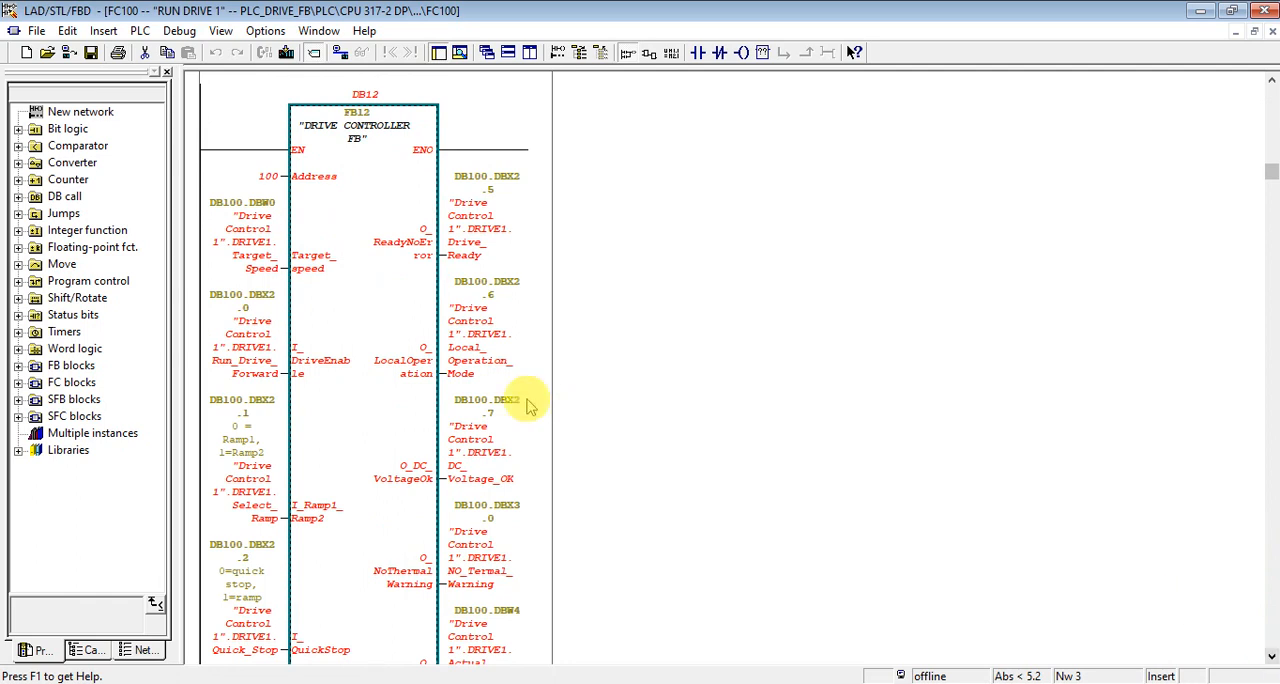
Update the FB12 block call so it shows the new I_PPO_Type input, and review the result
{"action": "right_click", "coordinate": [530, 404]}
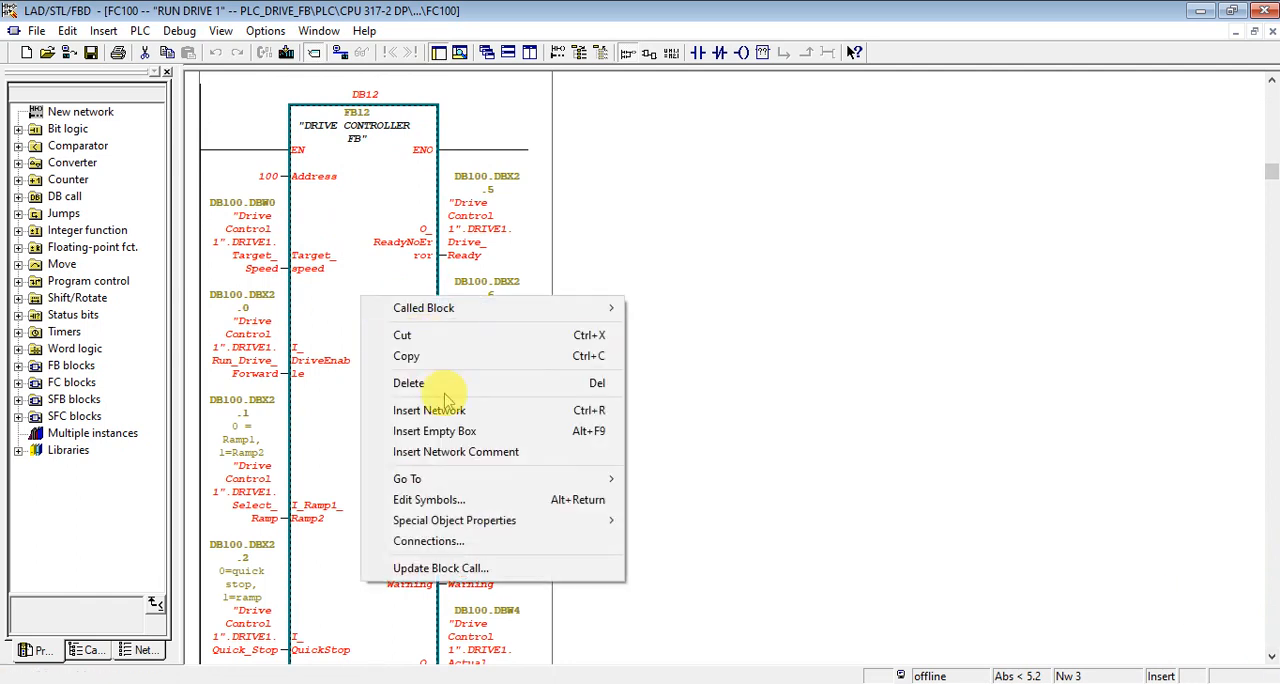
{"action": "left_click", "coordinate": [440, 568]}
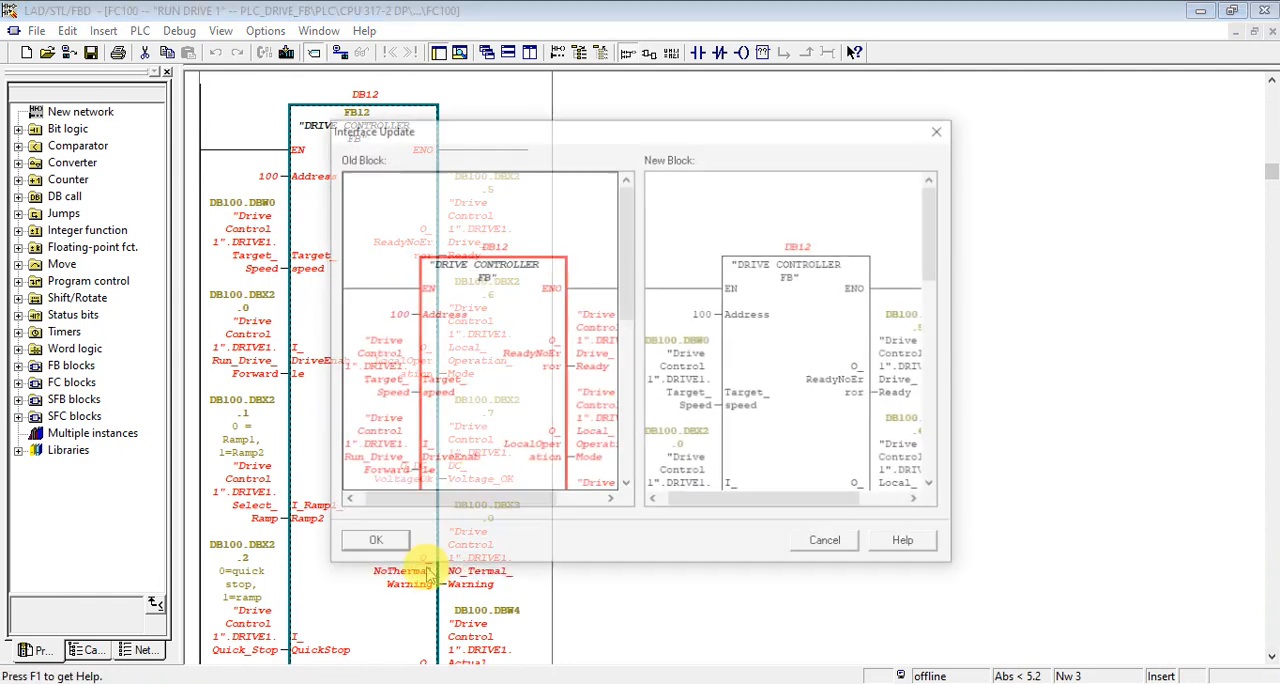
{"action": "left_click", "coordinate": [376, 540]}
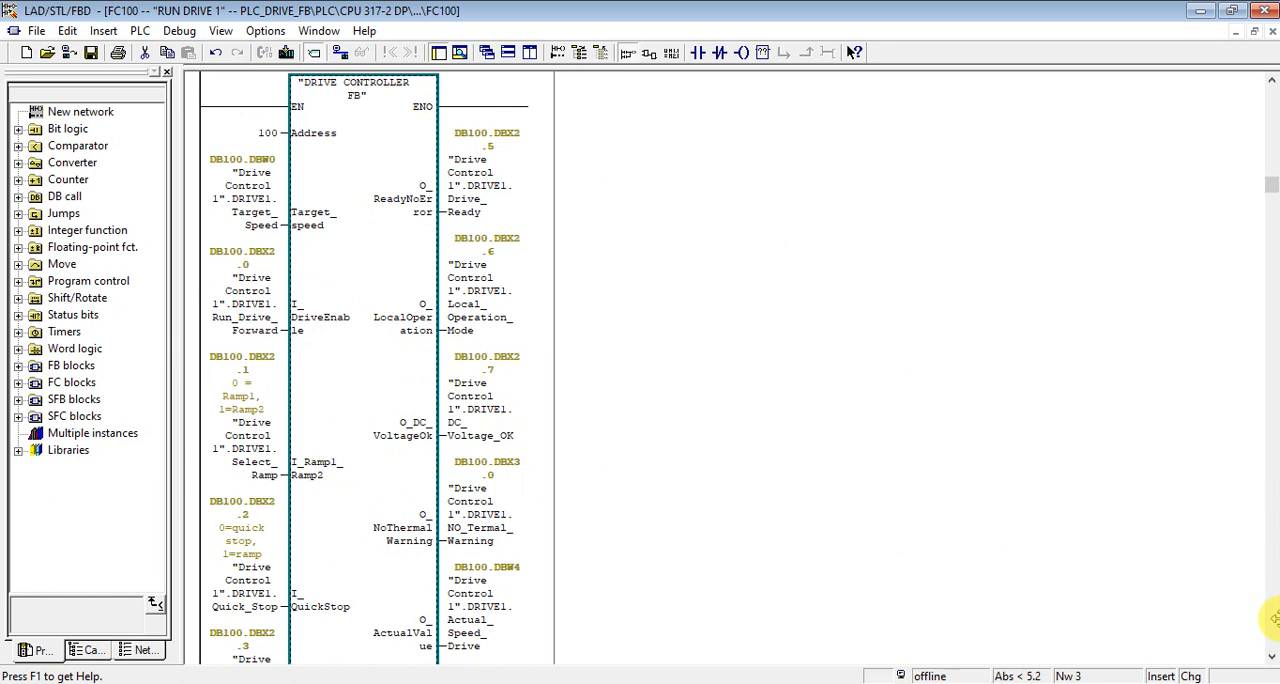
{"action": "scroll", "scroll_direction": "down", "scroll_amount": 3}
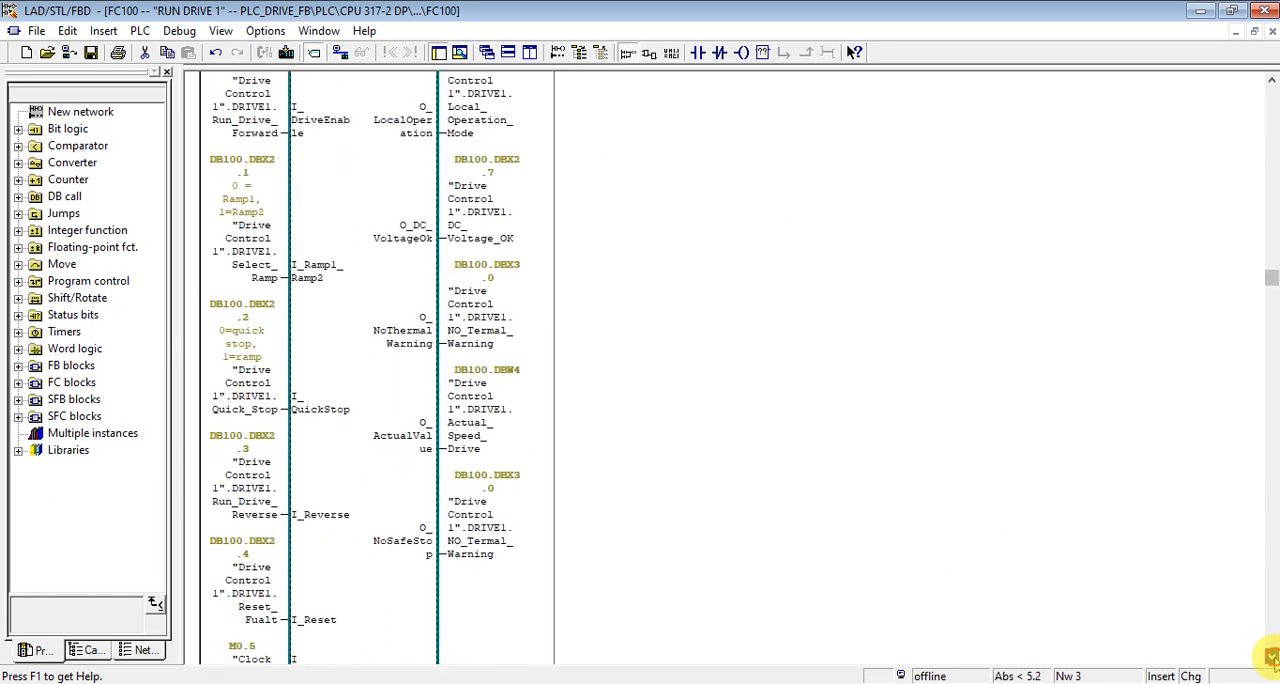
{"action": "scroll", "scroll_direction": "down", "scroll_amount": 3}
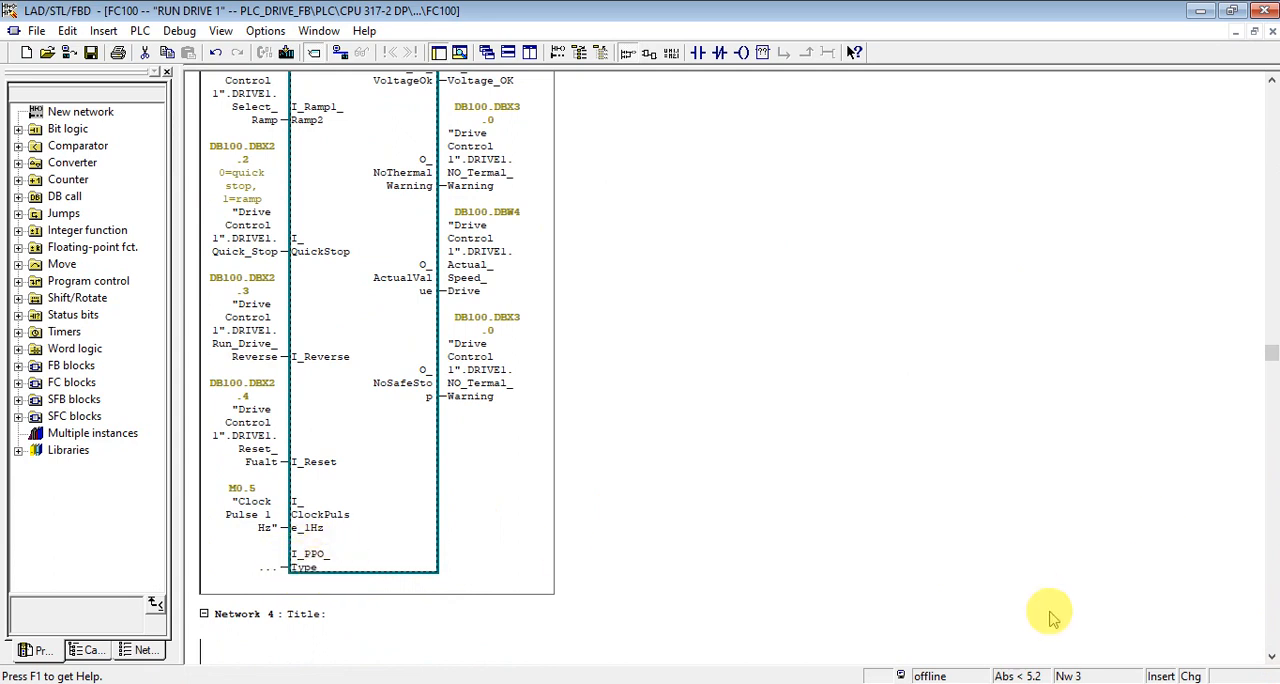
{"action": "scroll", "scroll_direction": "down", "scroll_amount": 3}
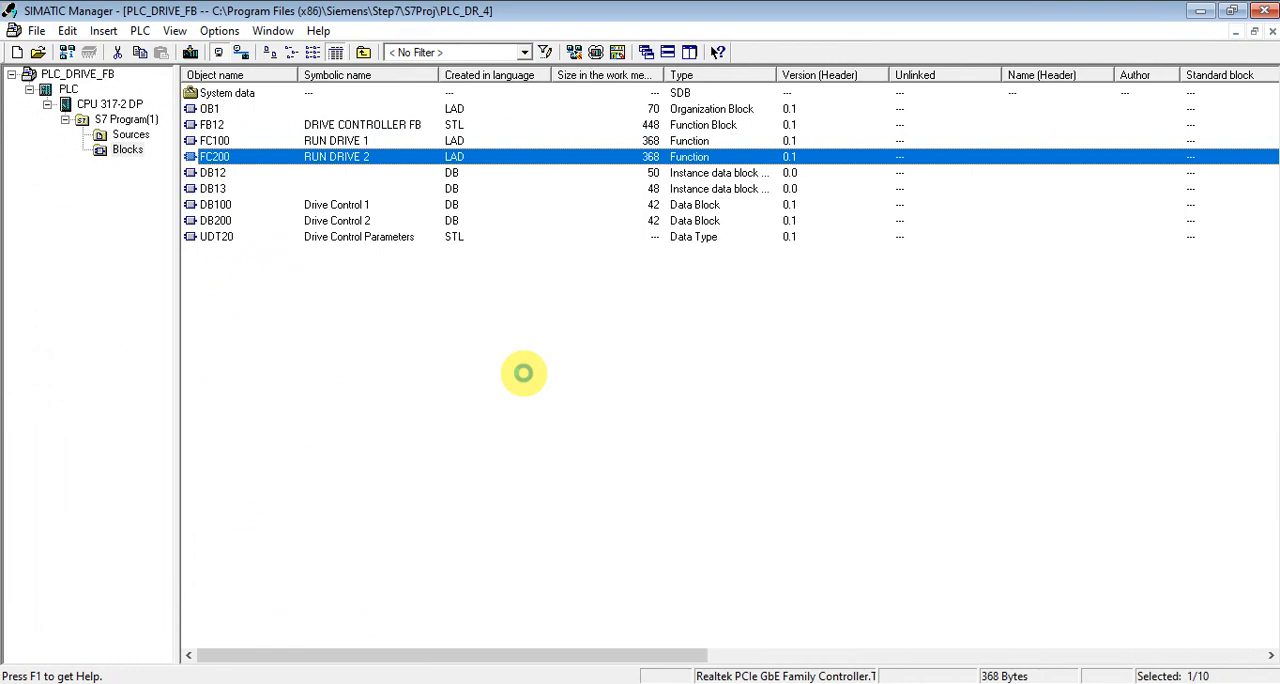
In FC200, update the FB12 call to the new interface and regenerate instance DB13
{"action": "double_click", "coordinate": [214, 156]}
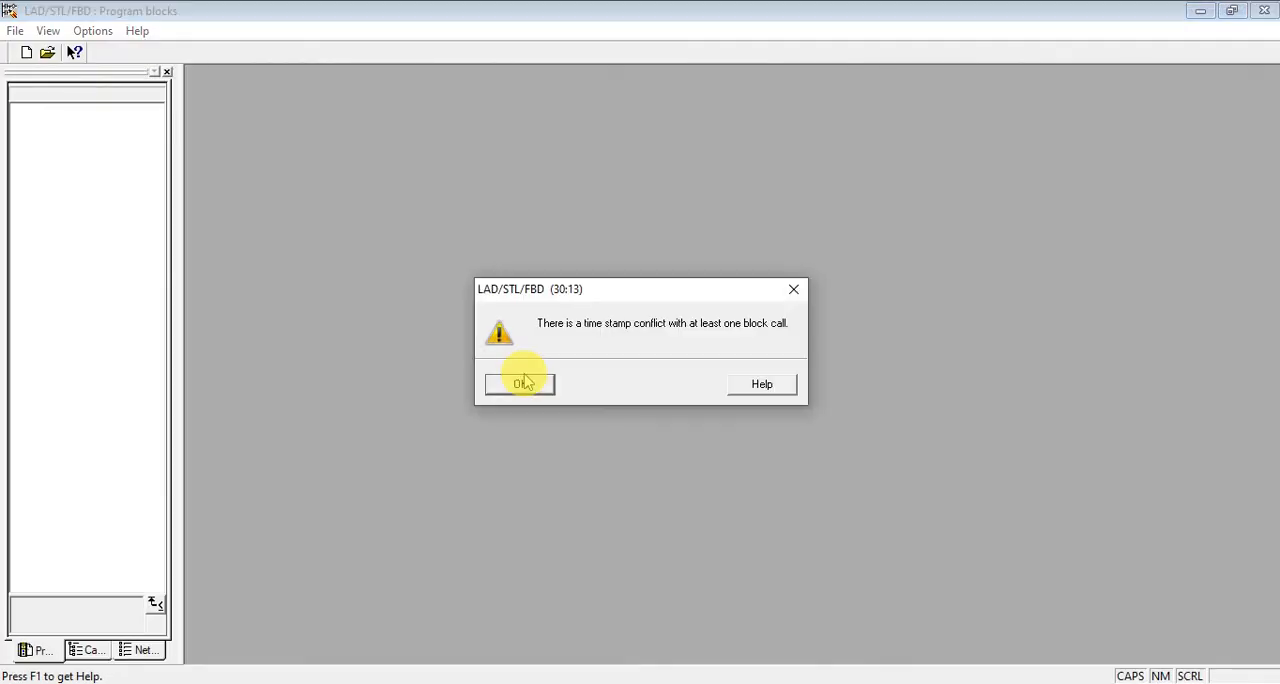
{"action": "left_click", "coordinate": [518, 384]}
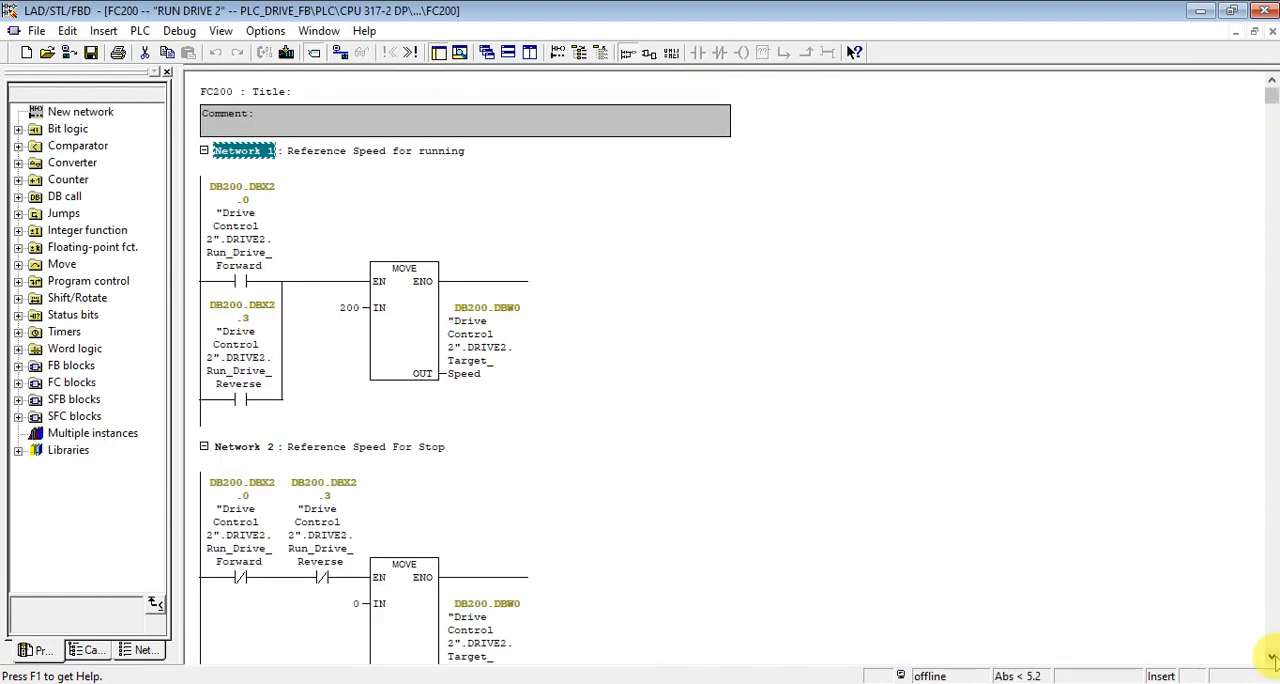
{"action": "scroll", "scroll_direction": "down", "scroll_amount": 3}
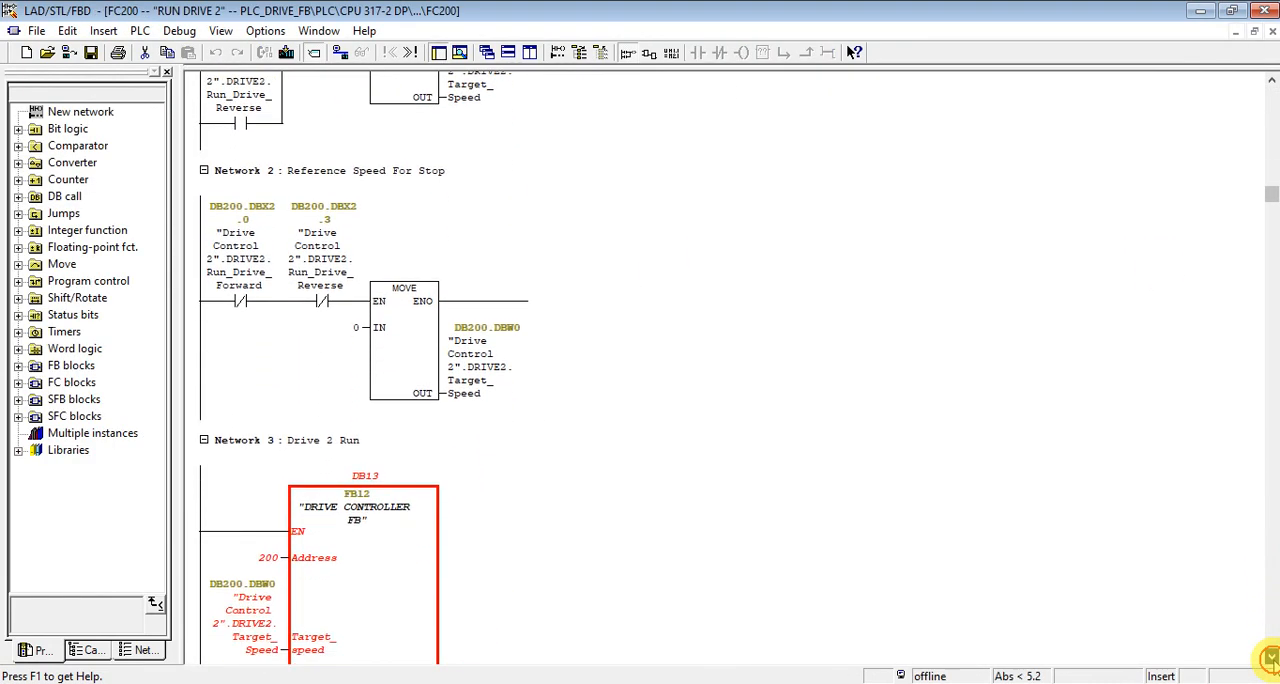
{"action": "scroll", "scroll_direction": "down", "scroll_amount": 3}
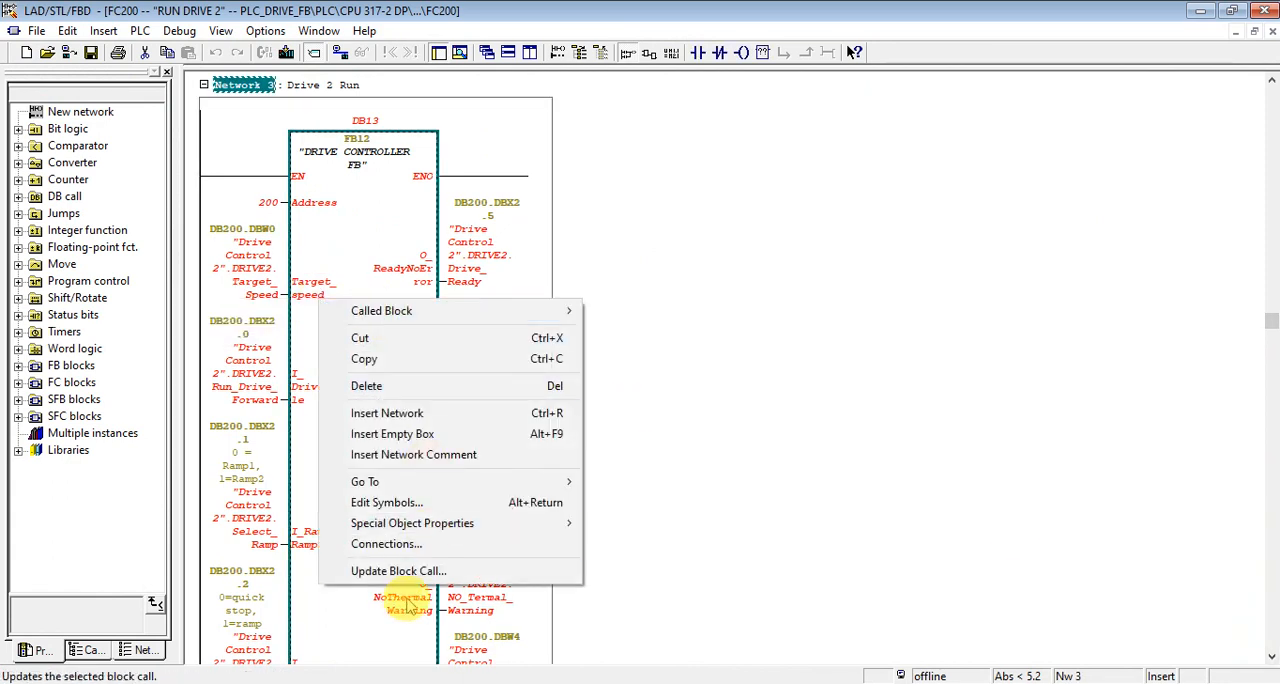
{"action": "left_click", "coordinate": [398, 572]}
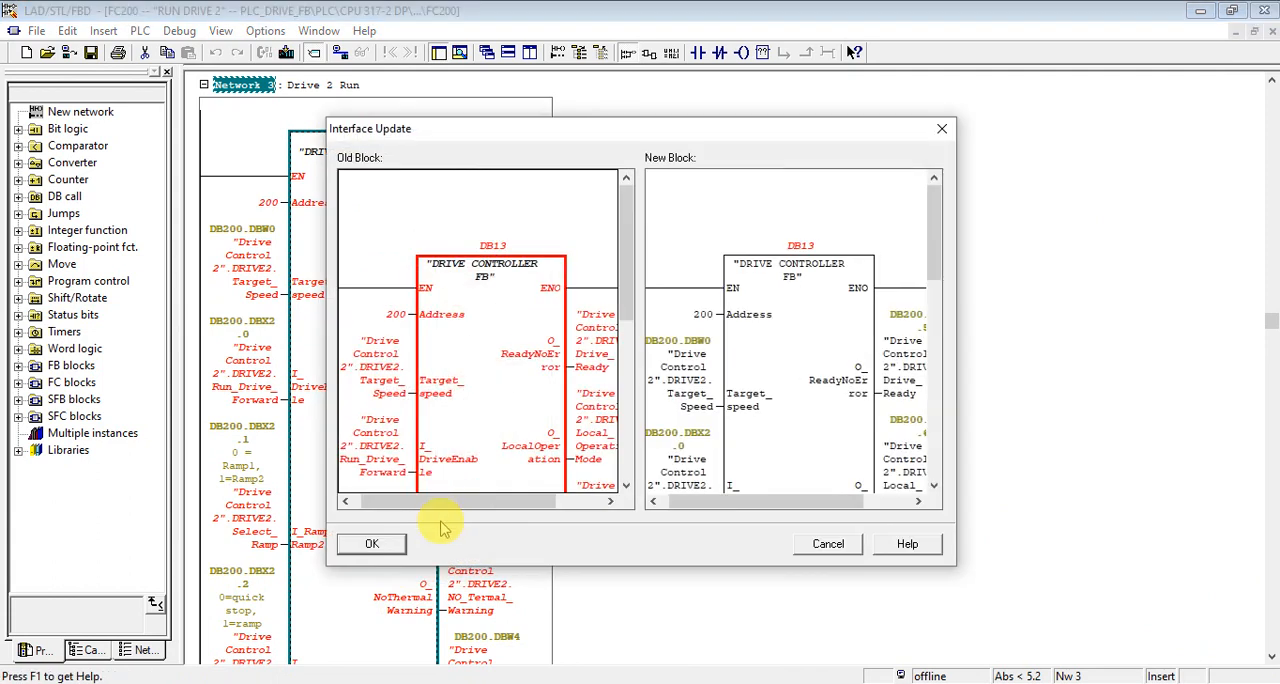
{"action": "left_click", "coordinate": [372, 544]}
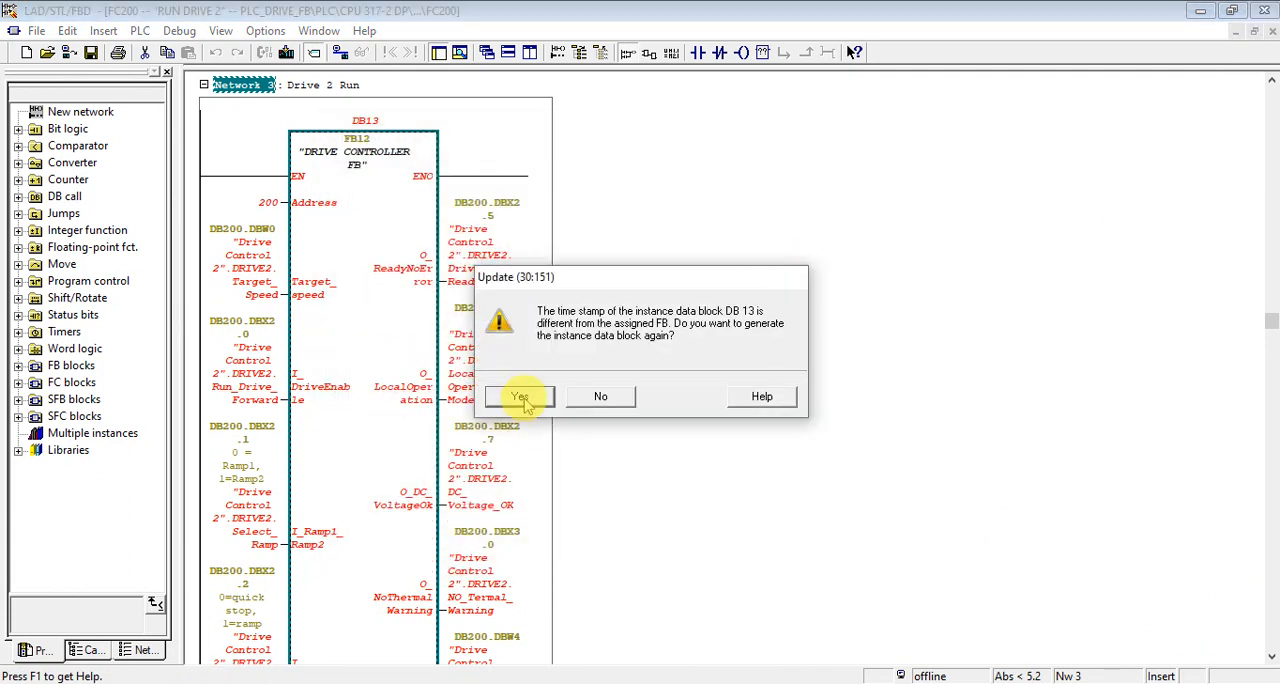
{"action": "left_click", "coordinate": [520, 396]}
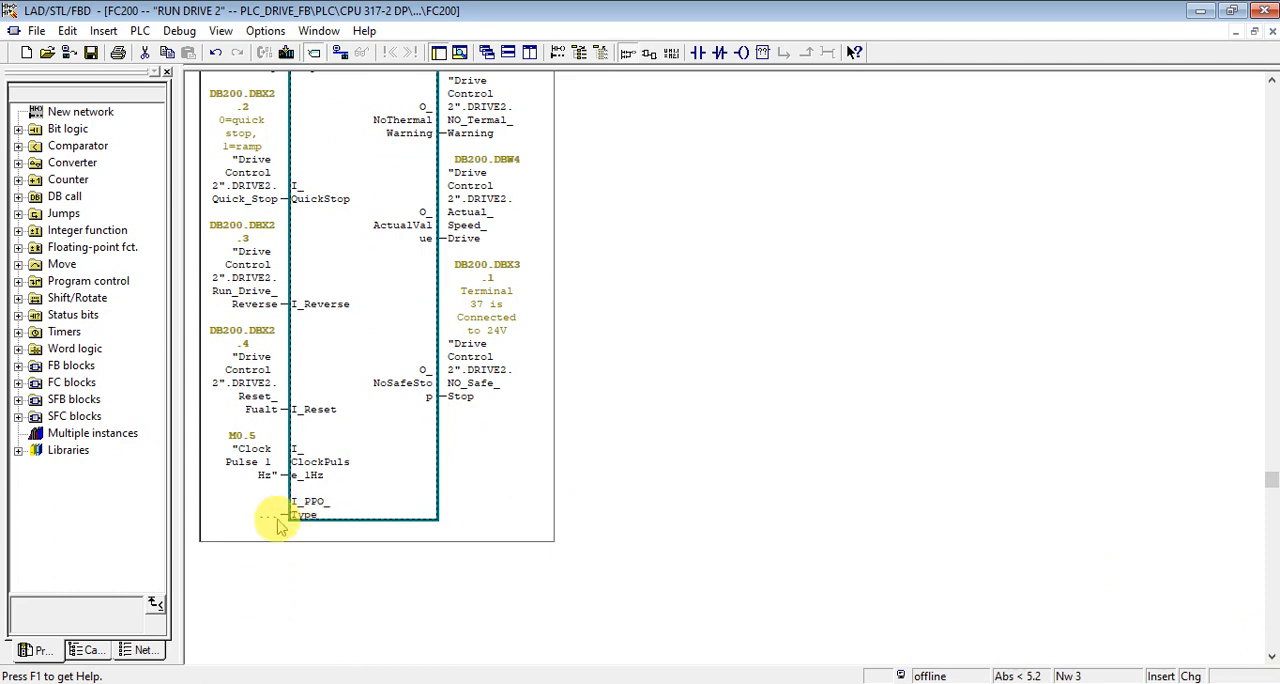
{"action": "mouse_move", "coordinate": [288, 528]}
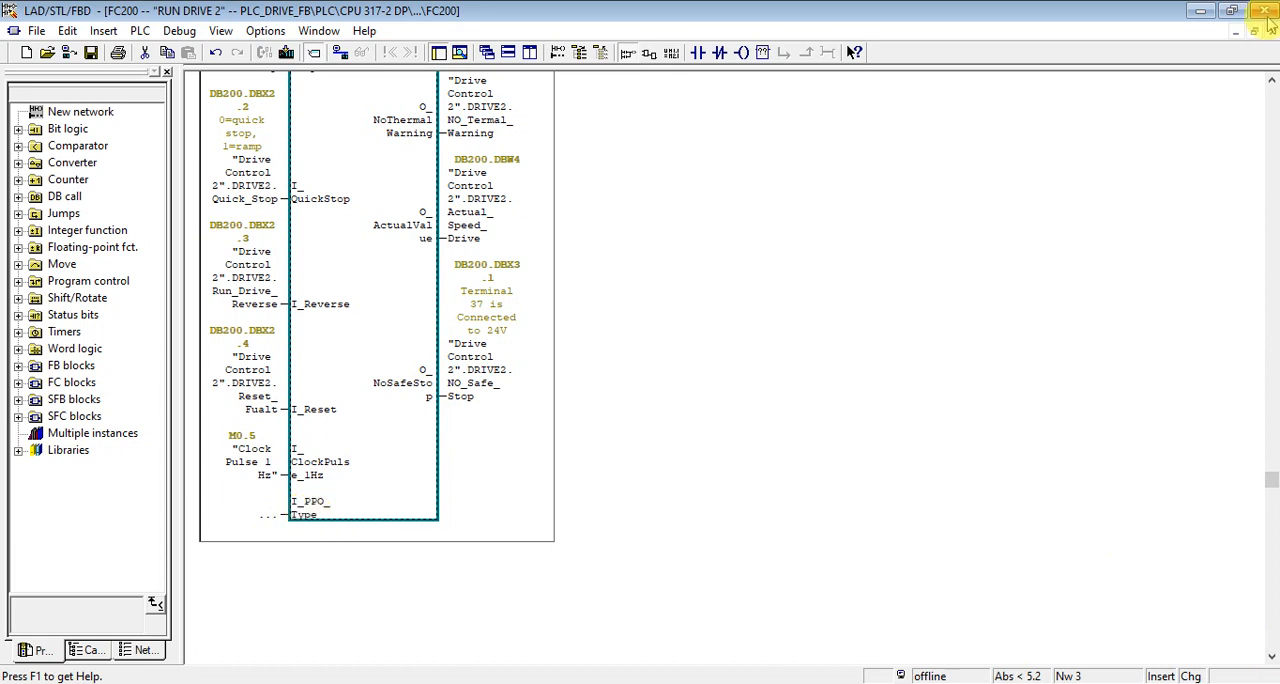
{"action": "mouse_move", "coordinate": [1264, 14]}
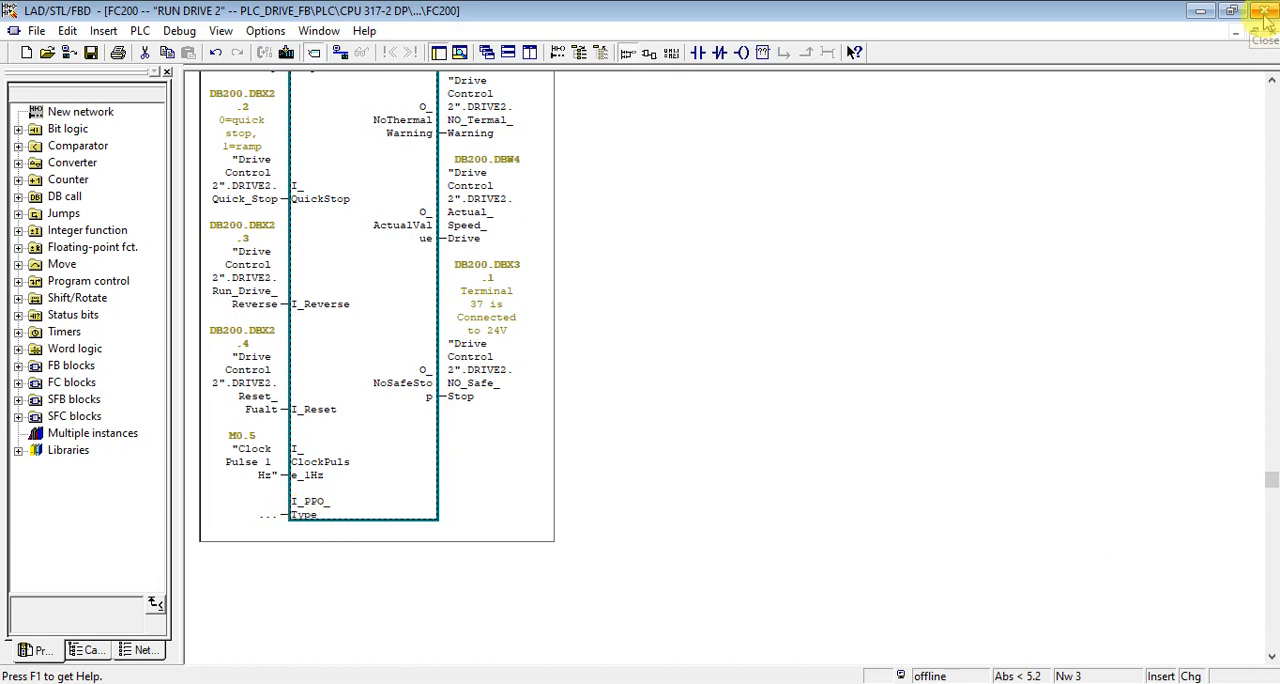
{"action": "mouse_move", "coordinate": [1266, 14]}
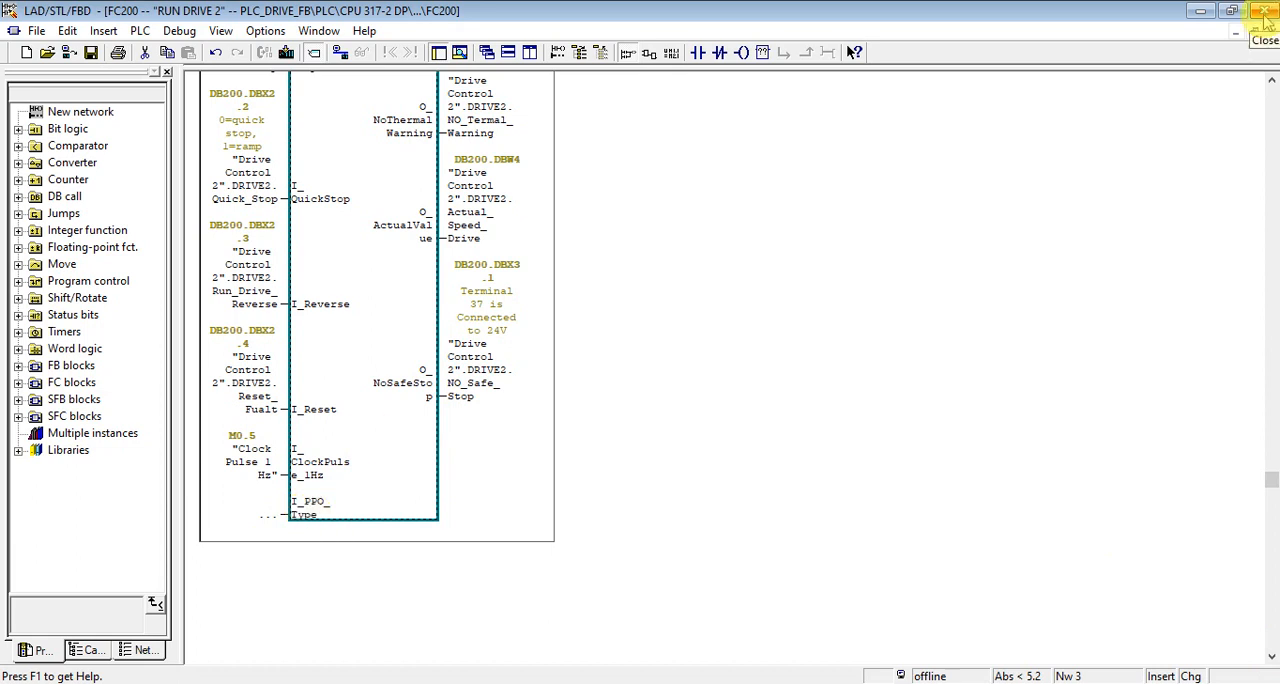
Close the editor saving FC200, then show the PLC station's Hardware and CPU in SIMATIC Manager
{"action": "left_click", "coordinate": [1266, 14]}
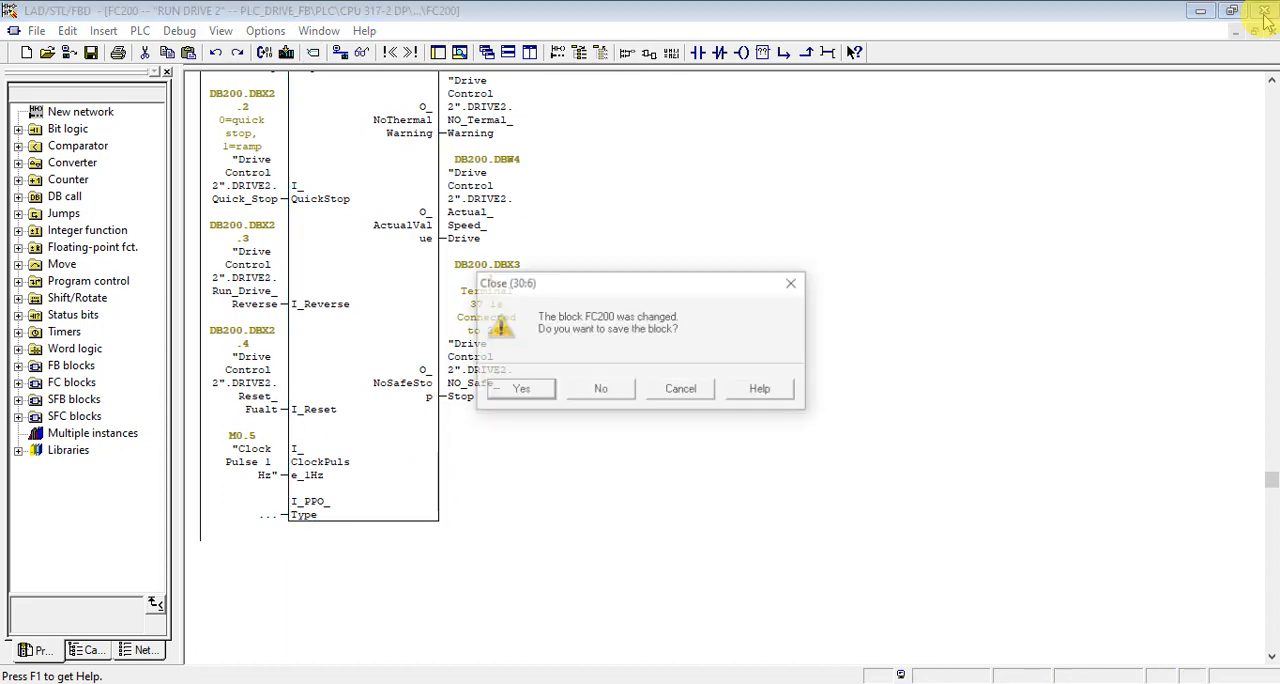
{"action": "left_click", "coordinate": [520, 388]}
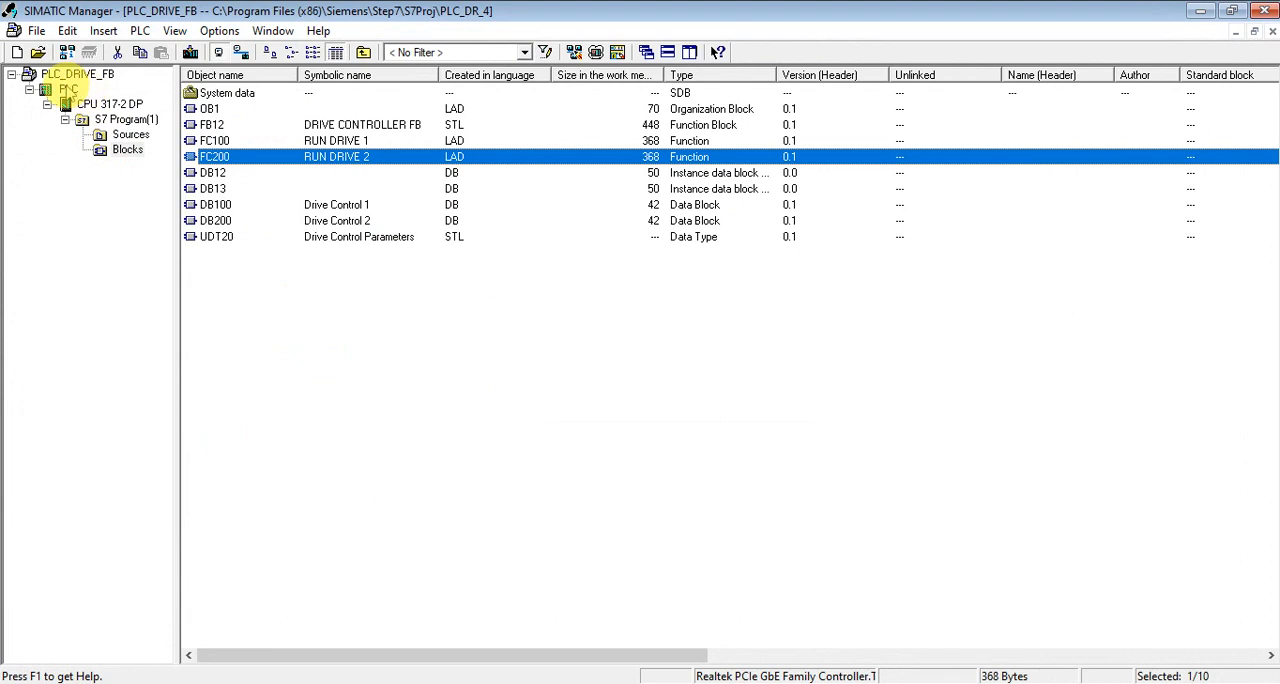
{"action": "left_click", "coordinate": [64, 90]}
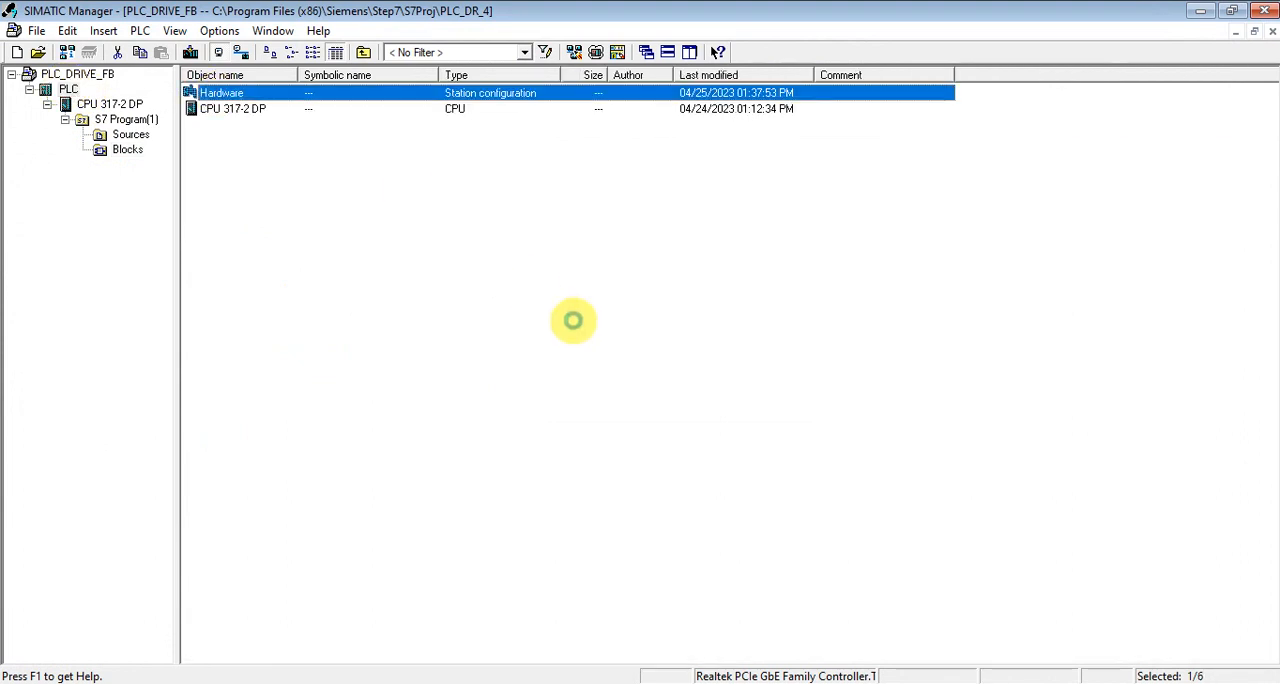
Open HW Config, check drive 10's PPO Type 6 module at addresses 100–107, then show drive 12's empty slots
{"action": "double_click", "coordinate": [220, 92]}
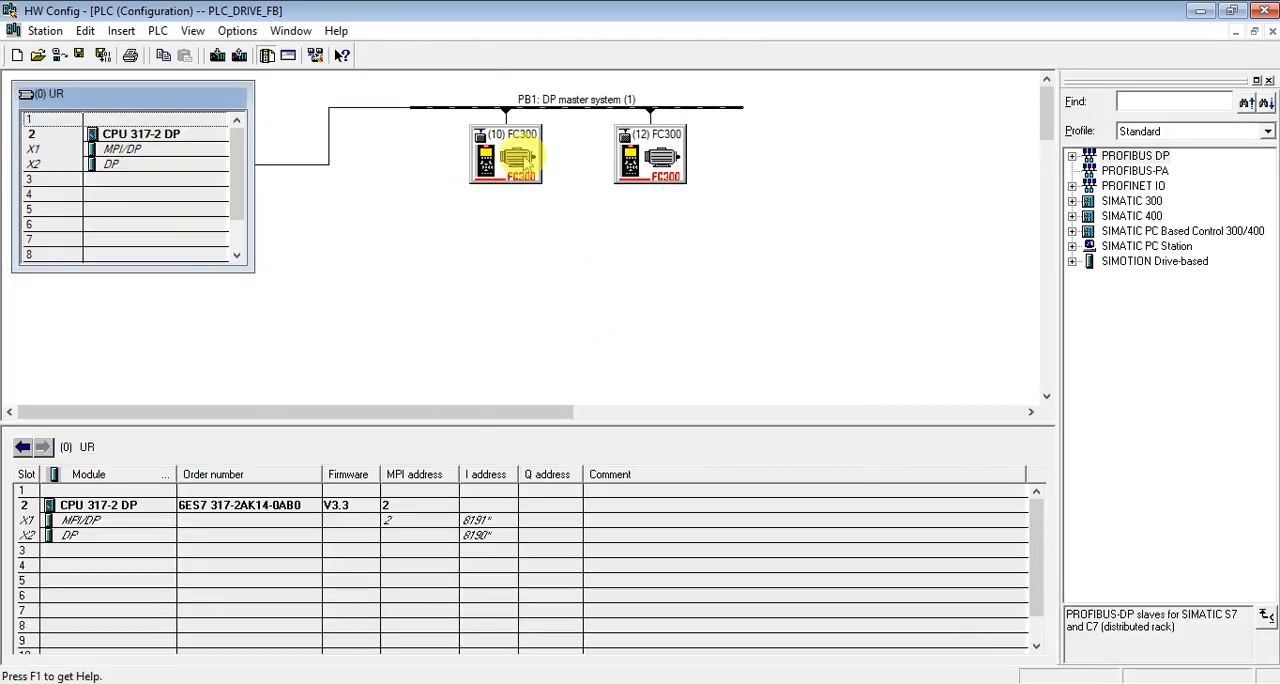
{"action": "left_click", "coordinate": [504, 136]}
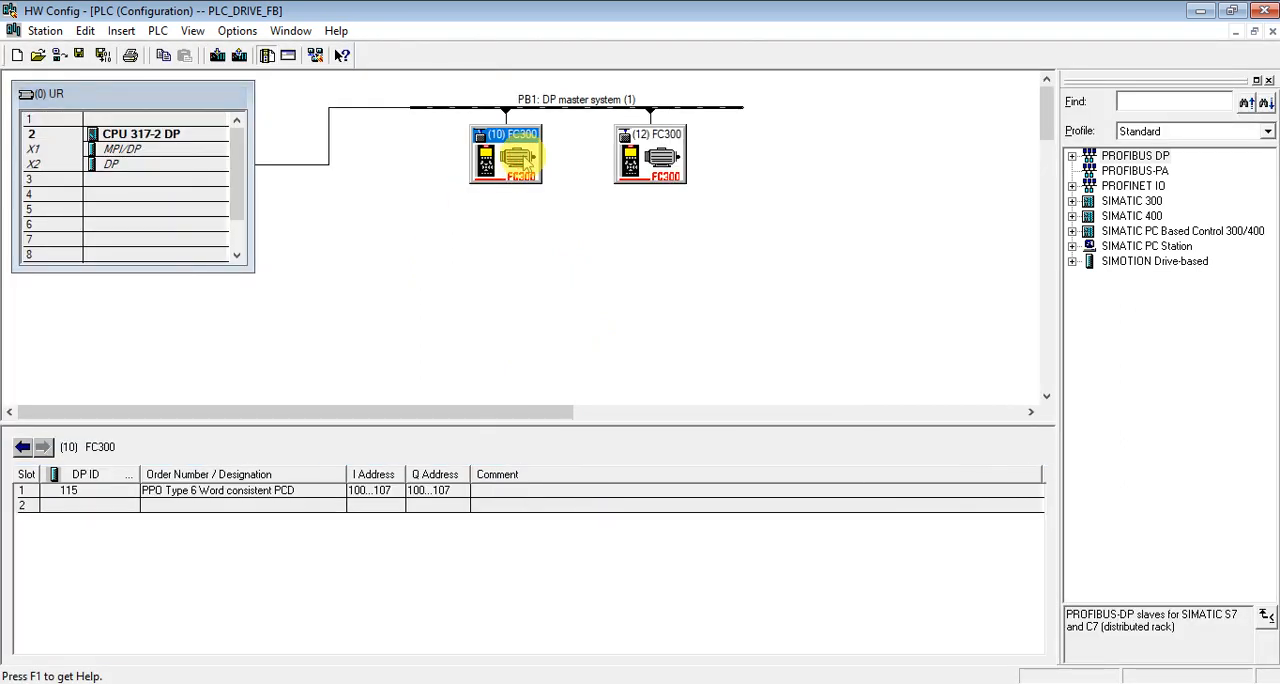
{"action": "left_click", "coordinate": [368, 490]}
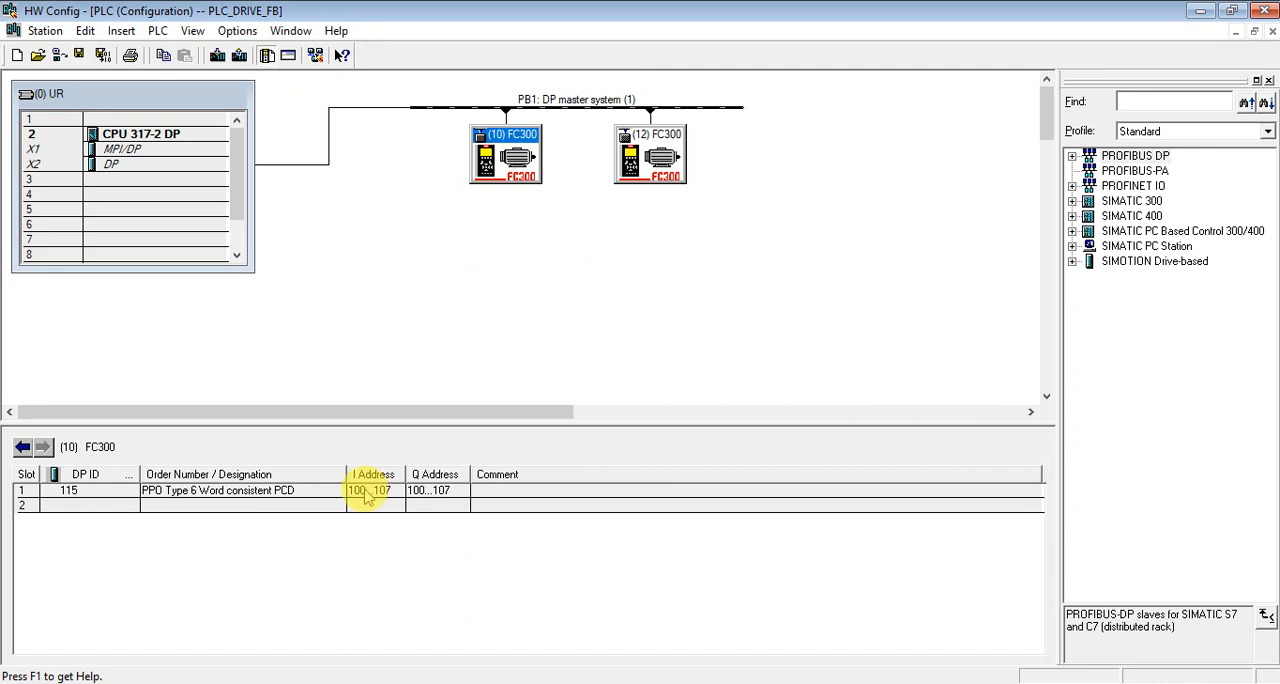
{"action": "mouse_move", "coordinate": [372, 496]}
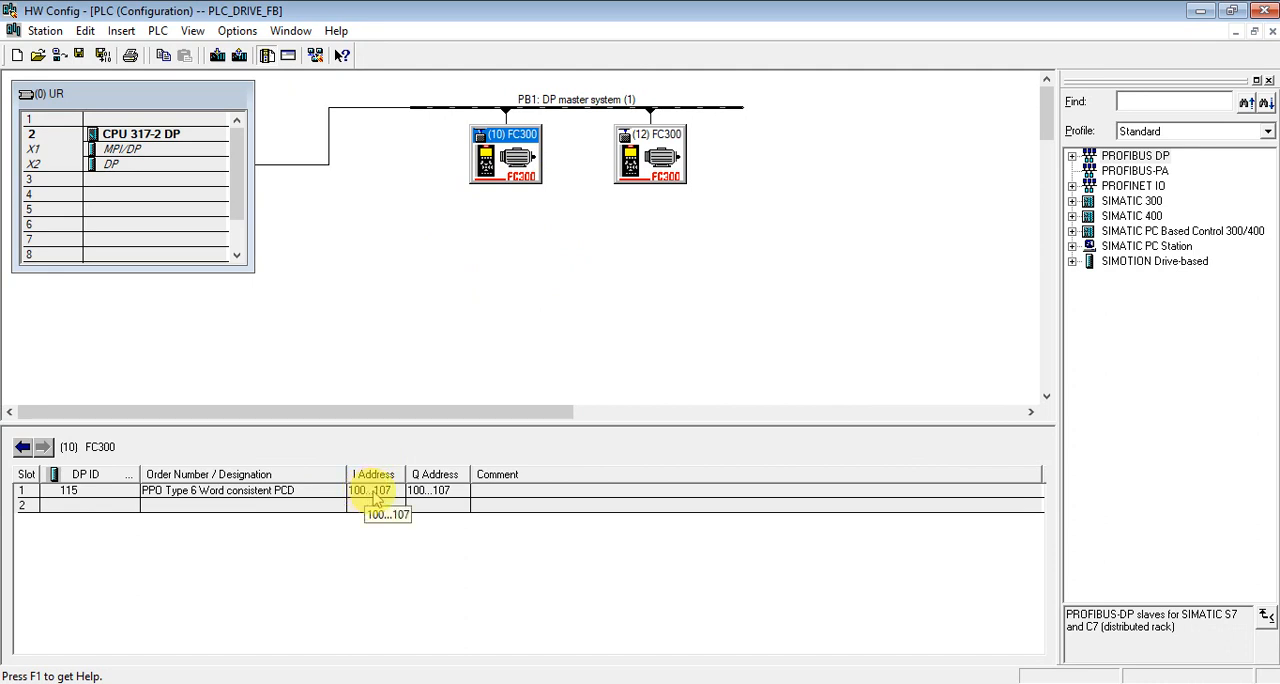
{"action": "mouse_move", "coordinate": [302, 506]}
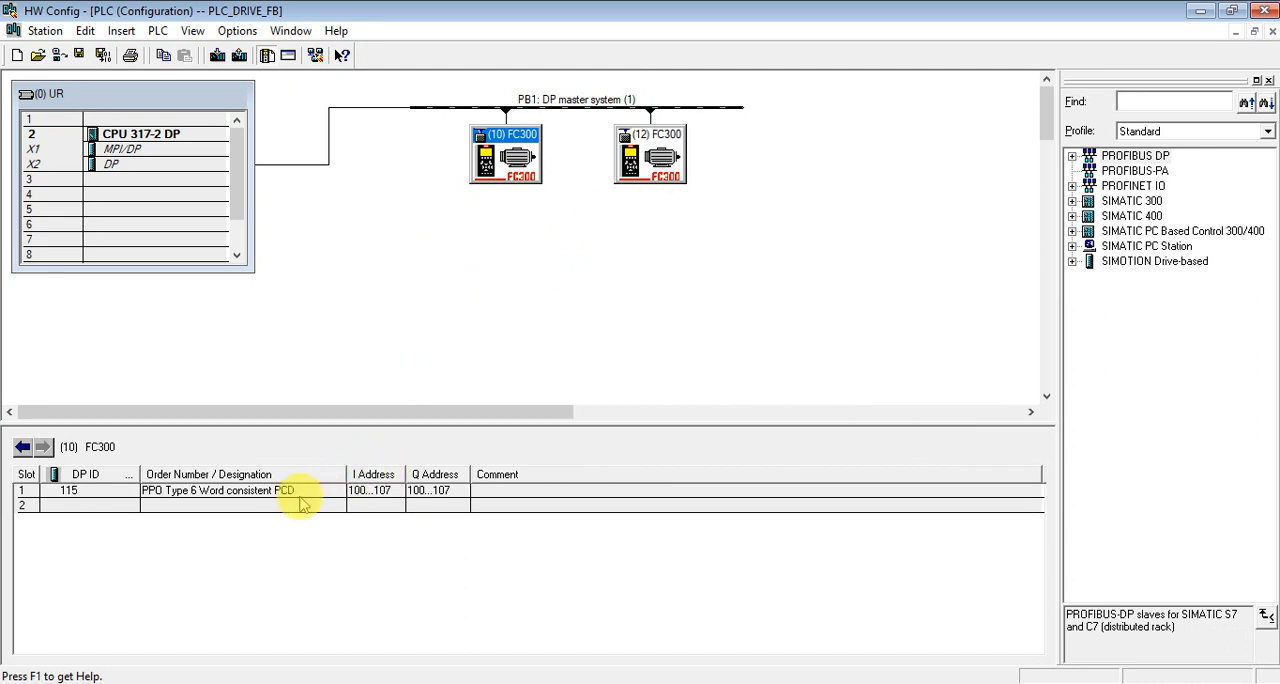
{"action": "left_click", "coordinate": [648, 160]}
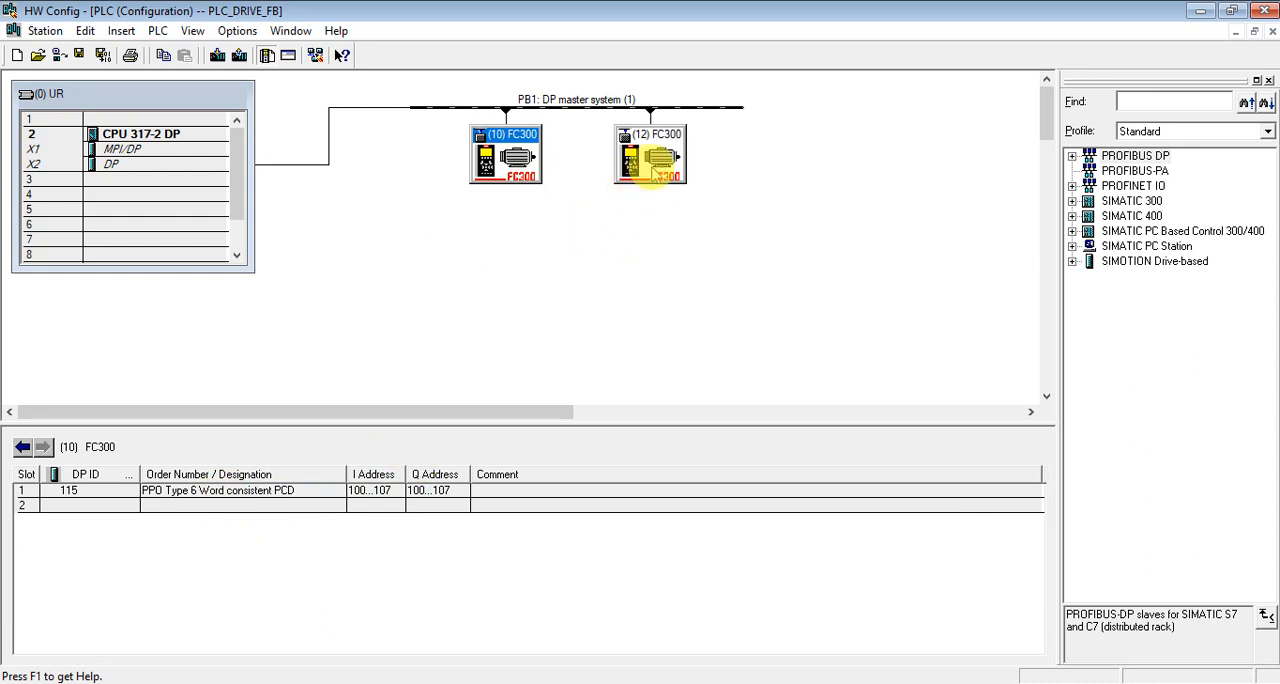
{"action": "left_click", "coordinate": [648, 156]}
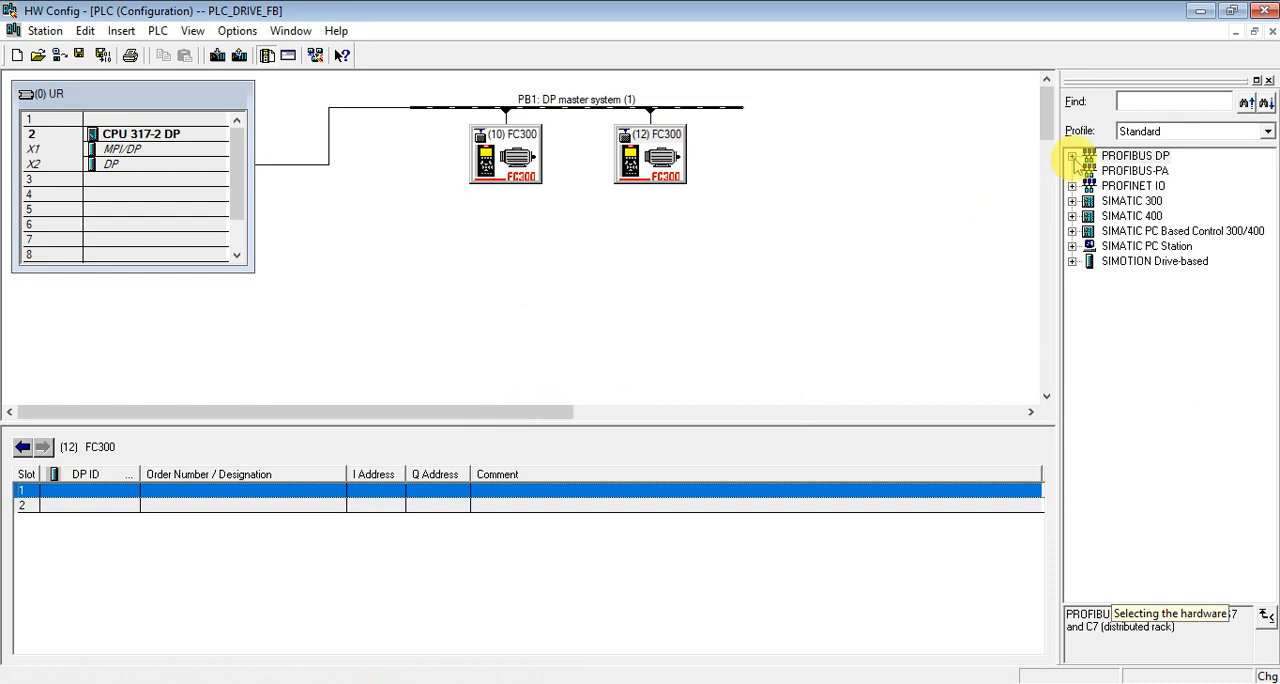
From the catalog's Danfoss FC300 folder, insert the PPO Type 5 Module consistent PCD into drive 12's first slot
{"action": "left_click", "coordinate": [1074, 156]}
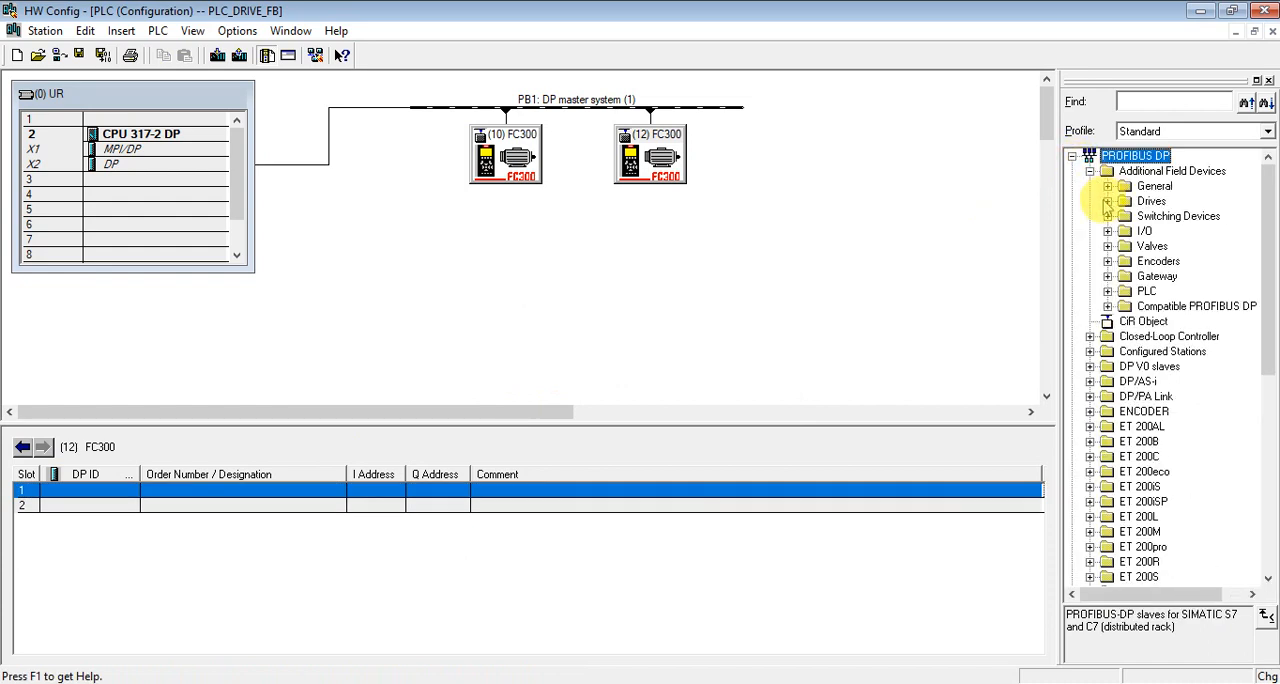
{"action": "left_click", "coordinate": [1108, 200]}
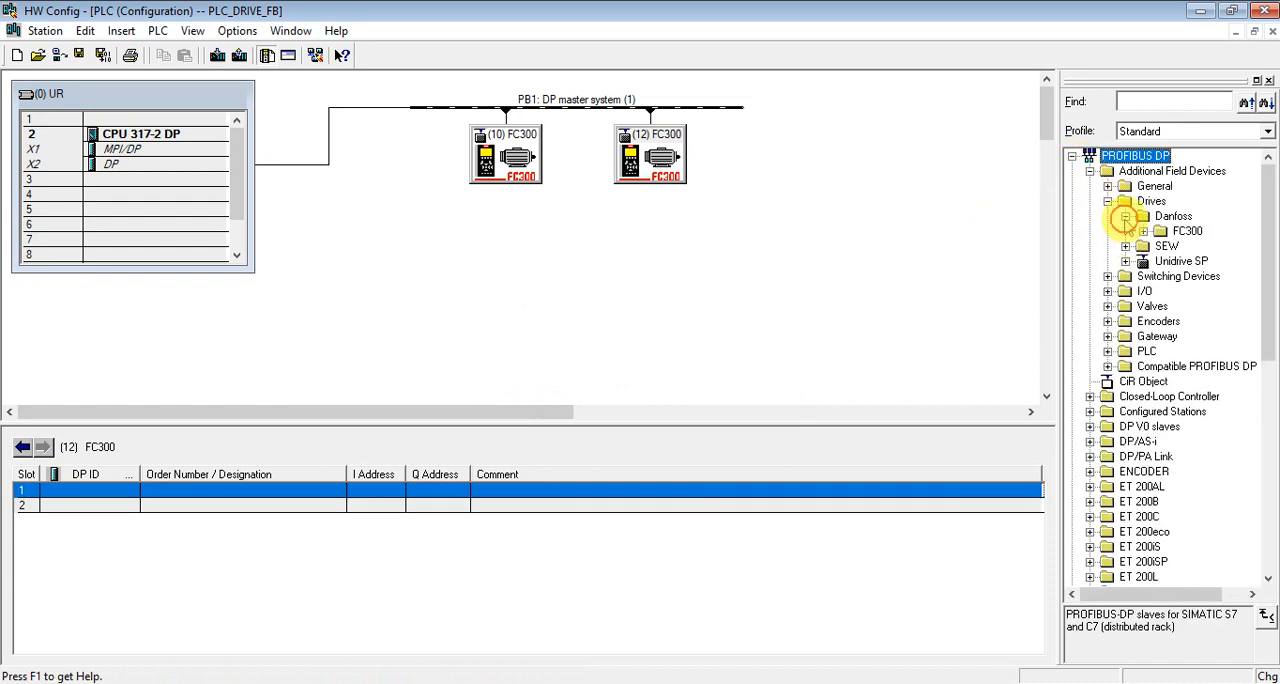
{"action": "left_click", "coordinate": [1144, 232]}
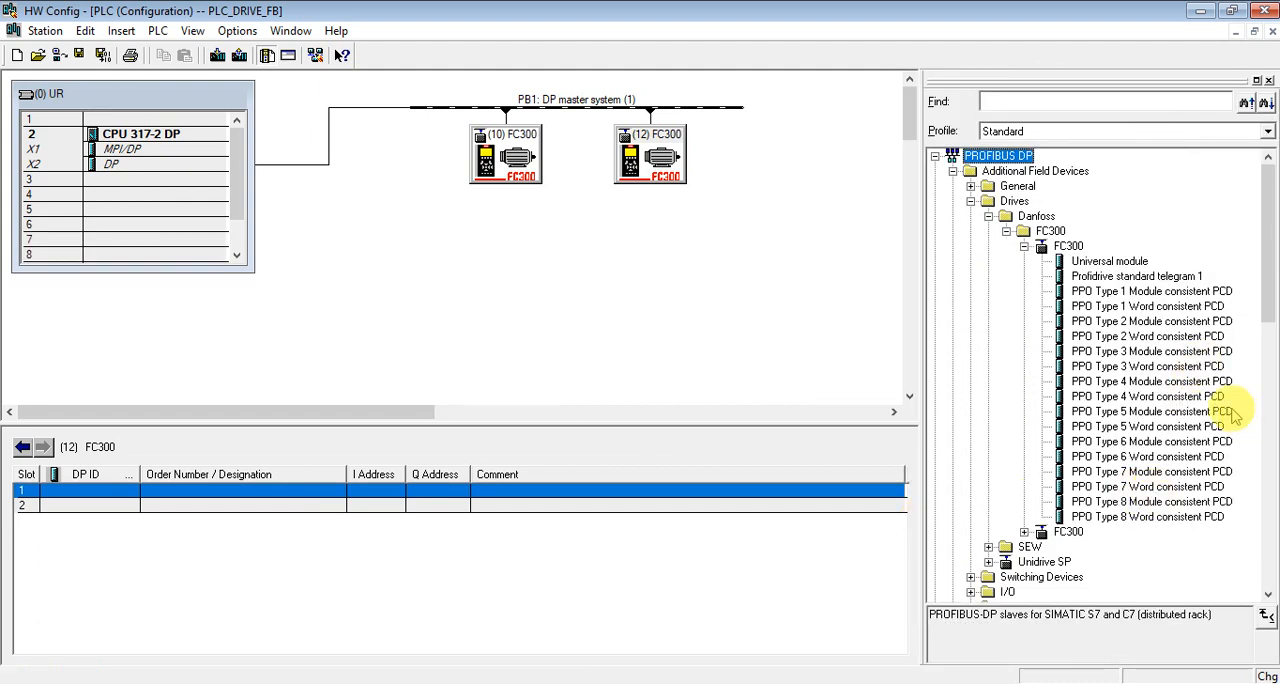
{"action": "left_click", "coordinate": [1152, 412]}
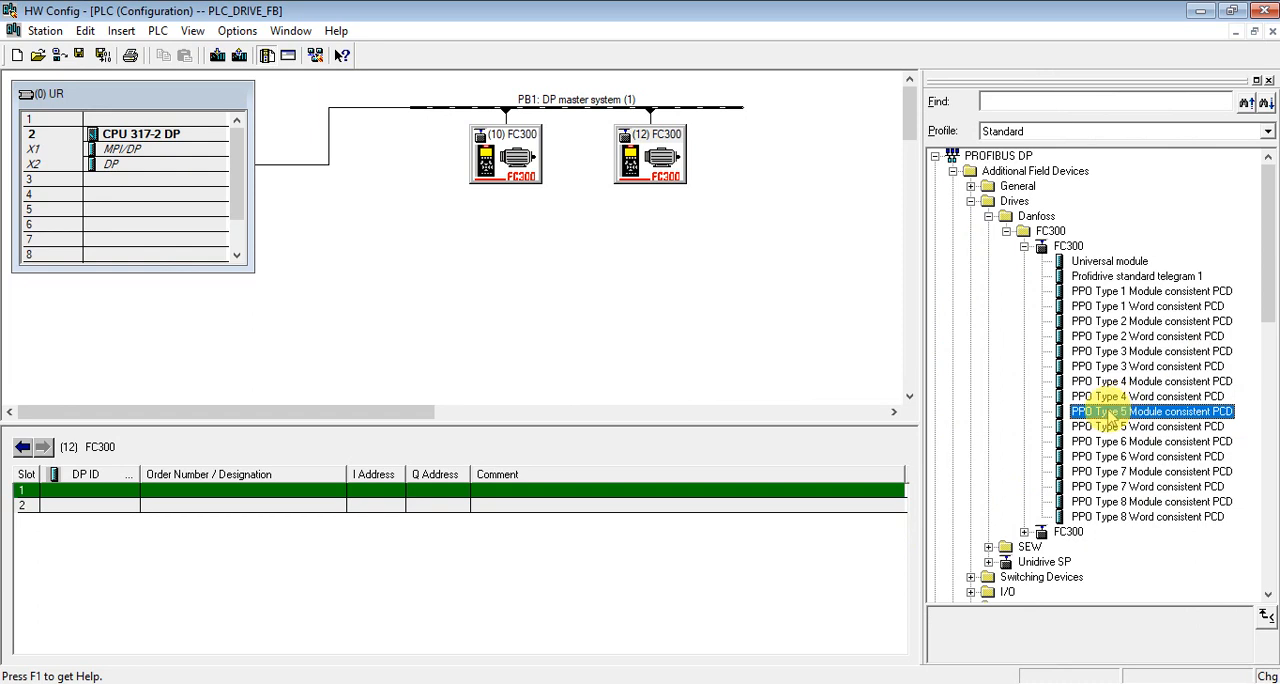
{"action": "double_click", "coordinate": [1160, 412]}
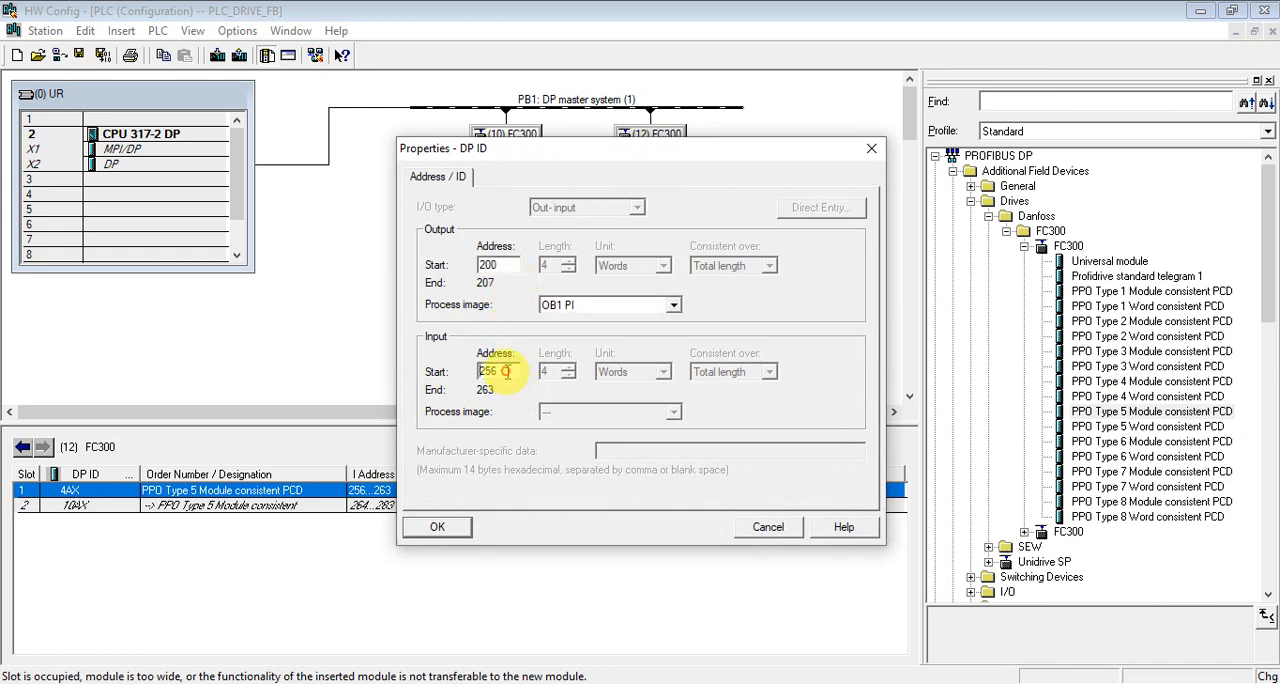
Set the second PPO module's input start address to 208 so inputs span 208–227 like the outputs
{"action": "left_click", "coordinate": [496, 372]}
{"action": "type", "text": "200"}
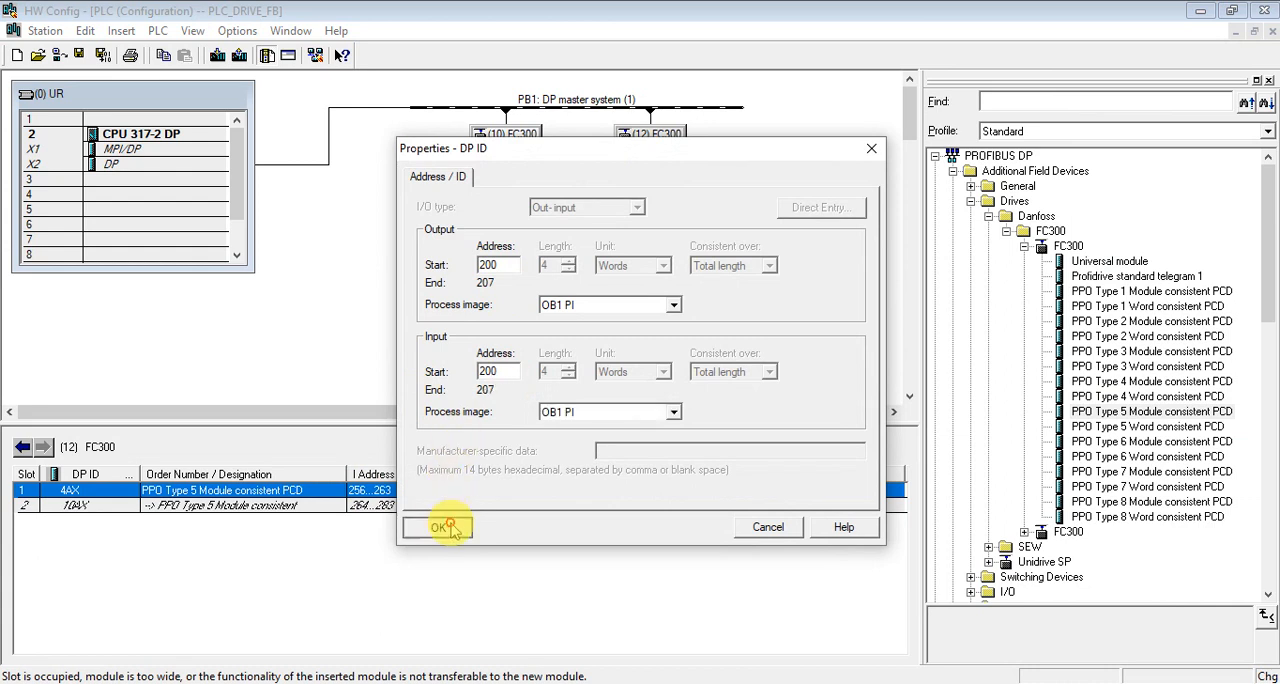
{"action": "left_click", "coordinate": [434, 526]}
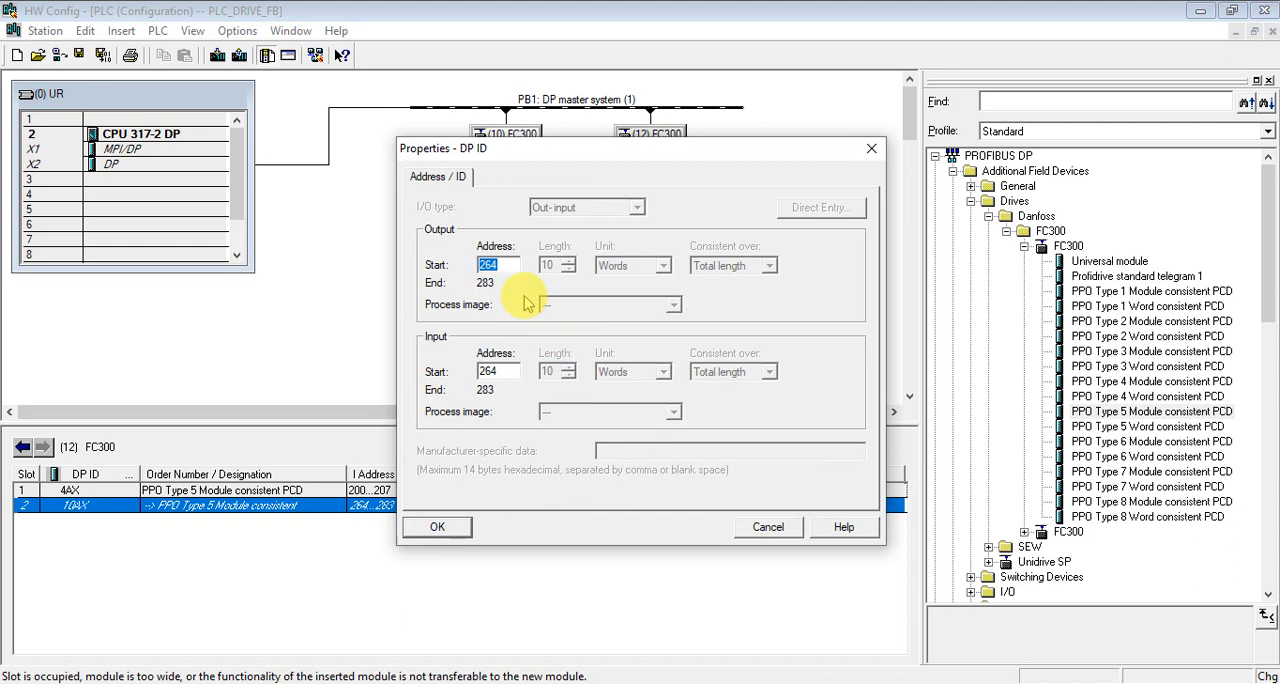
{"action": "type", "text": "200"}
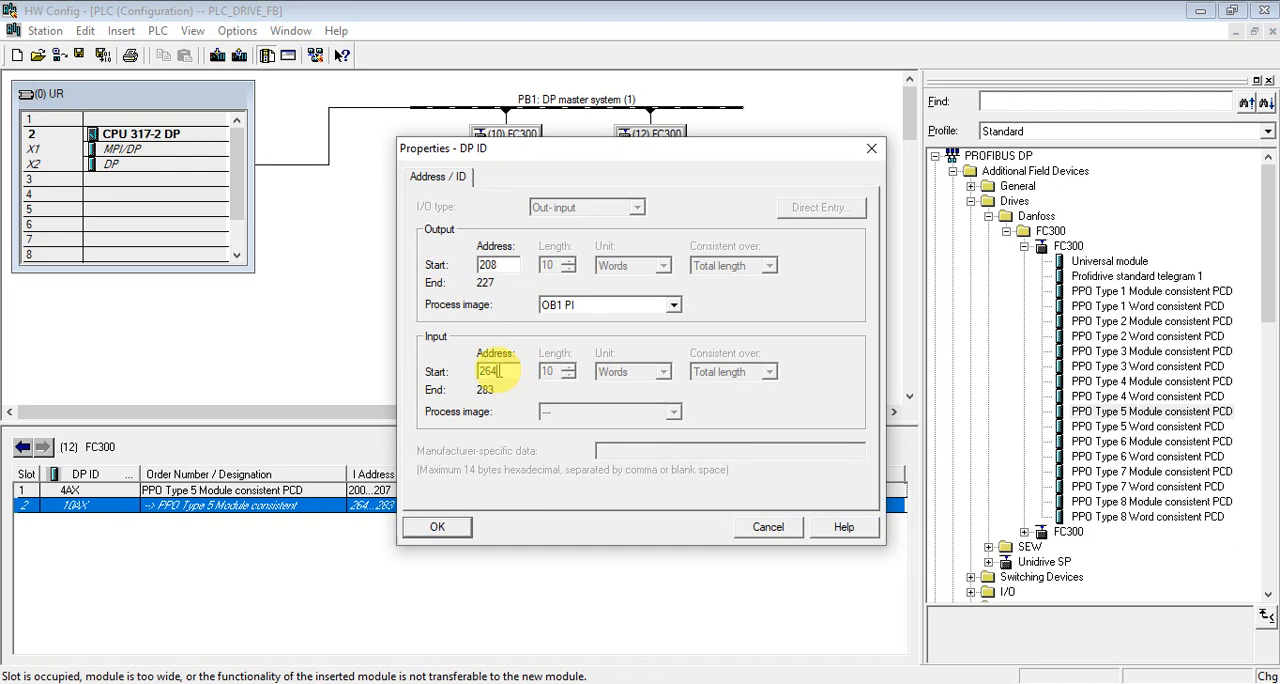
{"action": "key", "text": "ctrl+a"}
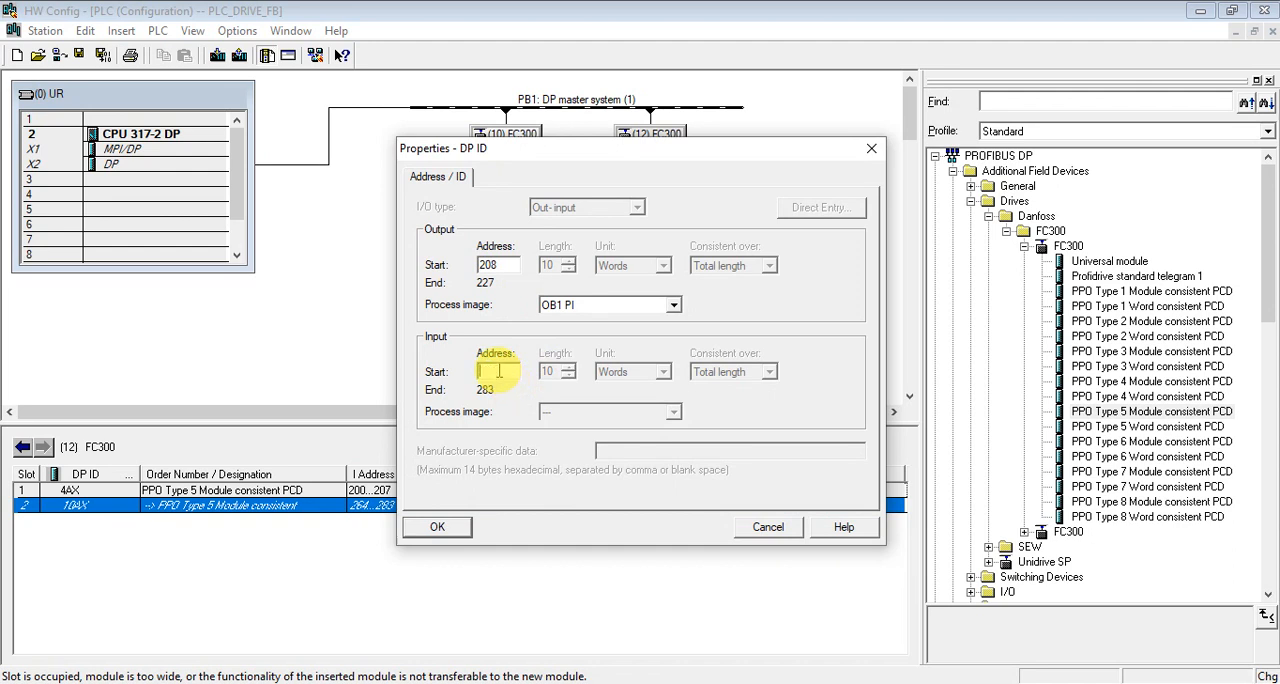
{"action": "type", "text": "20"}
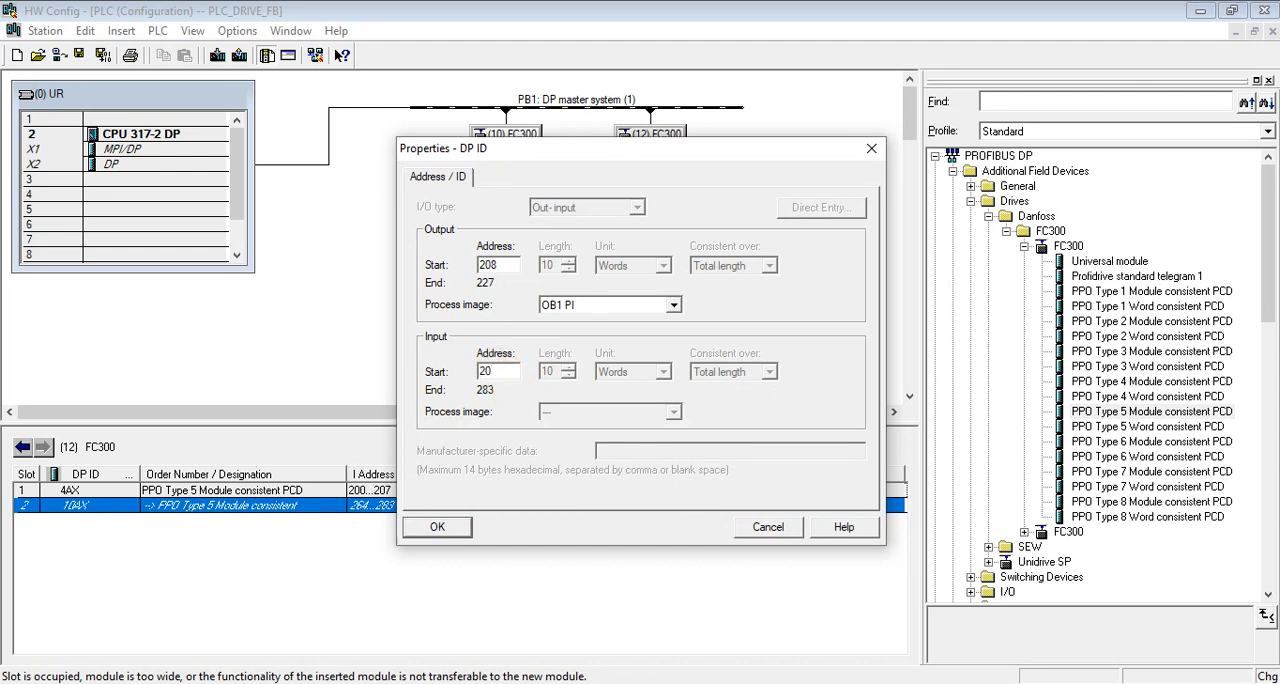
{"action": "left_click", "coordinate": [436, 528]}
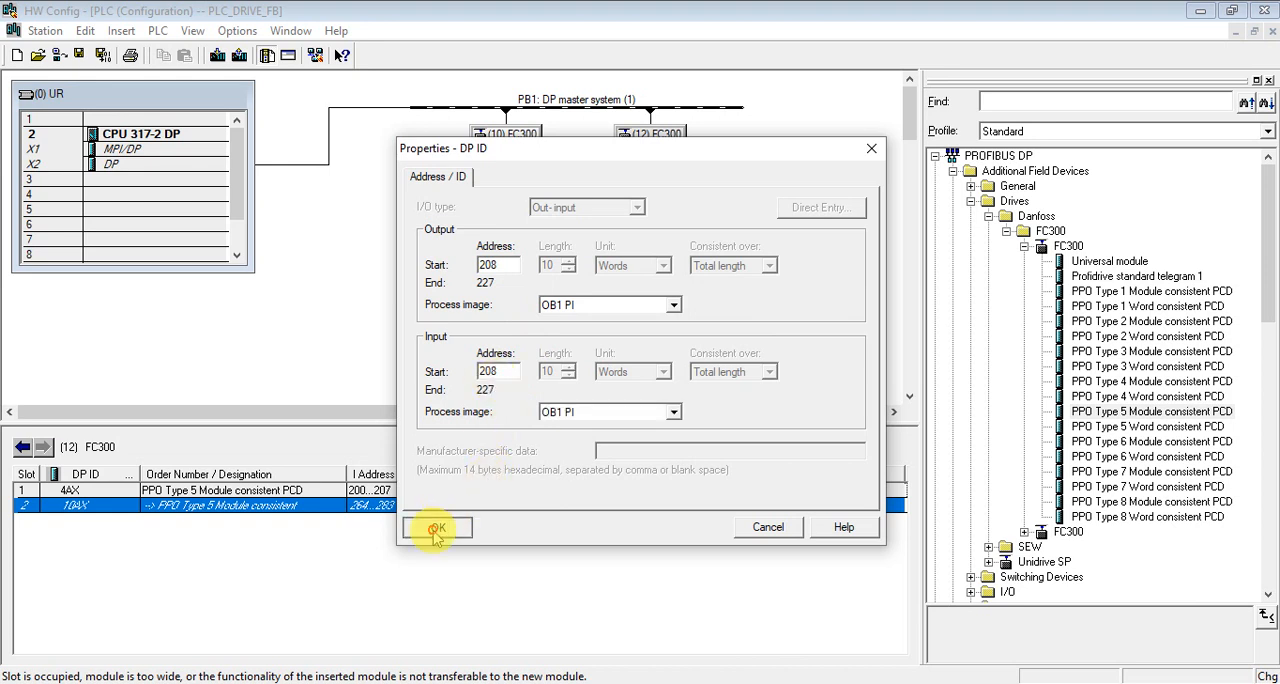
{"action": "left_click", "coordinate": [436, 528]}
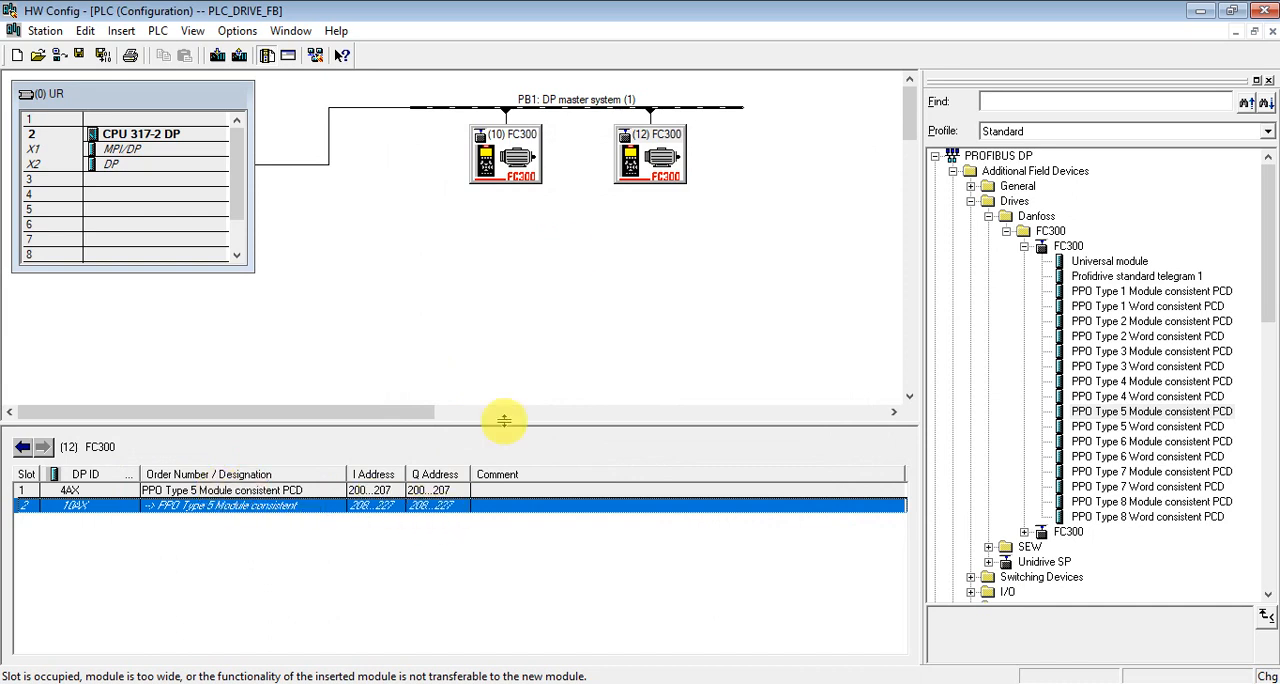
Review drive 10's PPO Type 6 module in the station configuration
{"action": "left_click", "coordinate": [504, 156]}
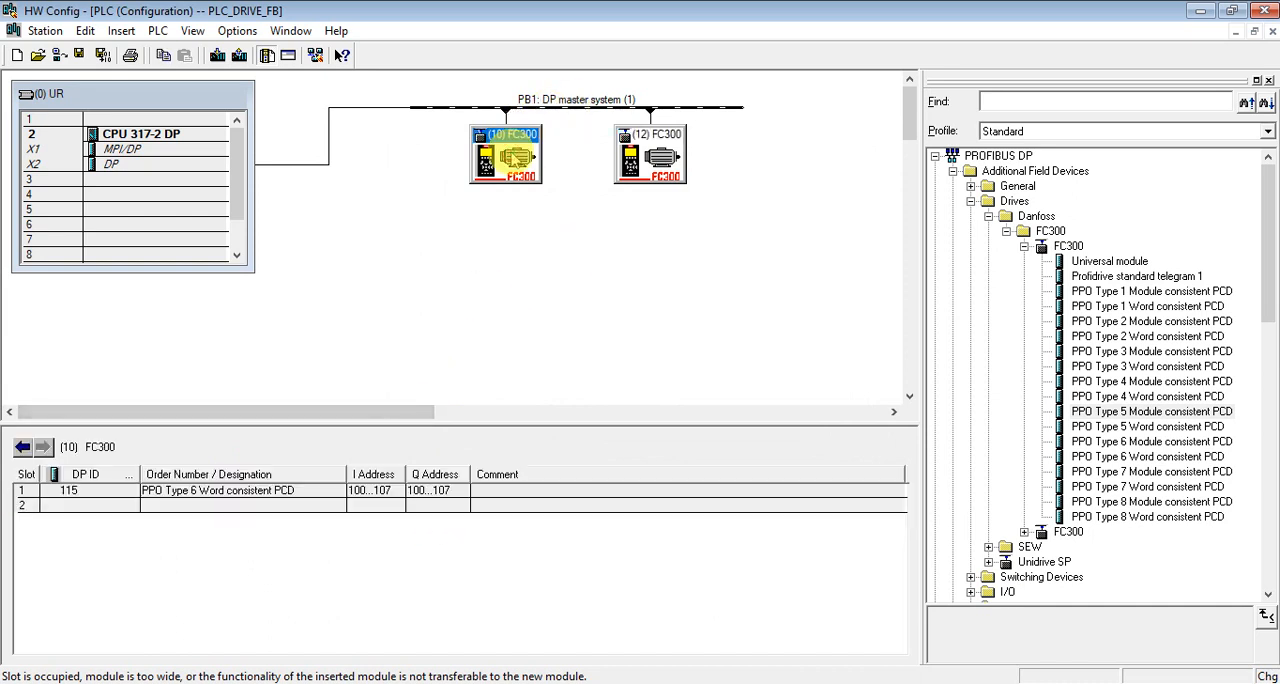
{"action": "left_click", "coordinate": [176, 490]}
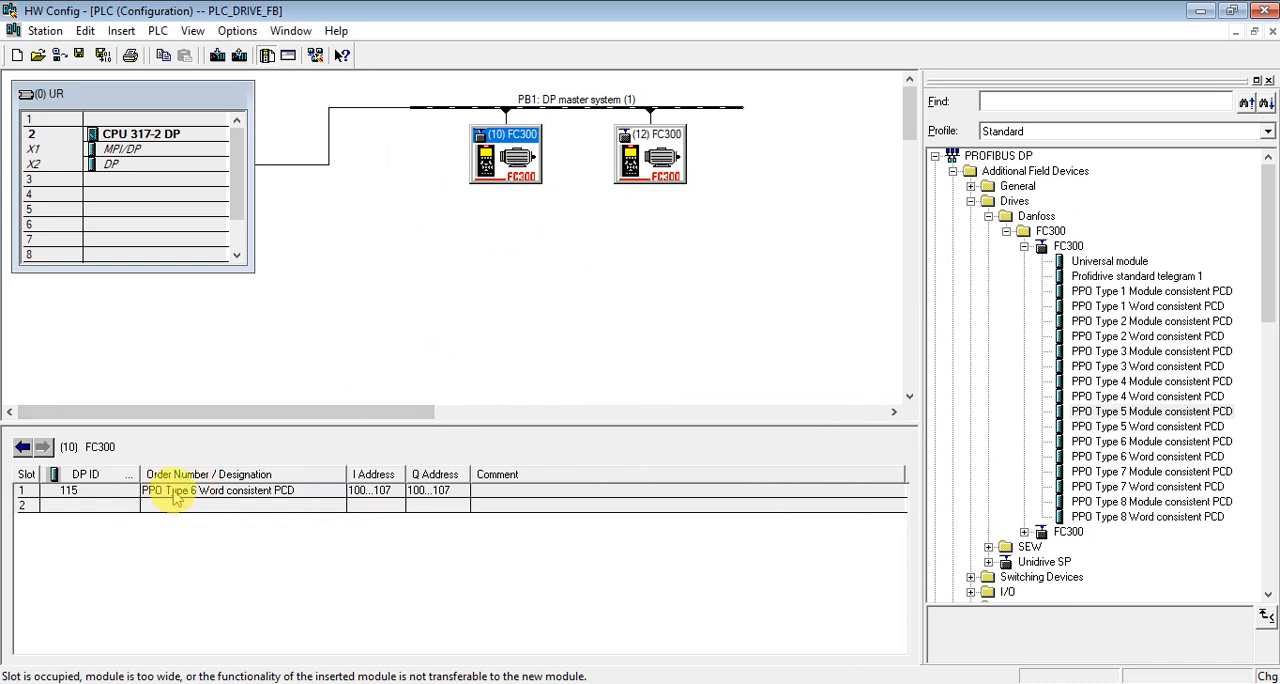
{"action": "left_click", "coordinate": [648, 156]}
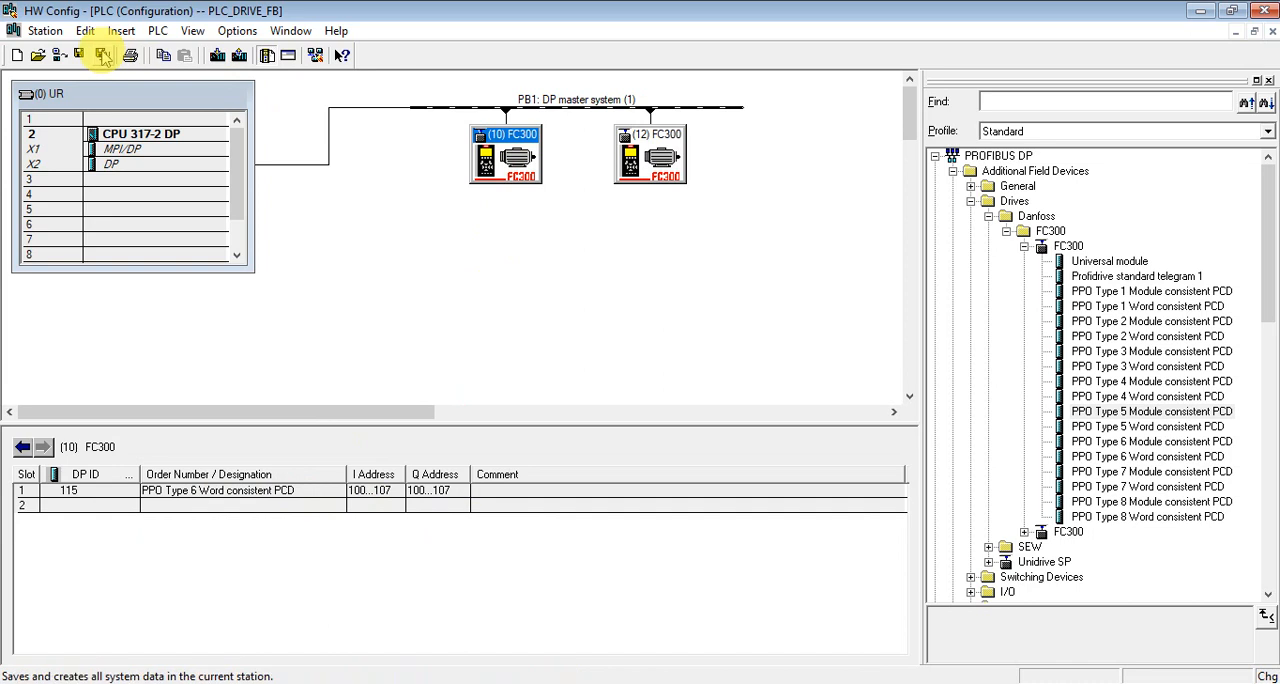
Save and compile the drive station configuration and return to the project
{"action": "left_click", "coordinate": [98, 56]}
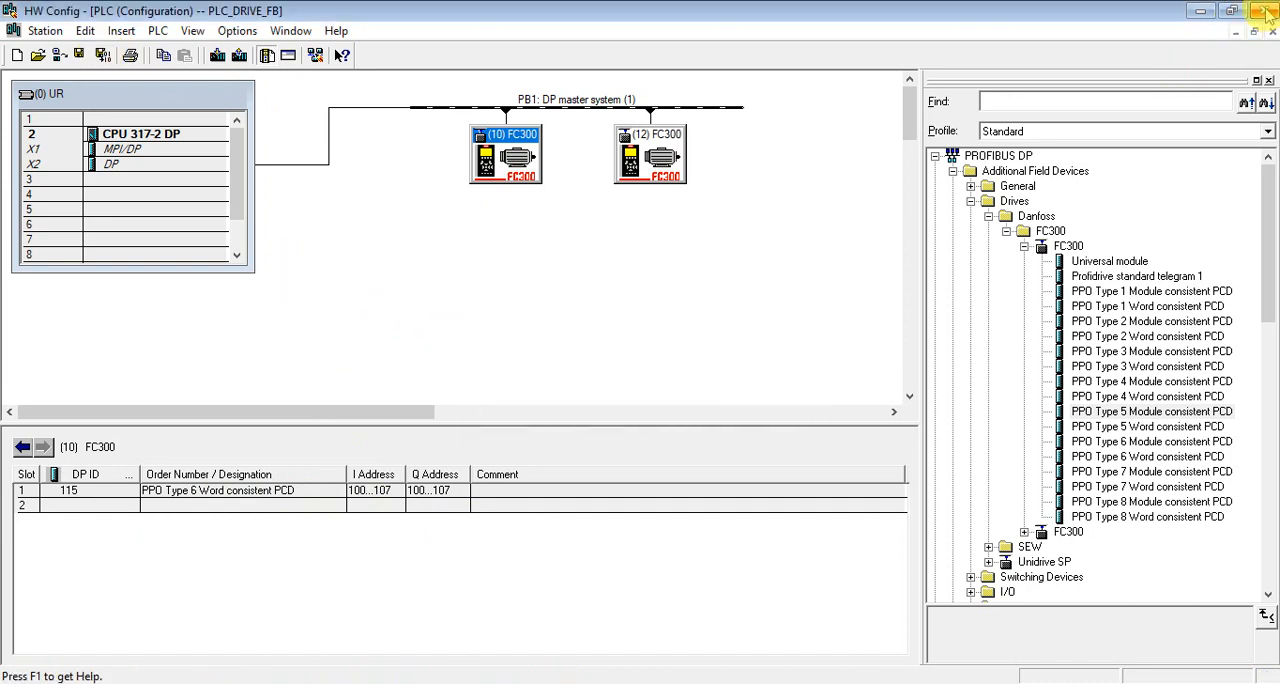
{"action": "left_click", "coordinate": [1266, 16]}
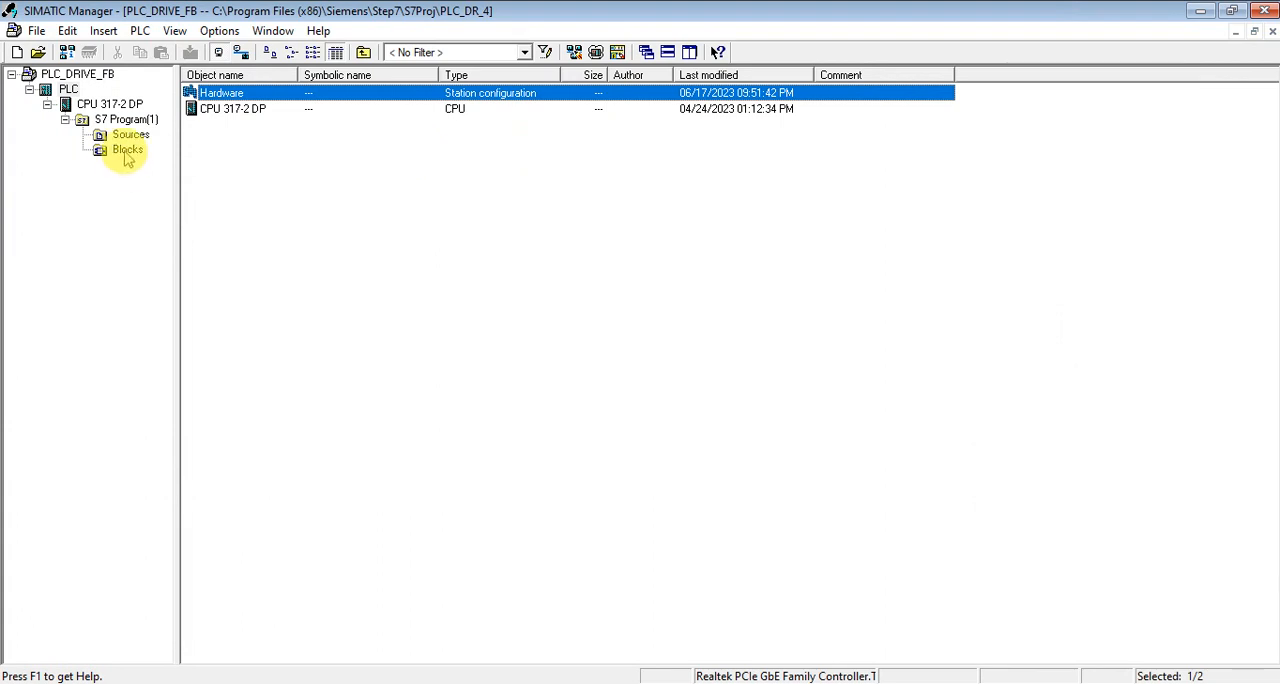
In FC100, set the FB12 call's I_PPO_Type to 6 and save the block
{"action": "left_click", "coordinate": [128, 148]}
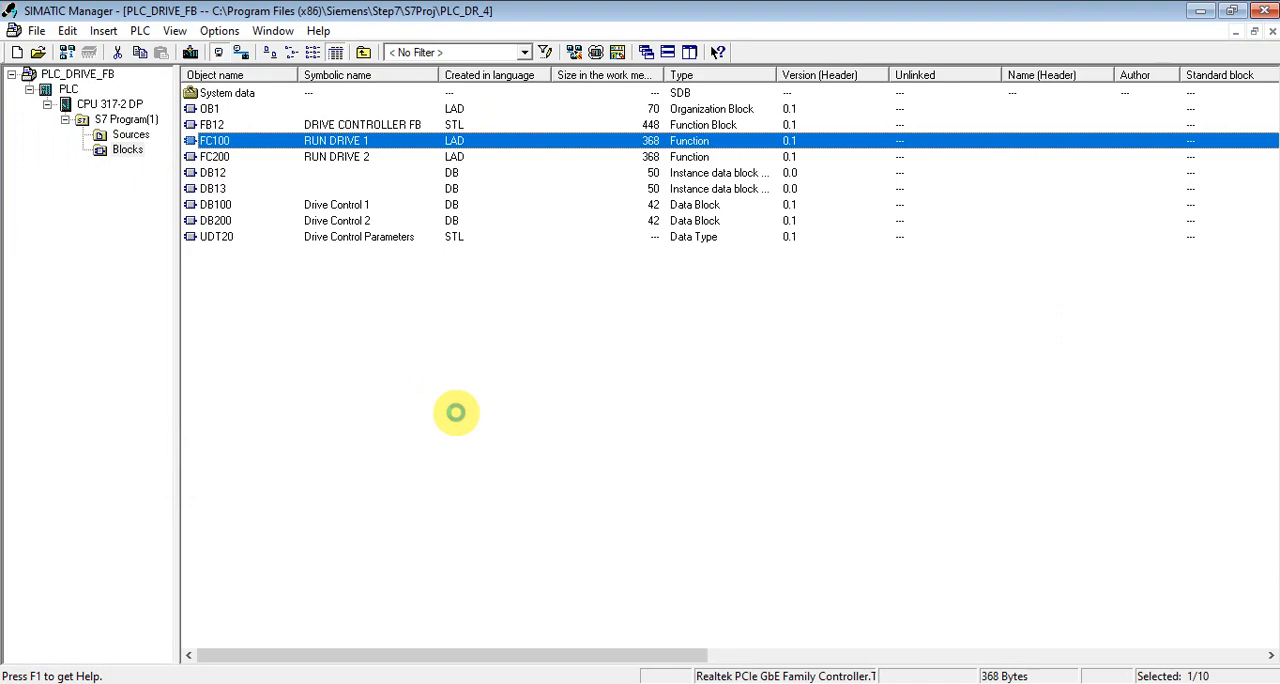
{"action": "double_click", "coordinate": [216, 140]}
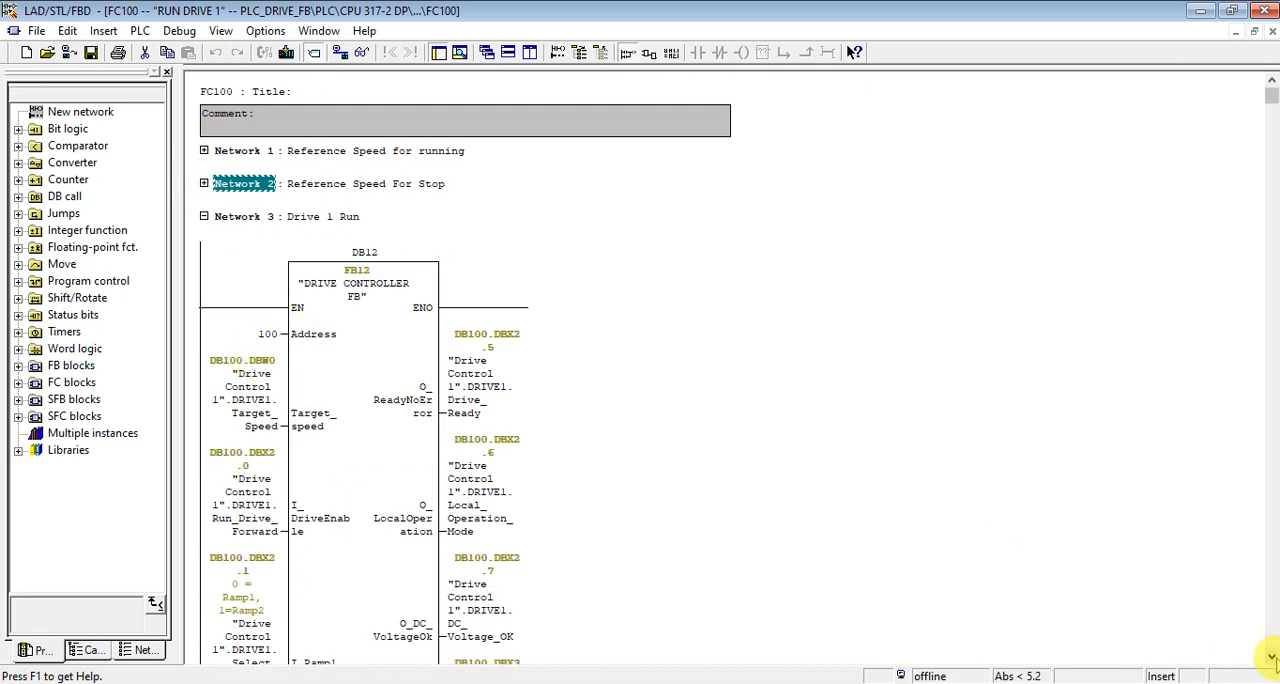
{"action": "scroll", "scroll_direction": "down", "scroll_amount": 3}
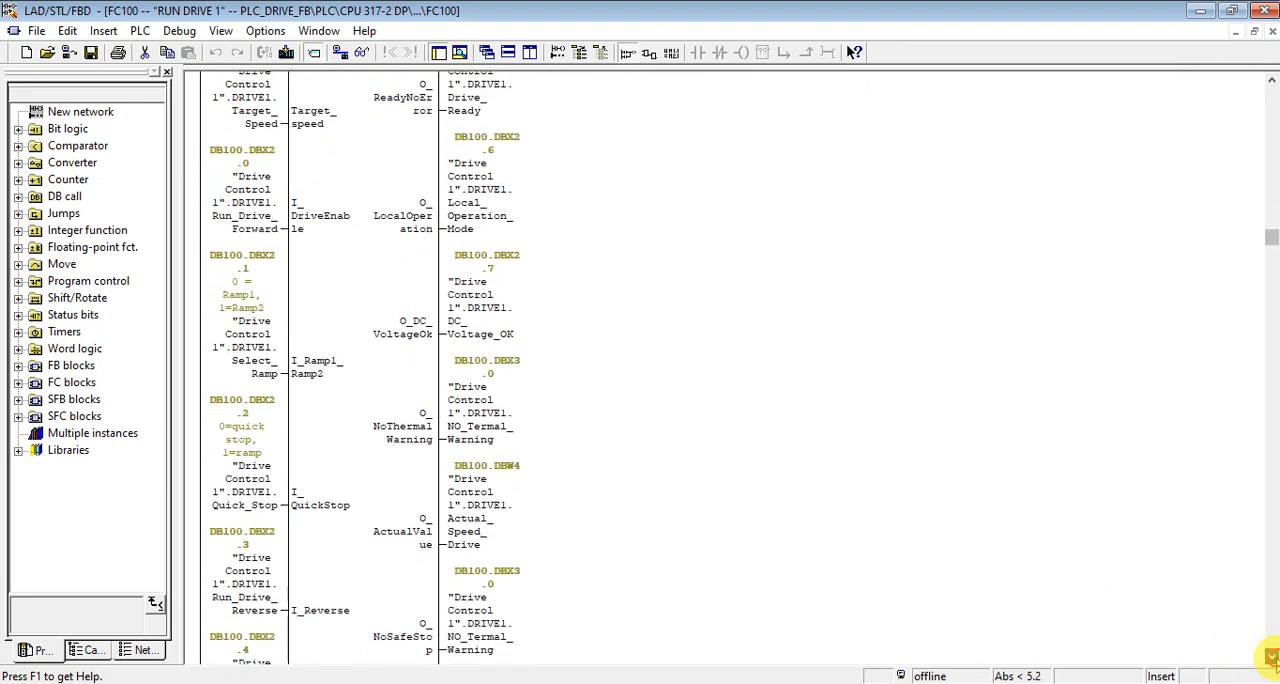
{"action": "scroll", "scroll_direction": "down", "scroll_amount": 3}
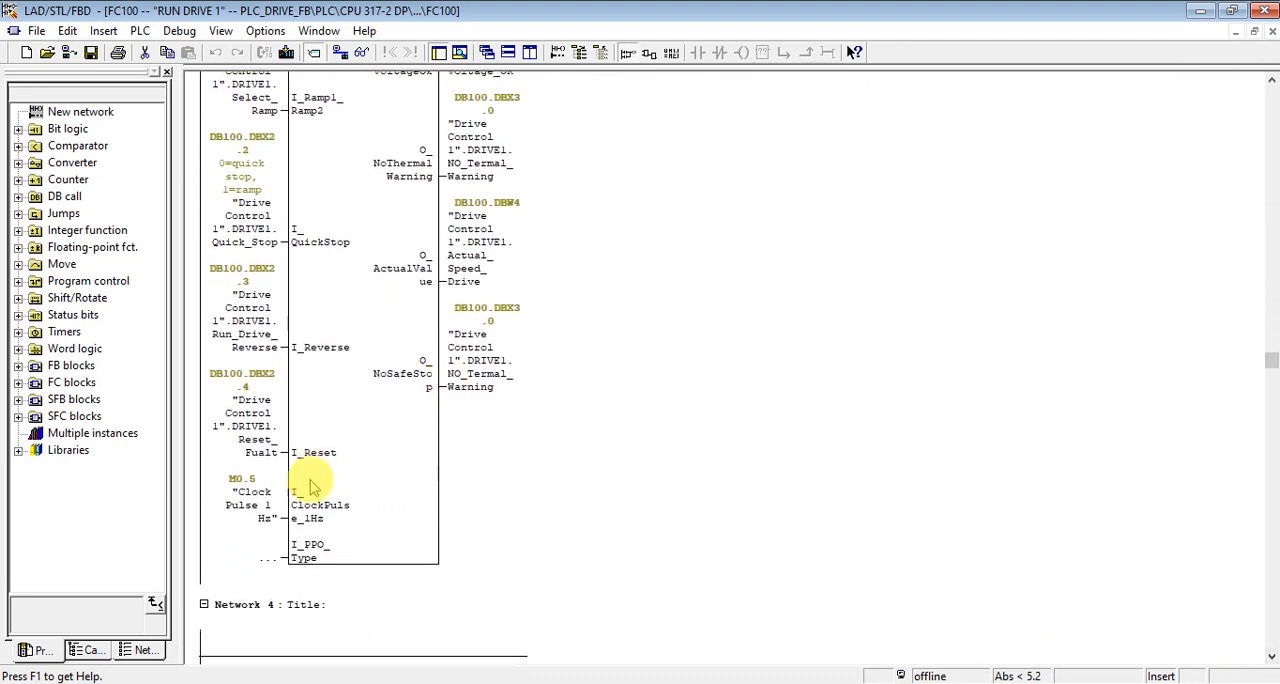
{"action": "left_click", "coordinate": [264, 560]}
{"action": "type", "text": "6"}
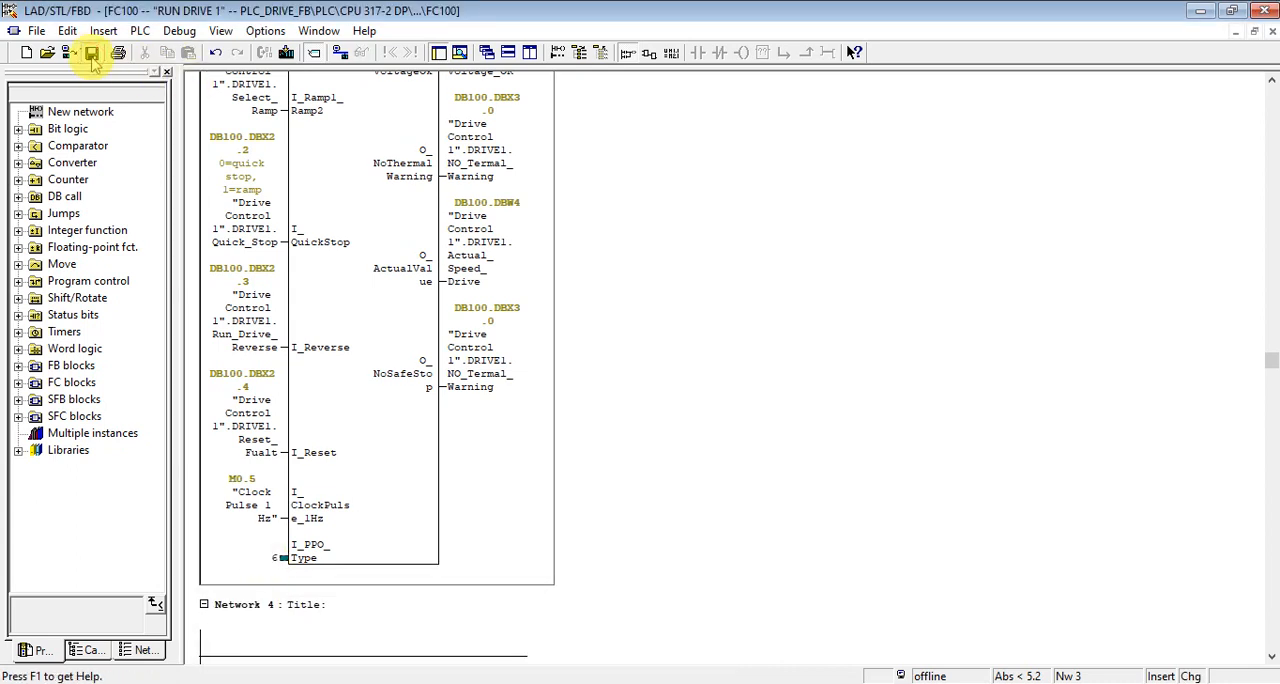
{"action": "left_click", "coordinate": [92, 52]}
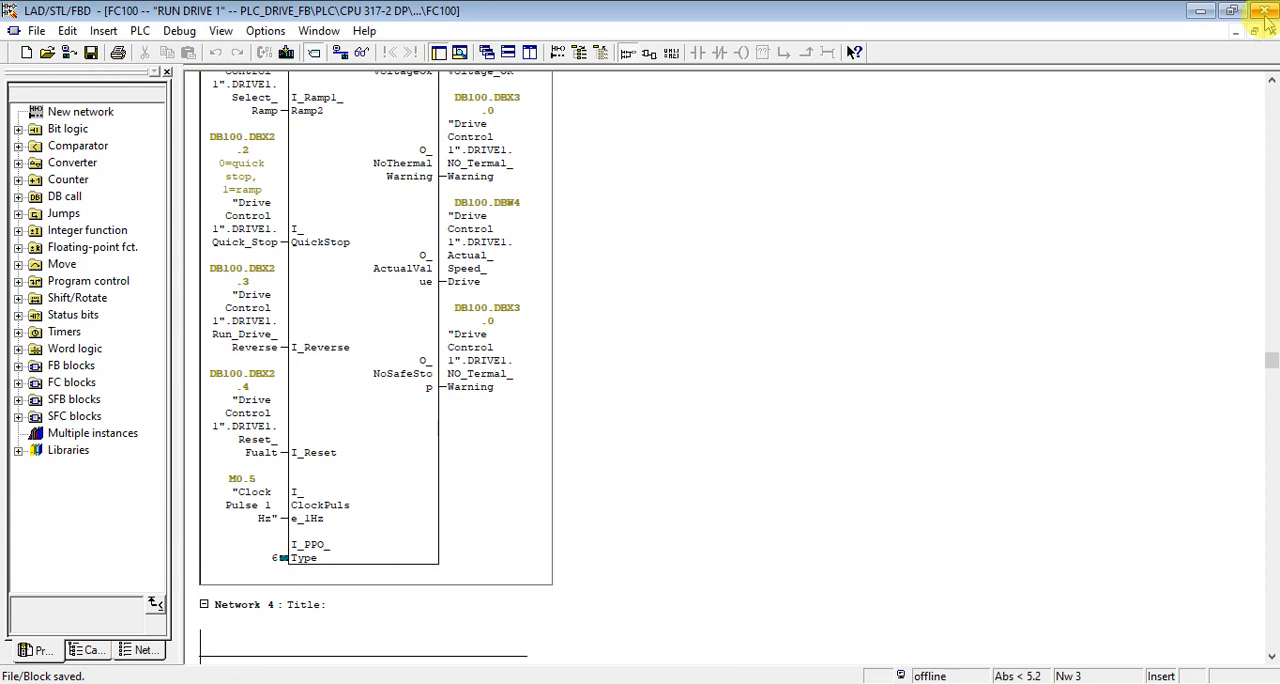
{"action": "left_click", "coordinate": [1266, 12]}
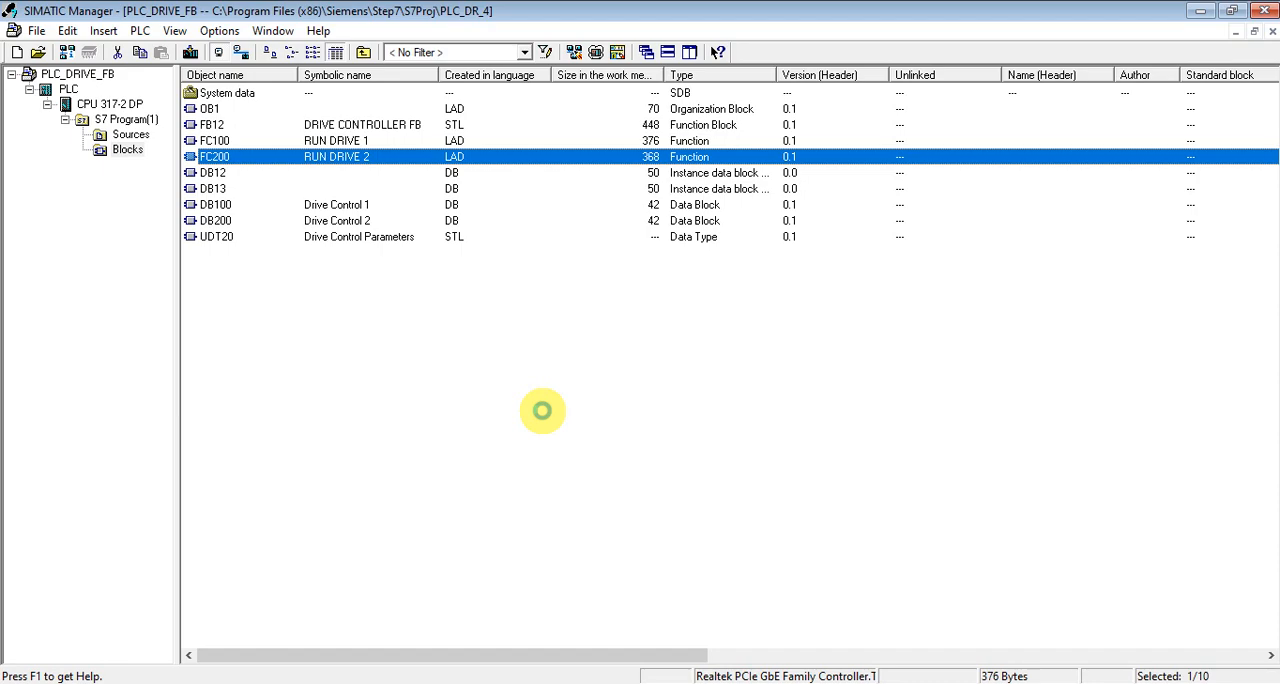
In FC200, set the FB12 call's I_PPO_Type to 5 and save the block
{"action": "double_click", "coordinate": [250, 156]}
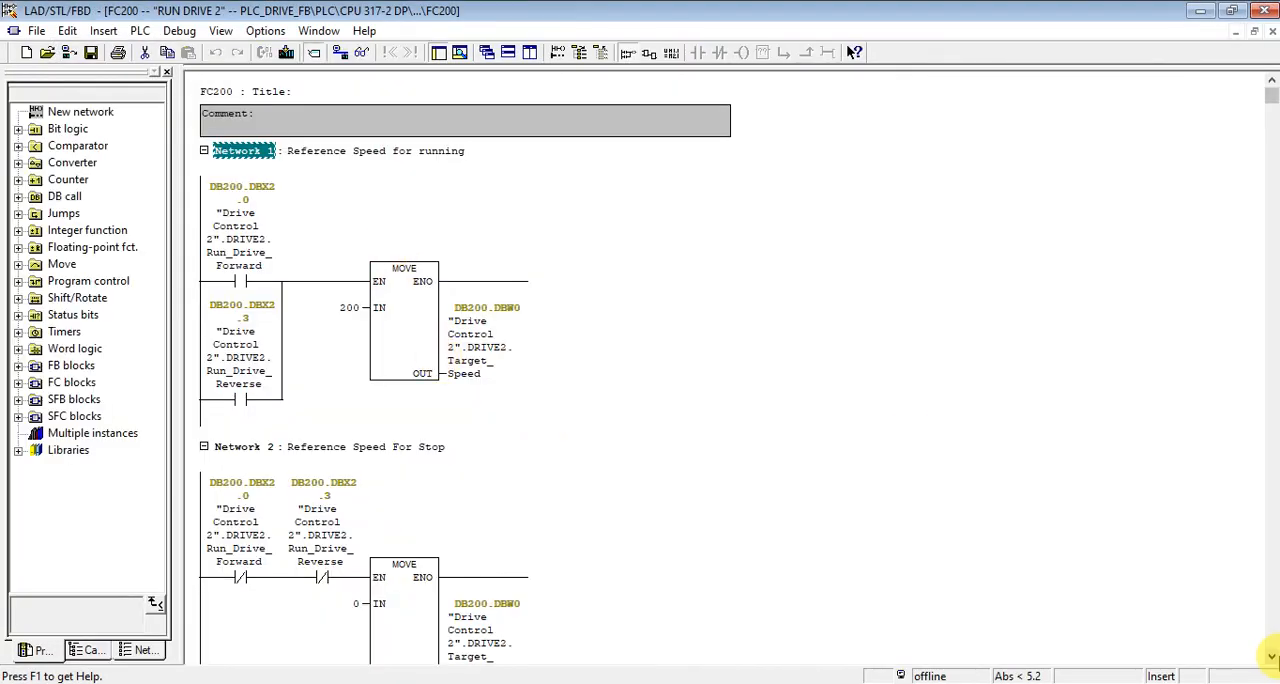
{"action": "scroll", "scroll_direction": "down", "scroll_amount": 3}
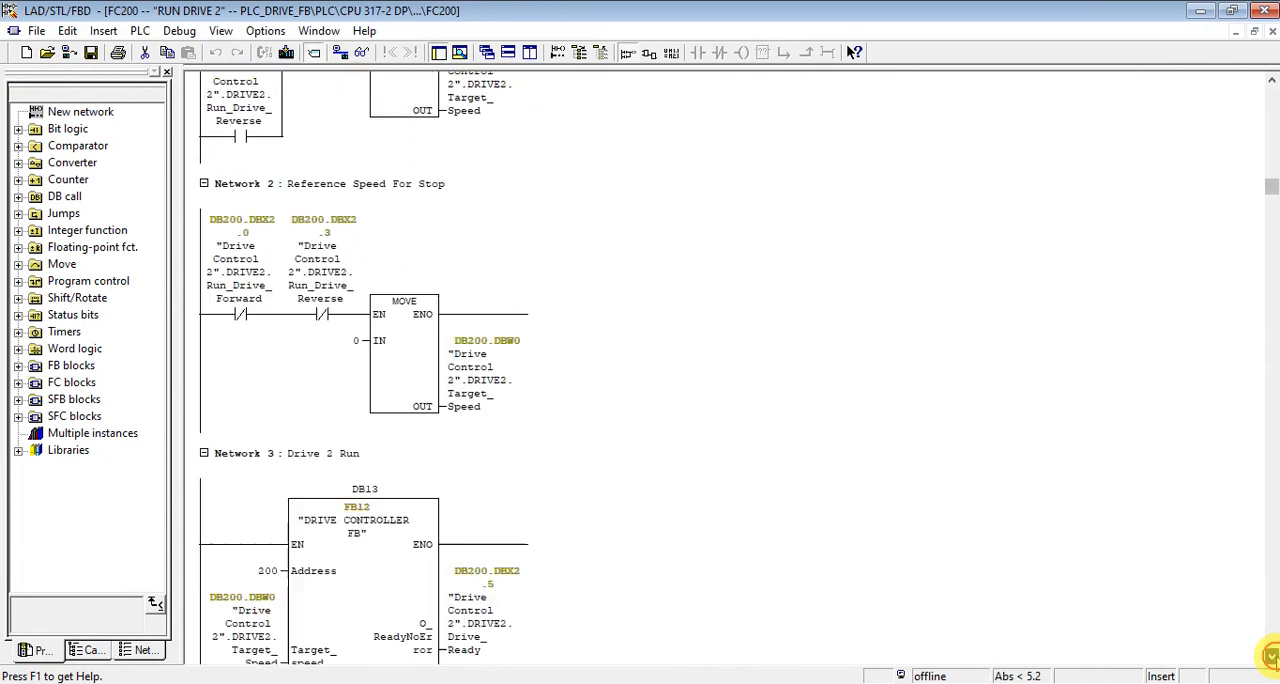
{"action": "scroll", "scroll_direction": "down", "scroll_amount": 3}
{"action": "type", "text": "5"}
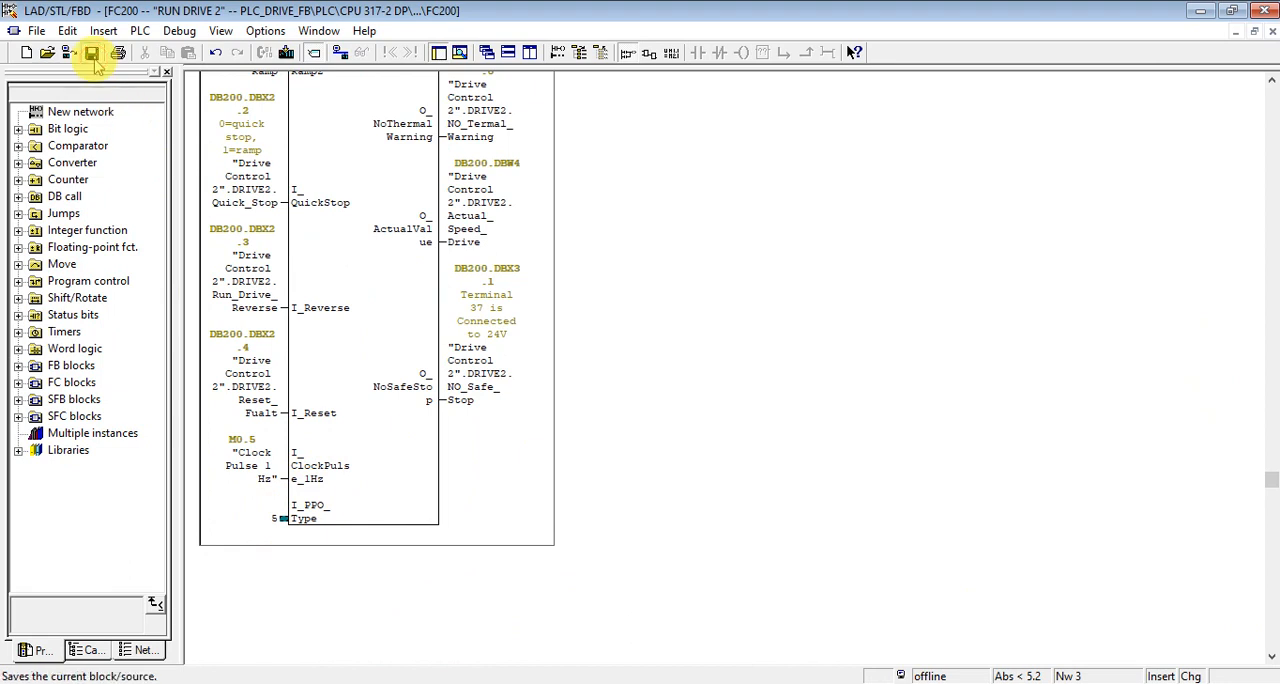
{"action": "left_click", "coordinate": [92, 60]}
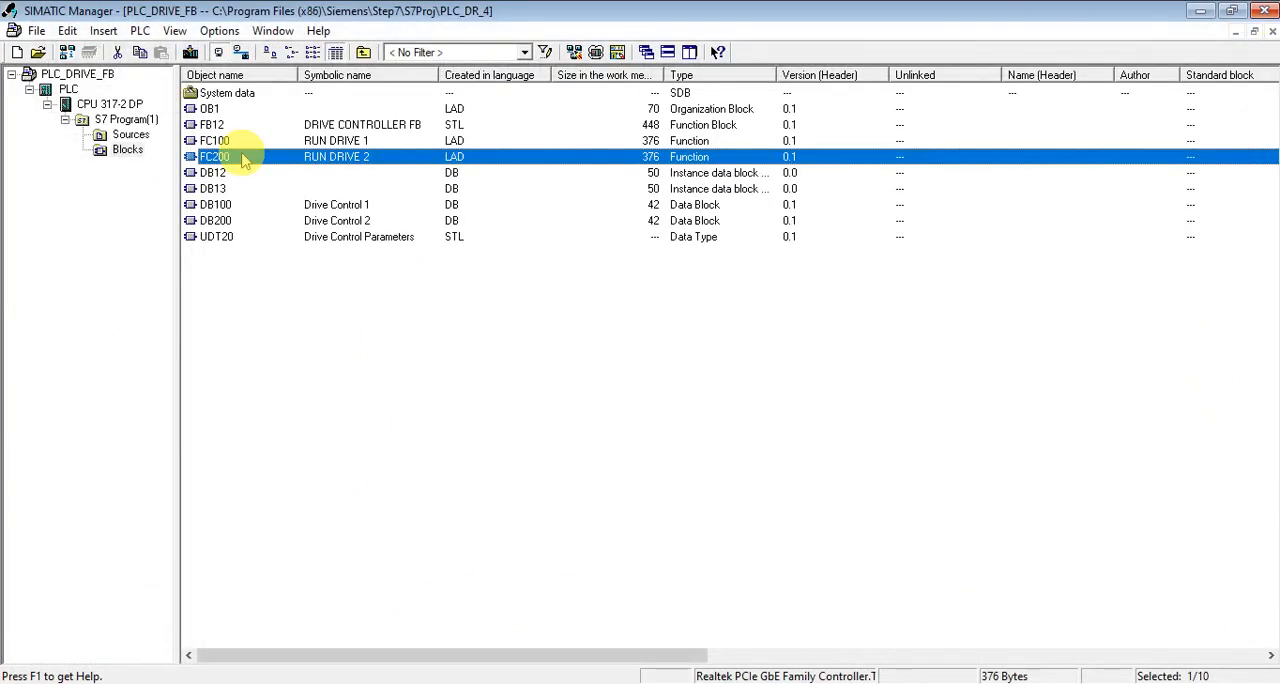
{"action": "left_click", "coordinate": [208, 108]}
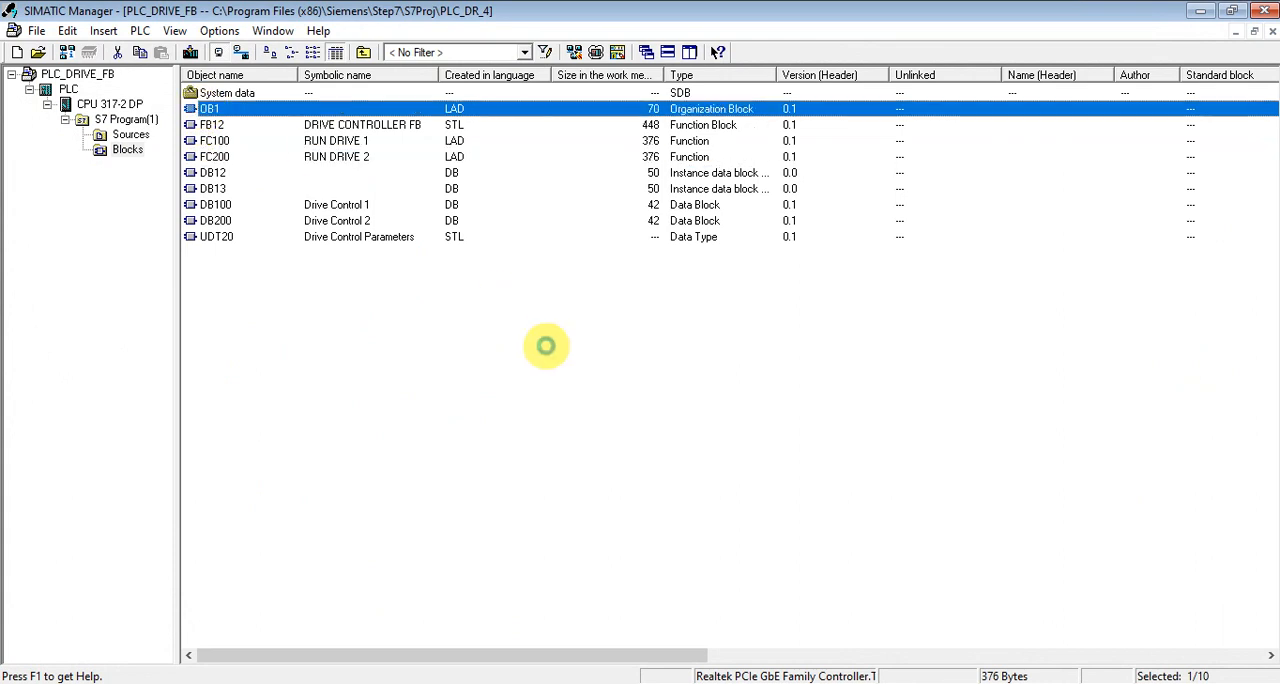
{"action": "double_click", "coordinate": [208, 108]}
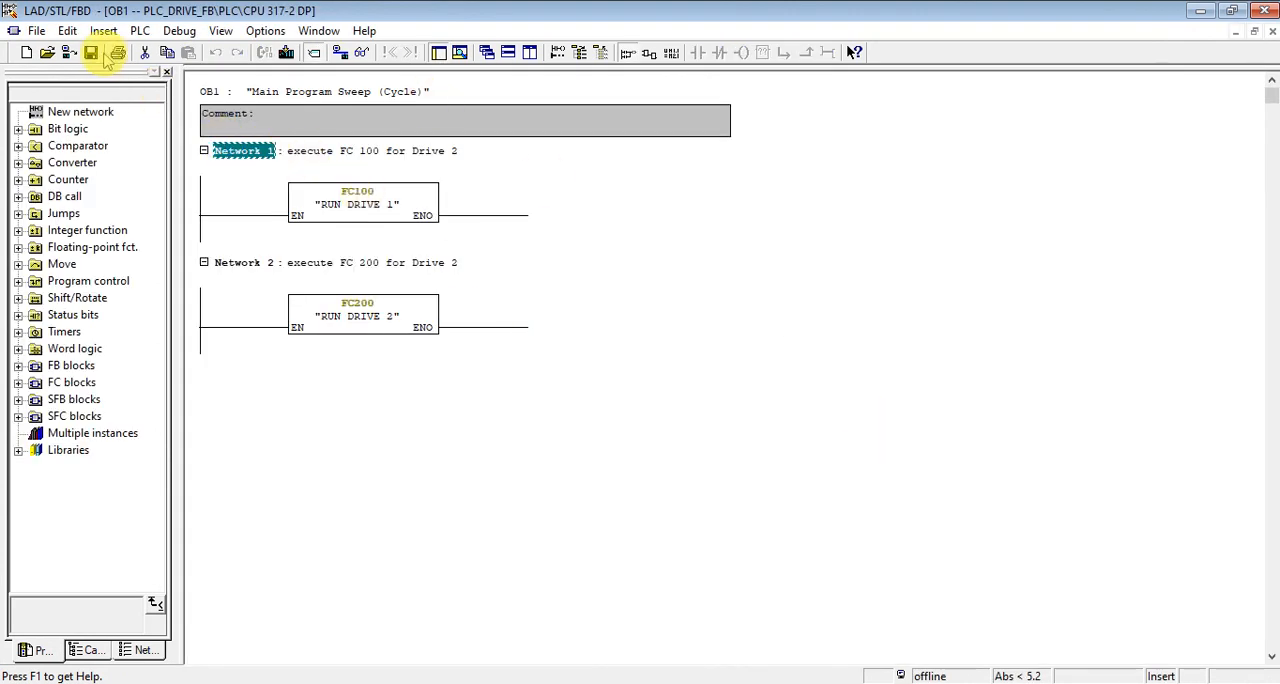
{"action": "left_click", "coordinate": [96, 56]}
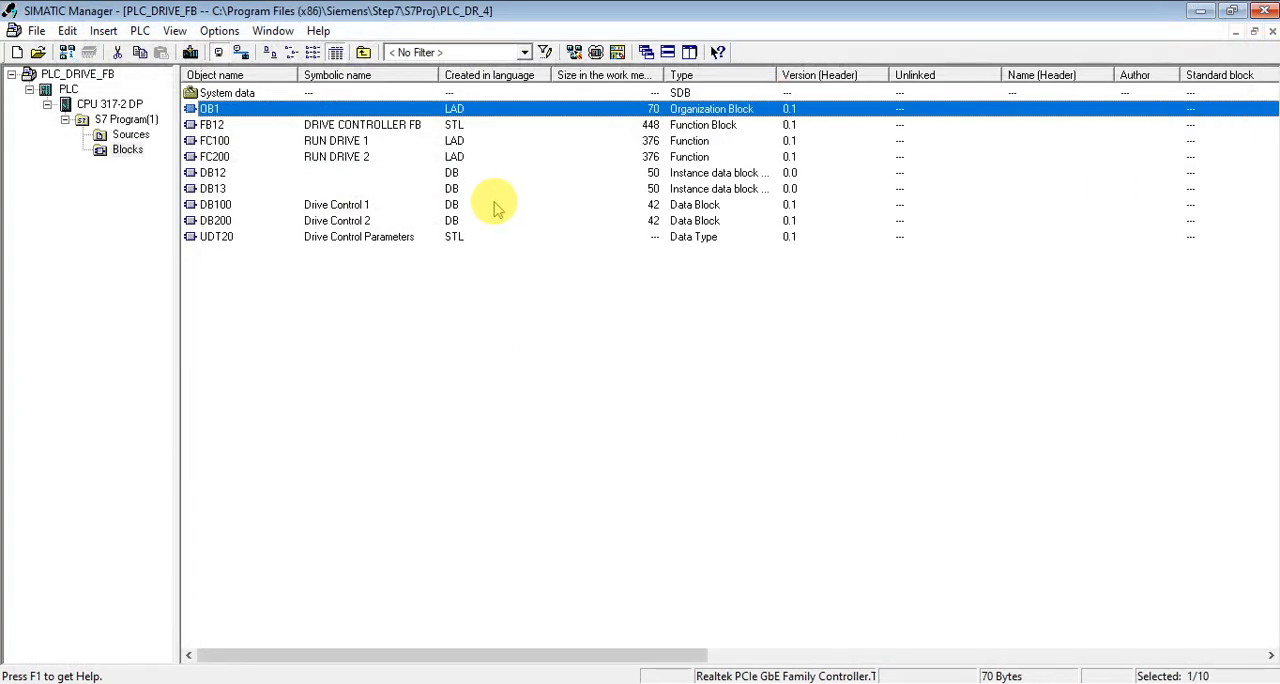
{"action": "left_click", "coordinate": [212, 140]}
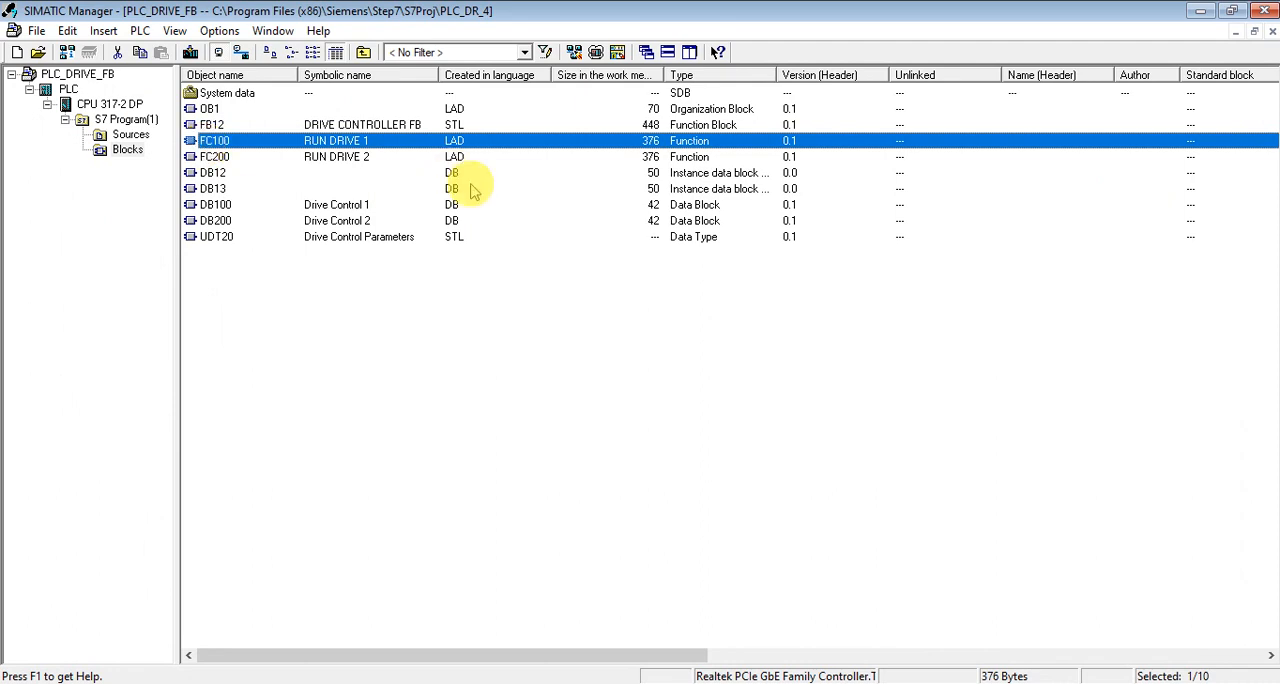
{"action": "left_click", "coordinate": [210, 124]}
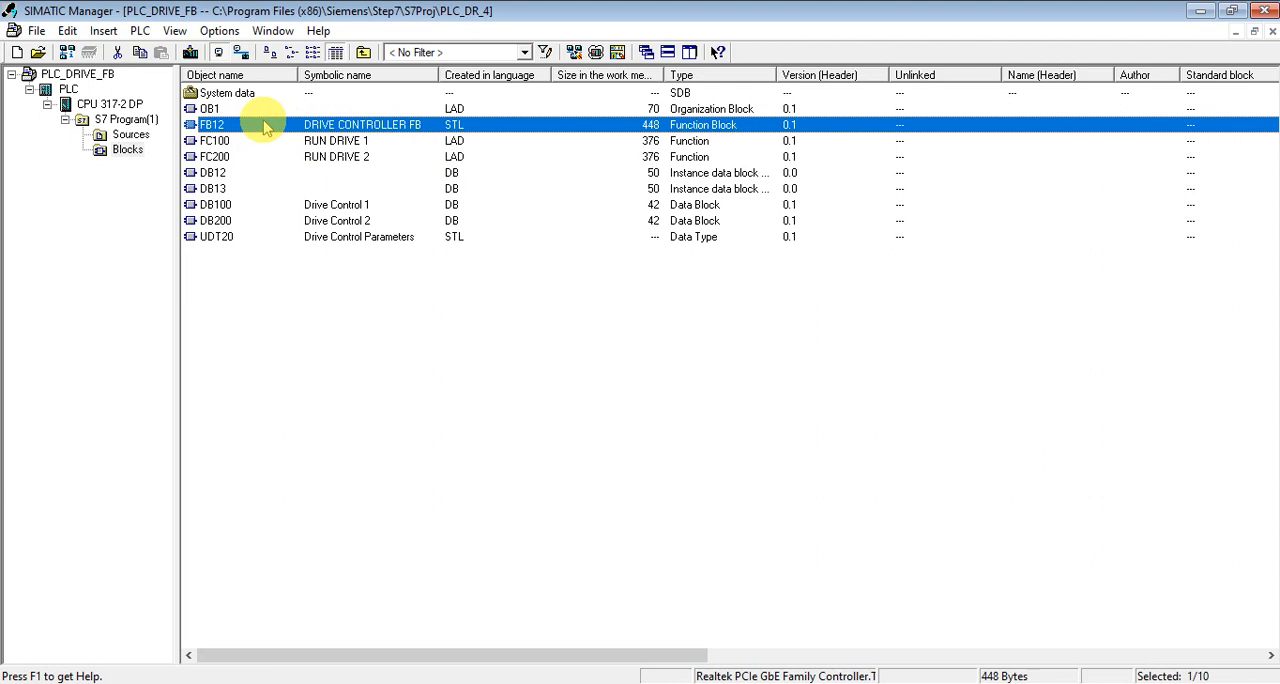
{"action": "mouse_move", "coordinate": [1008, 662]}
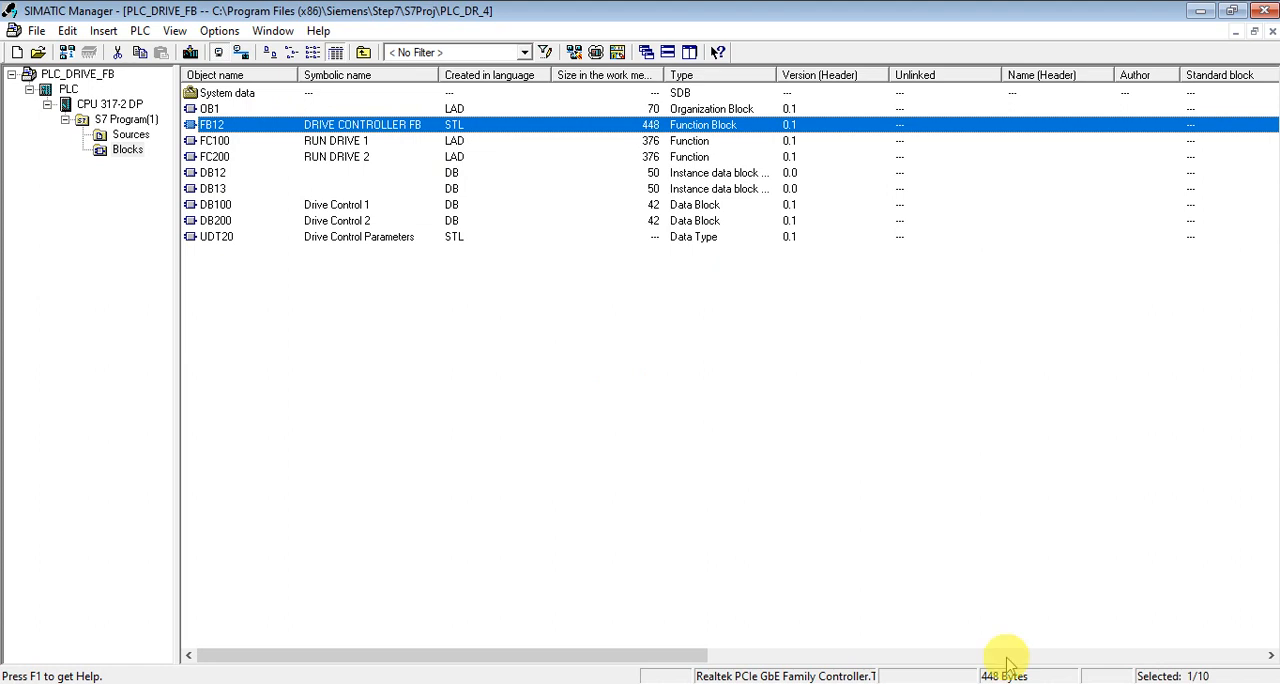